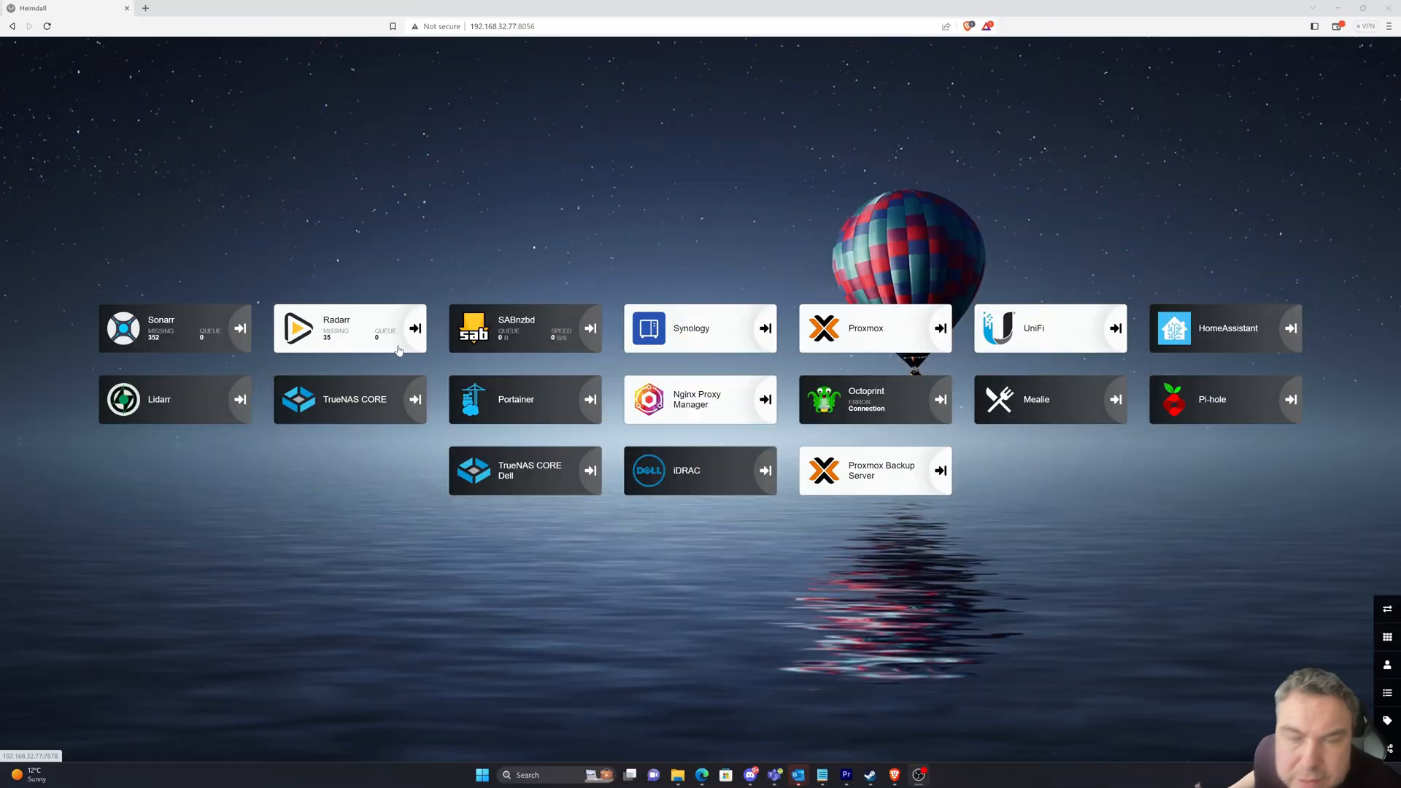
mouse_move(333, 307)
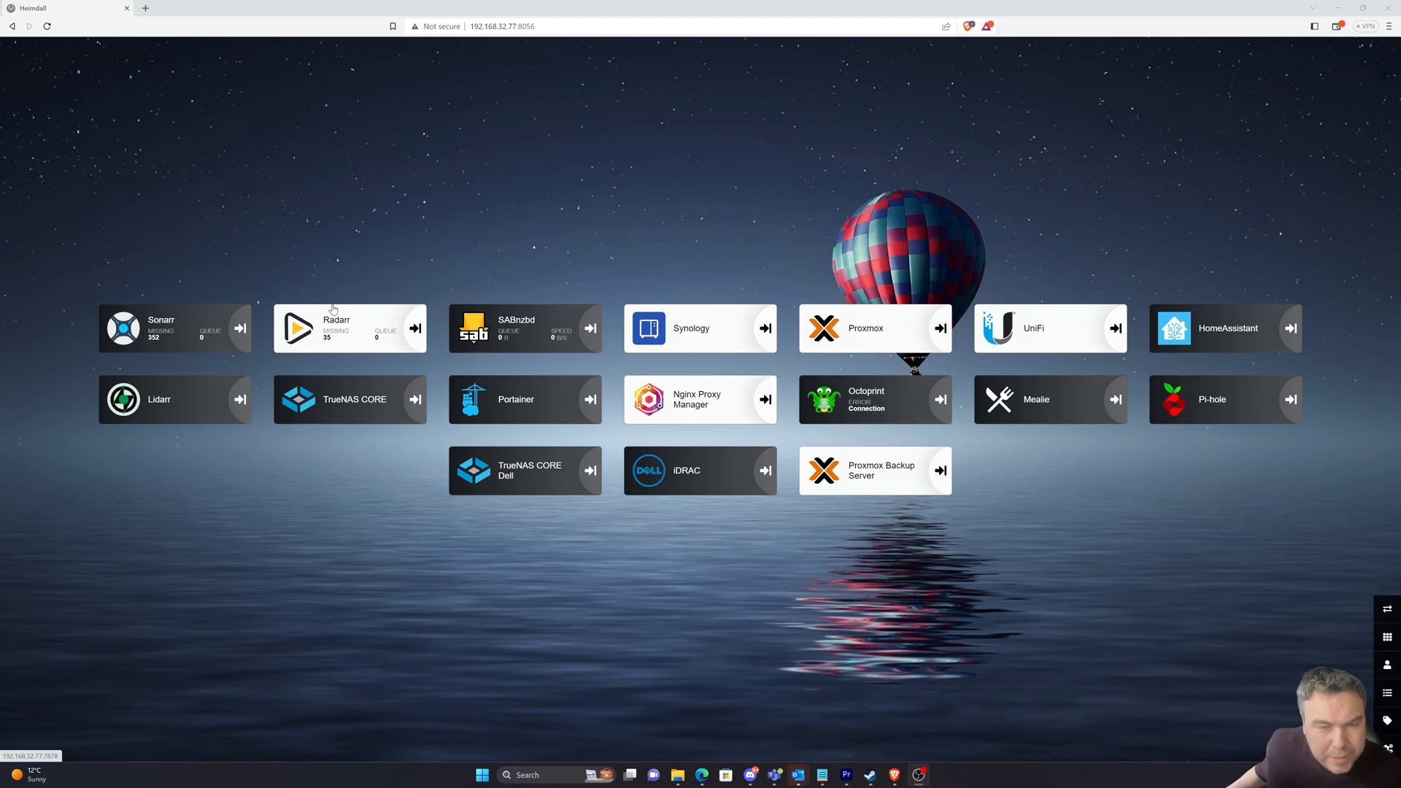
mouse_move(327, 333)
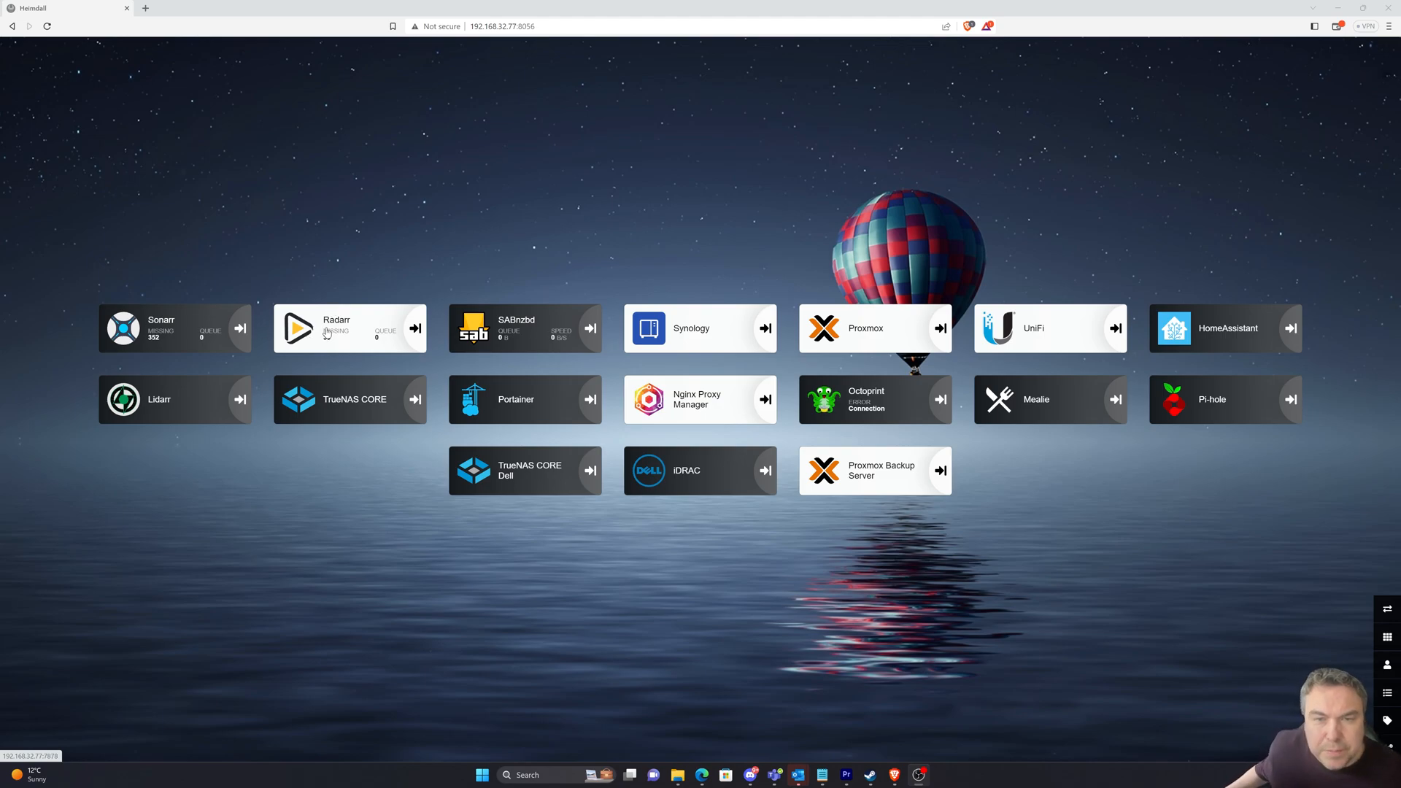
mouse_move(337, 283)
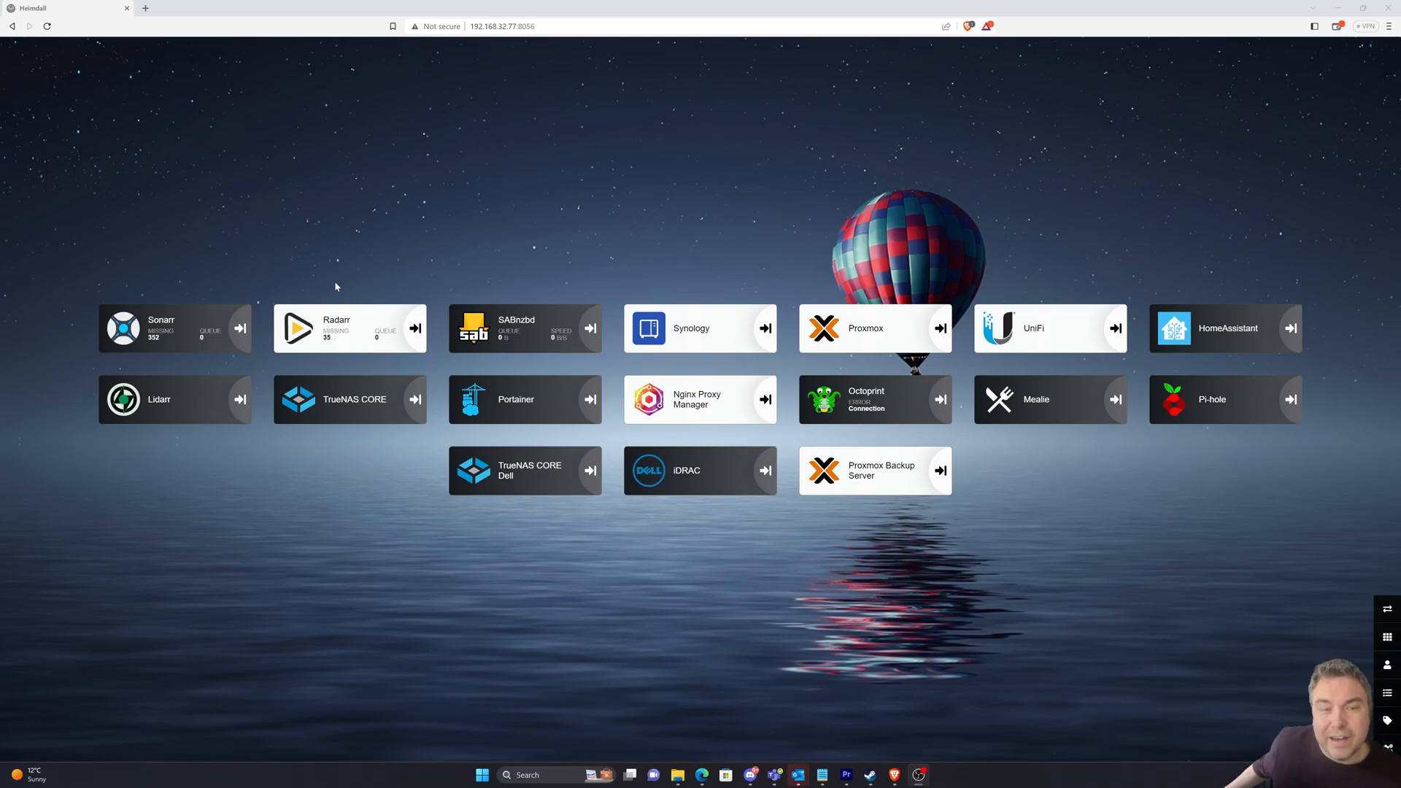
mouse_move(107, 274)
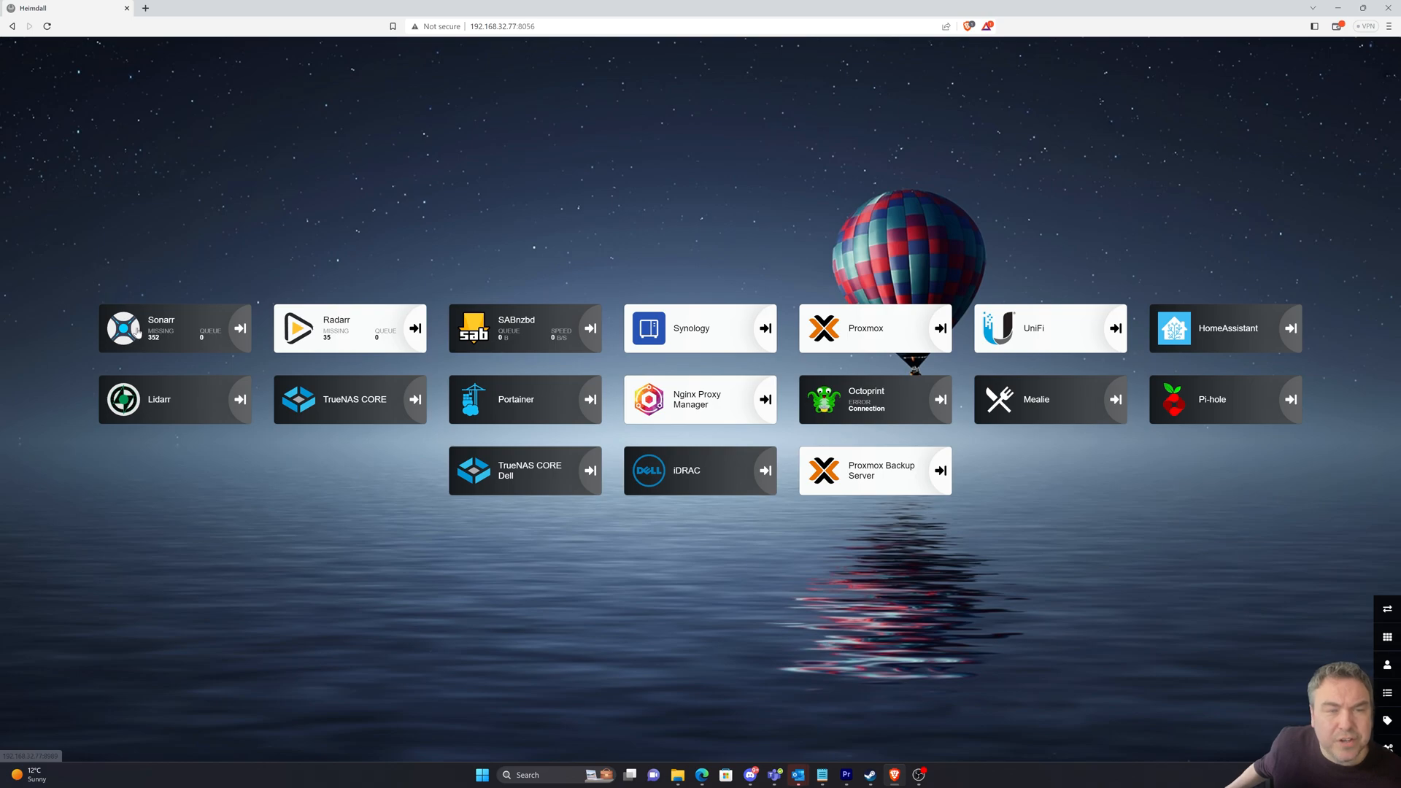
mouse_move(318, 344)
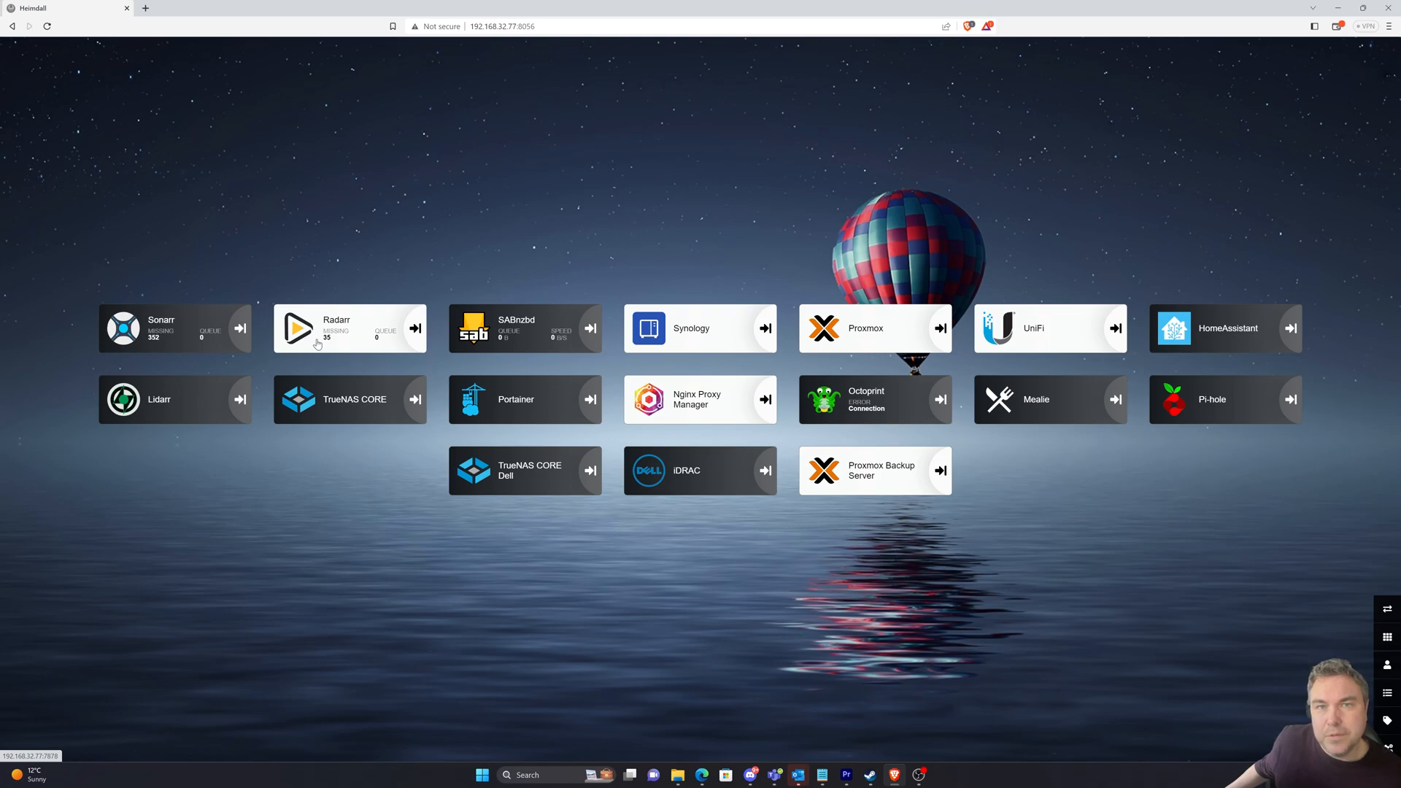
mouse_move(300, 339)
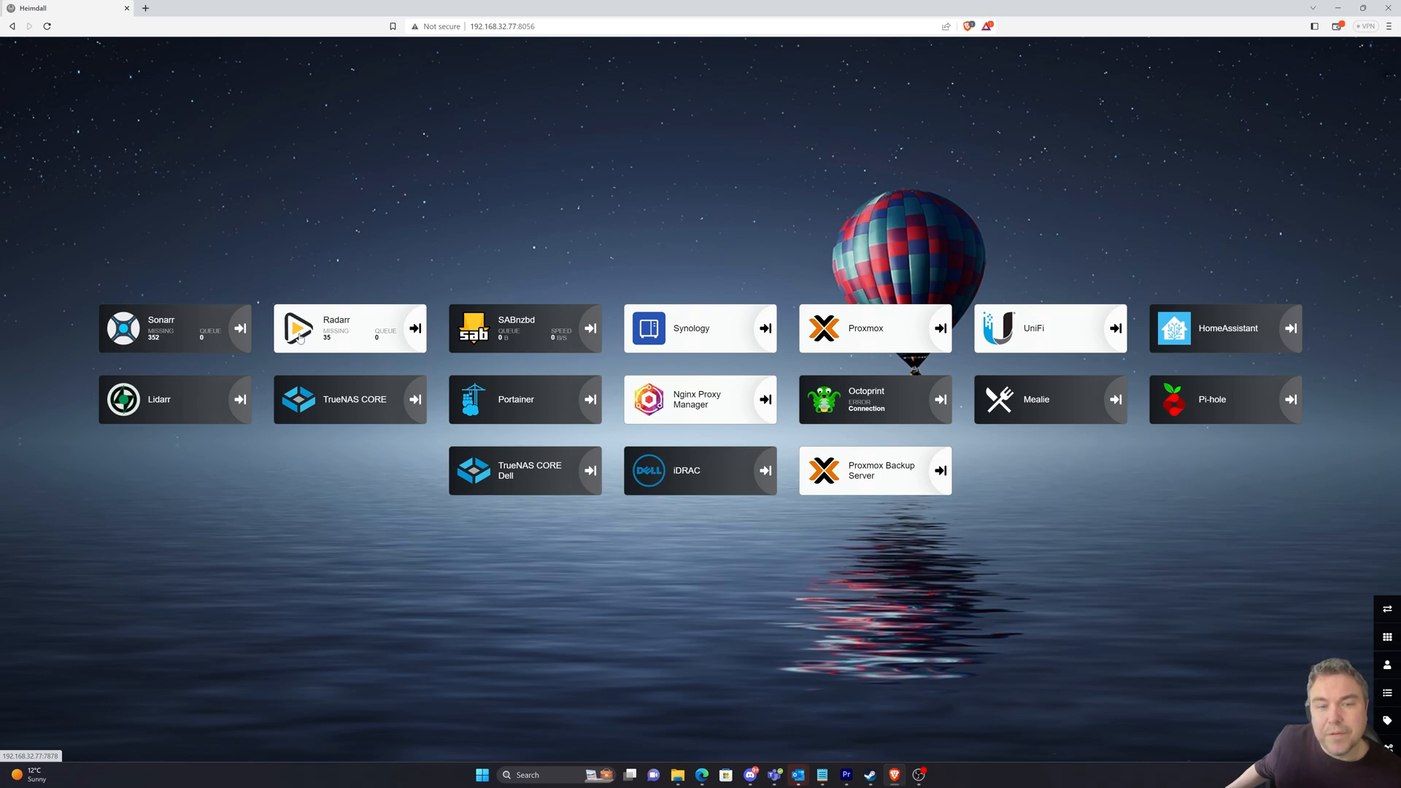
mouse_move(489, 349)
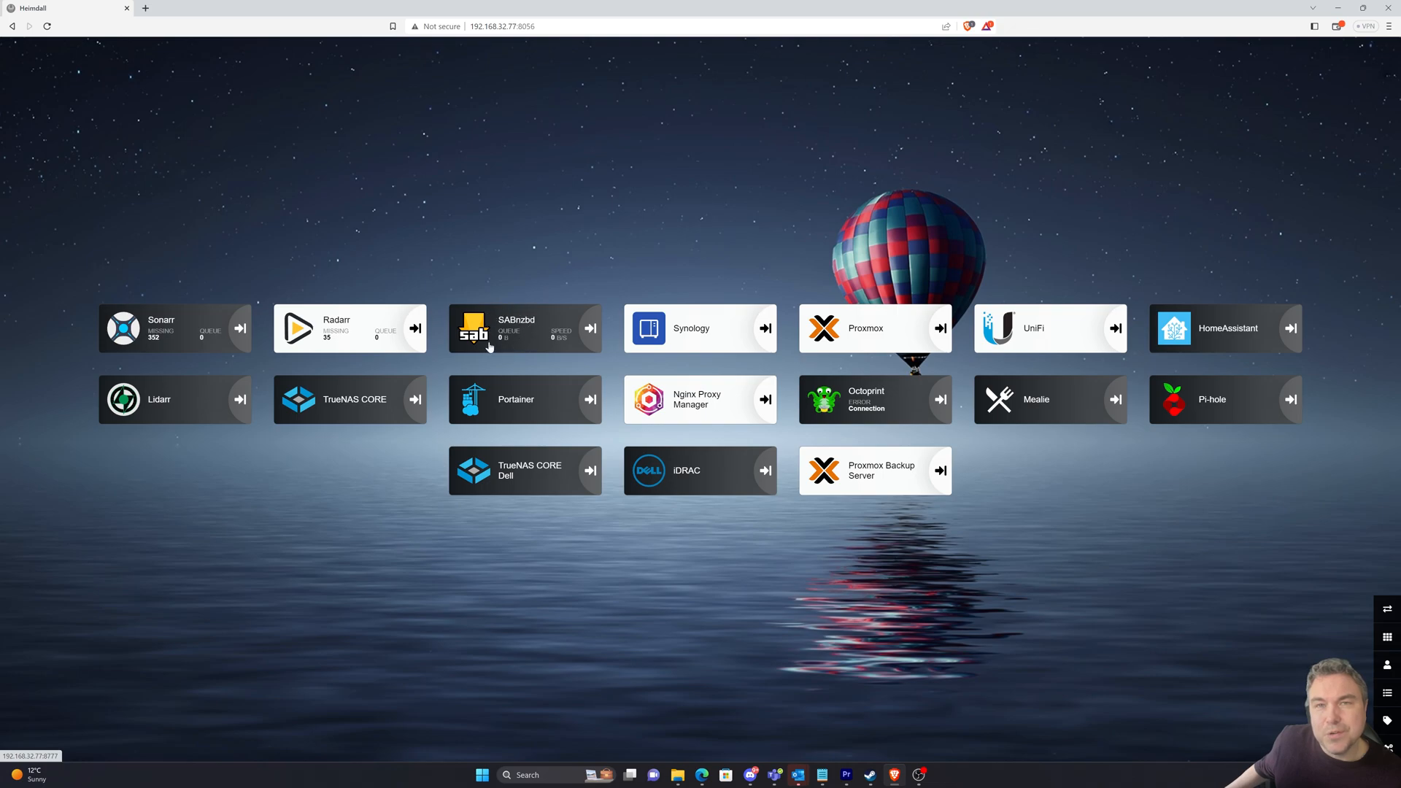
mouse_move(498, 347)
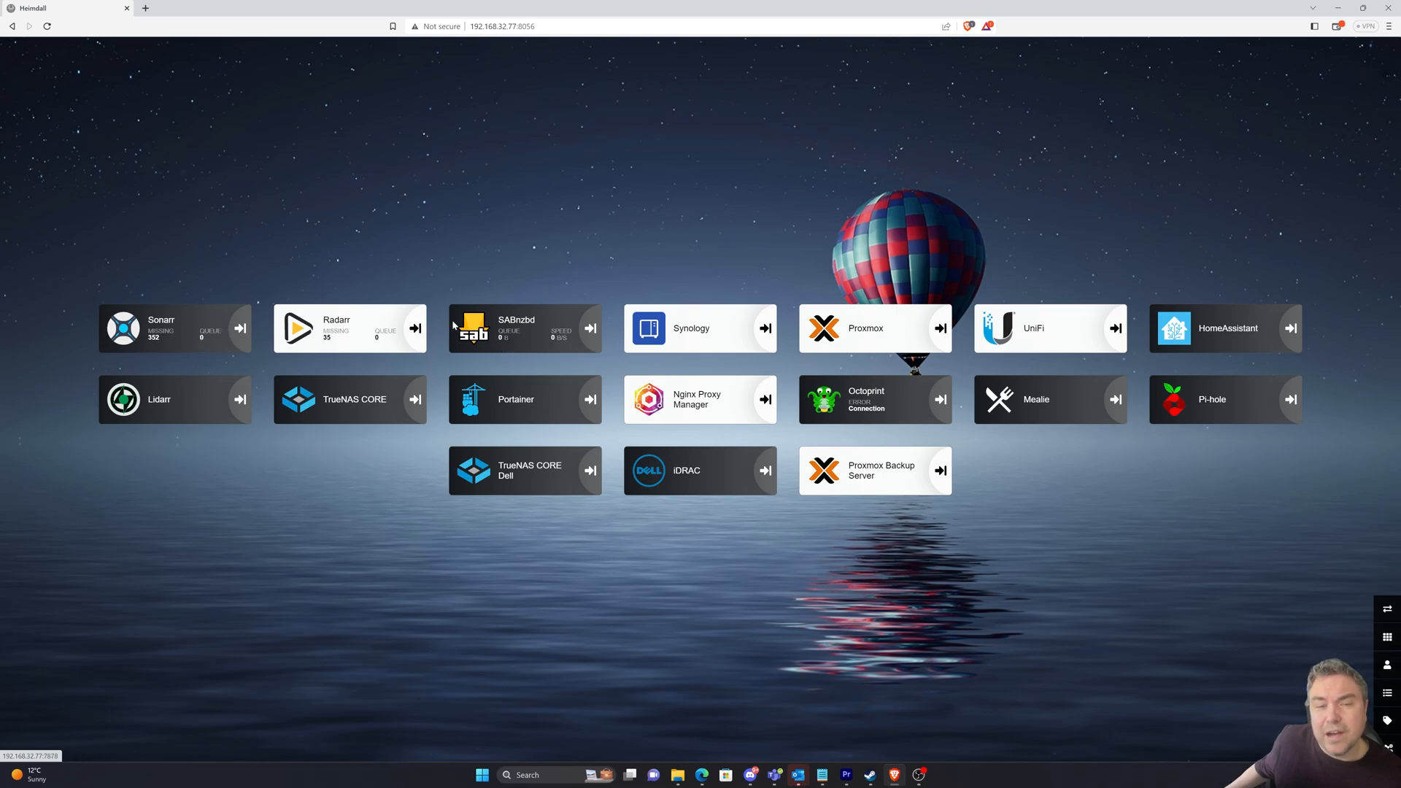
mouse_move(478, 338)
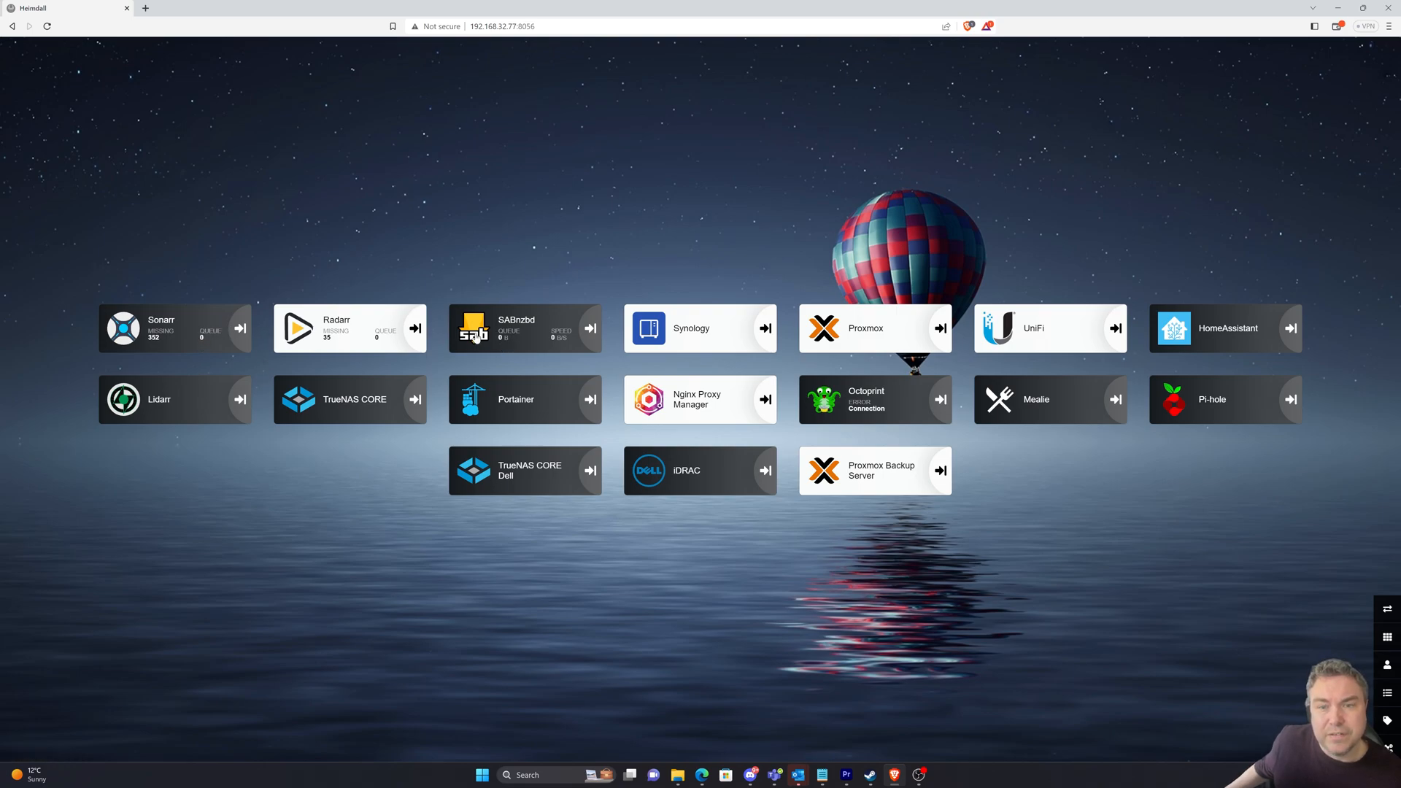
mouse_move(421, 342)
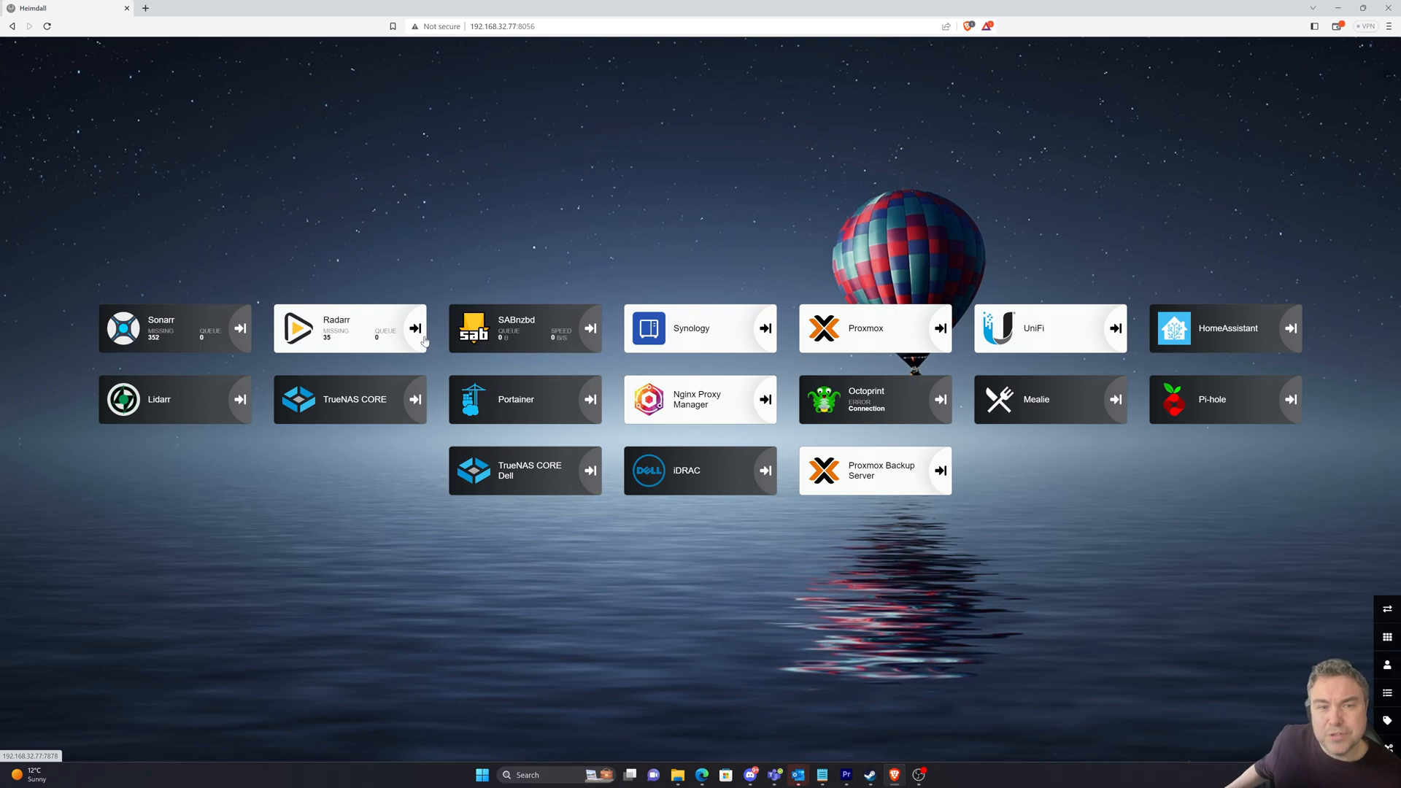
mouse_move(504, 350)
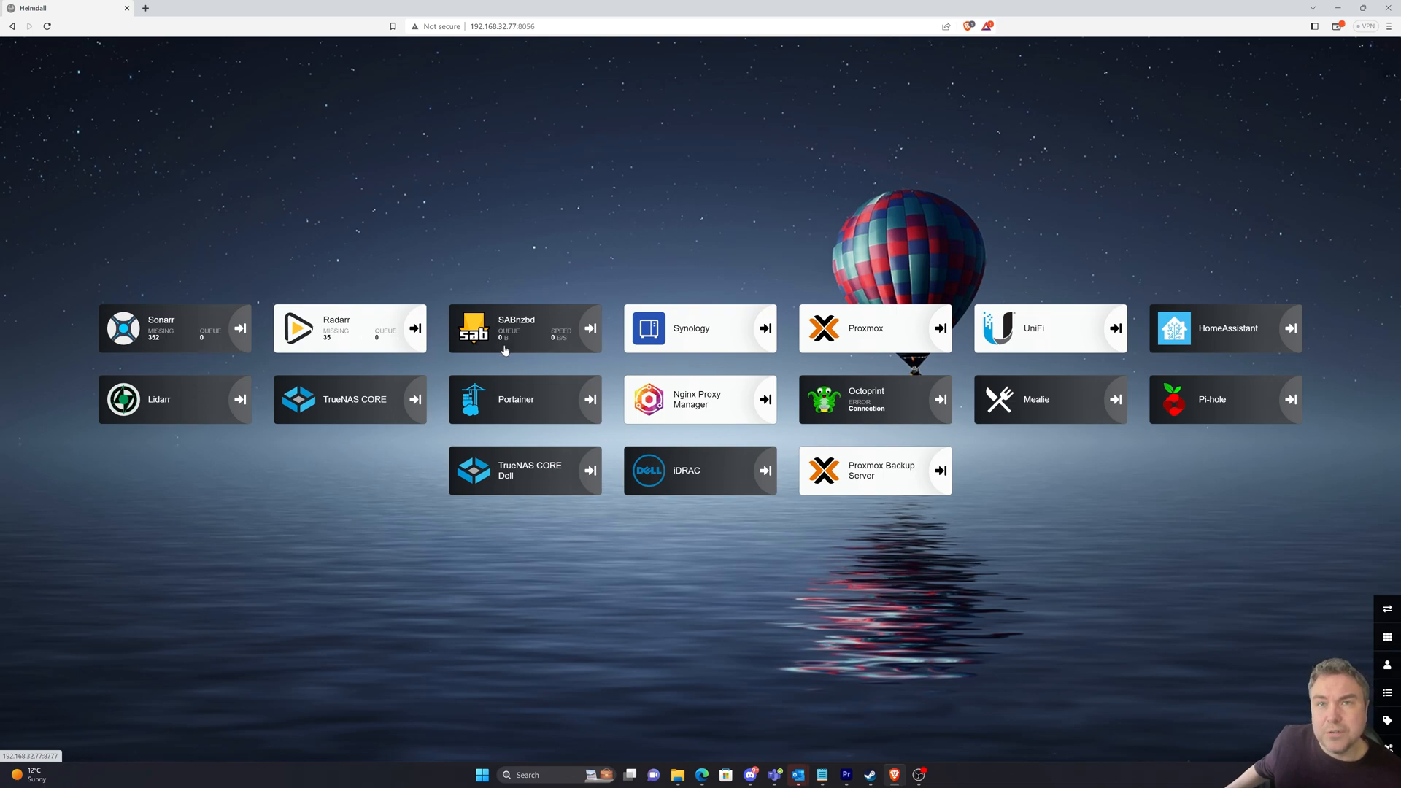
mouse_move(202, 386)
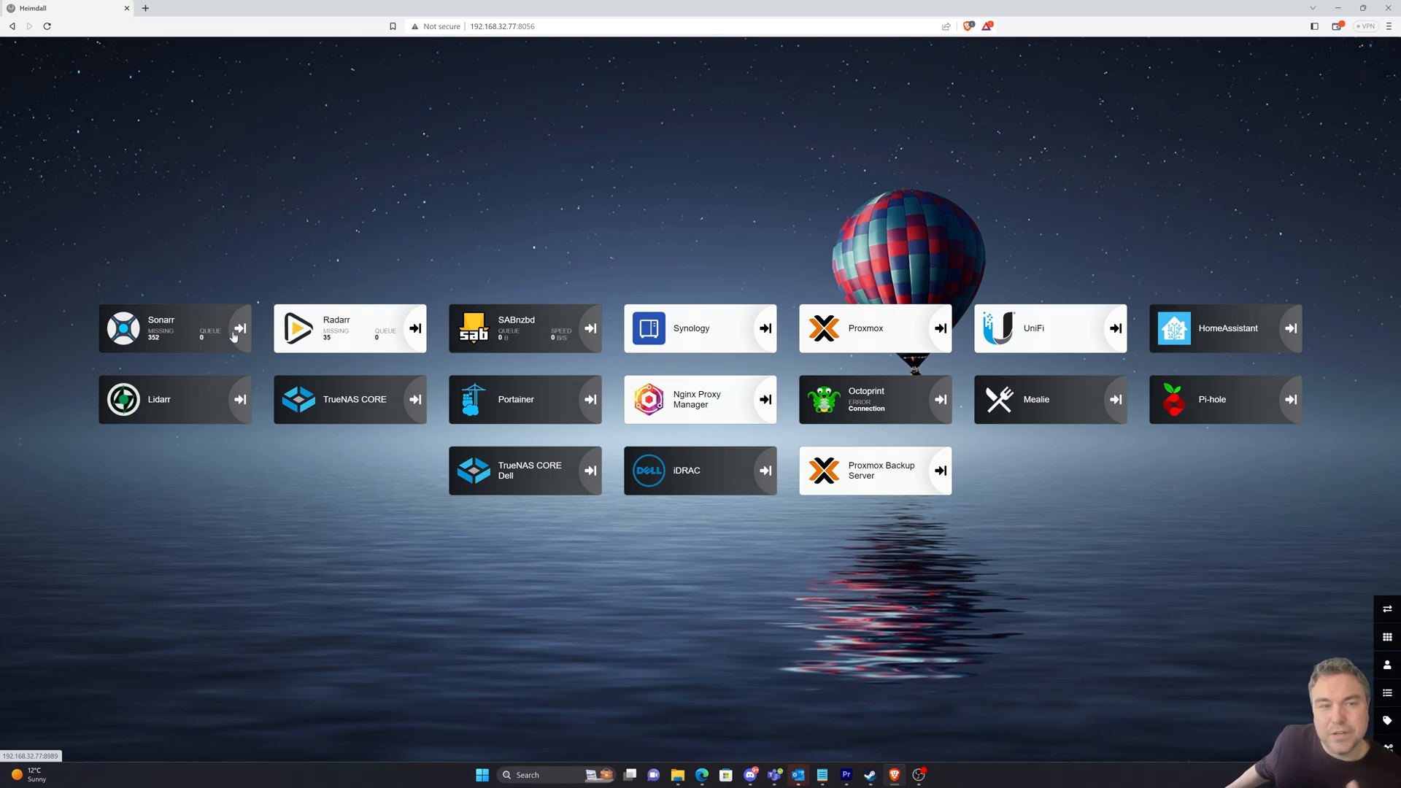
mouse_move(186, 399)
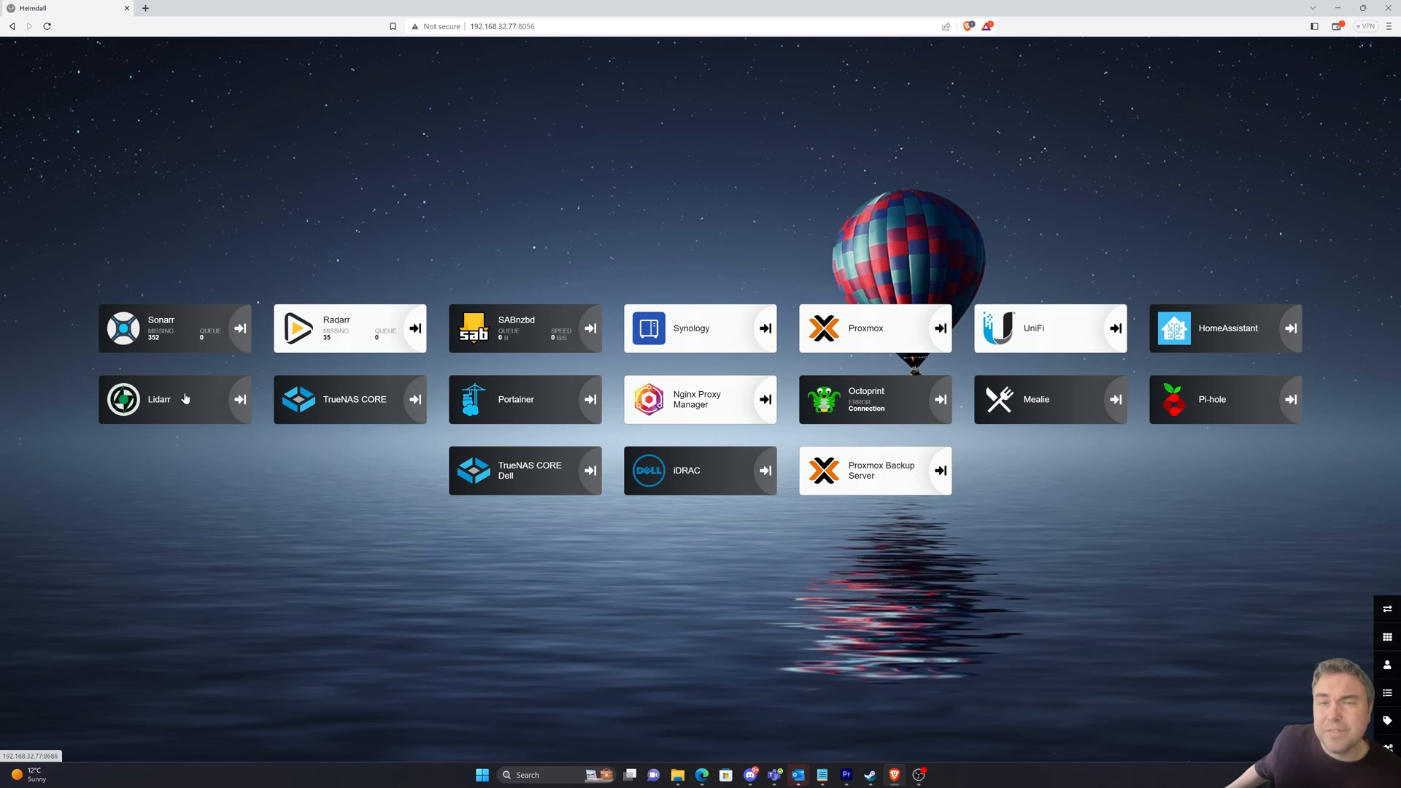
mouse_move(185, 346)
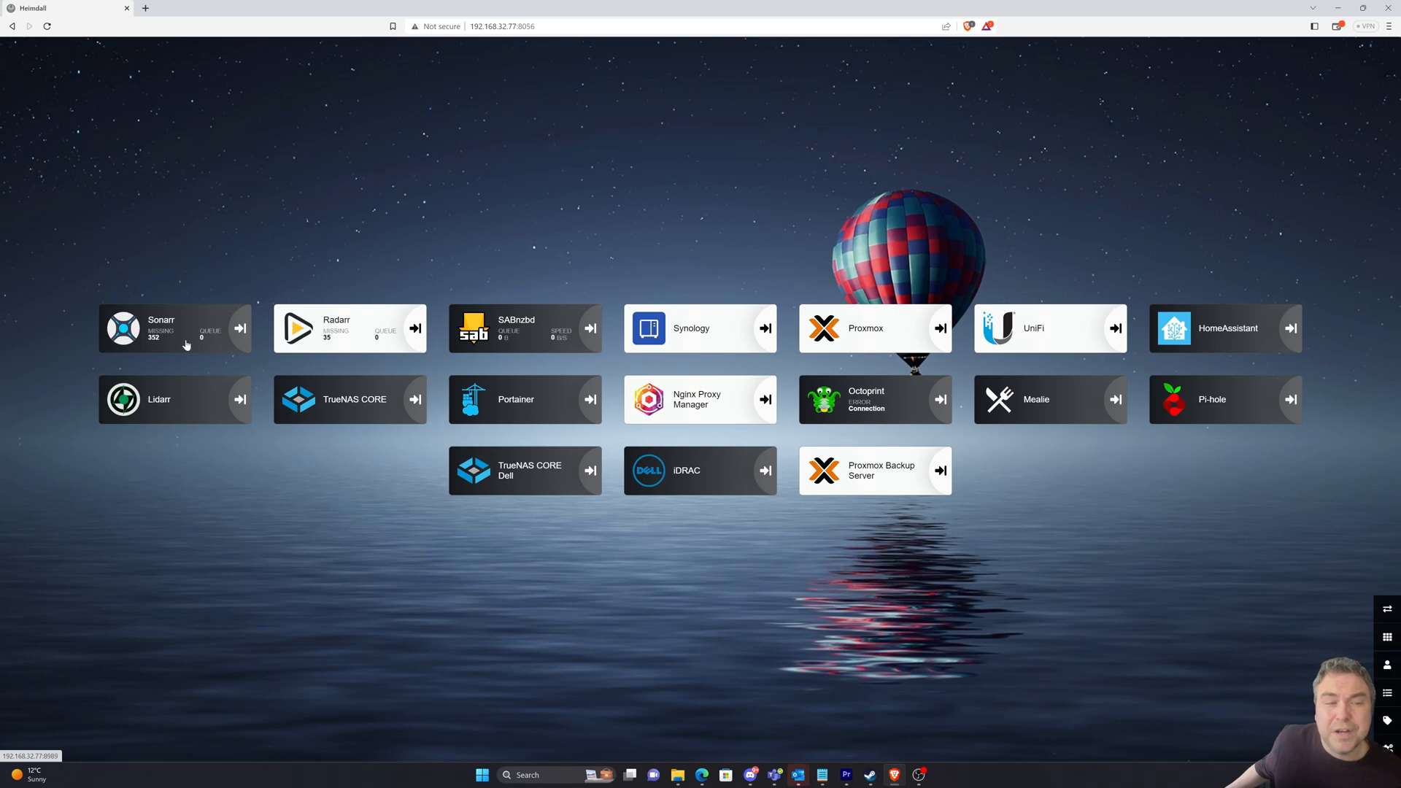
mouse_move(497, 333)
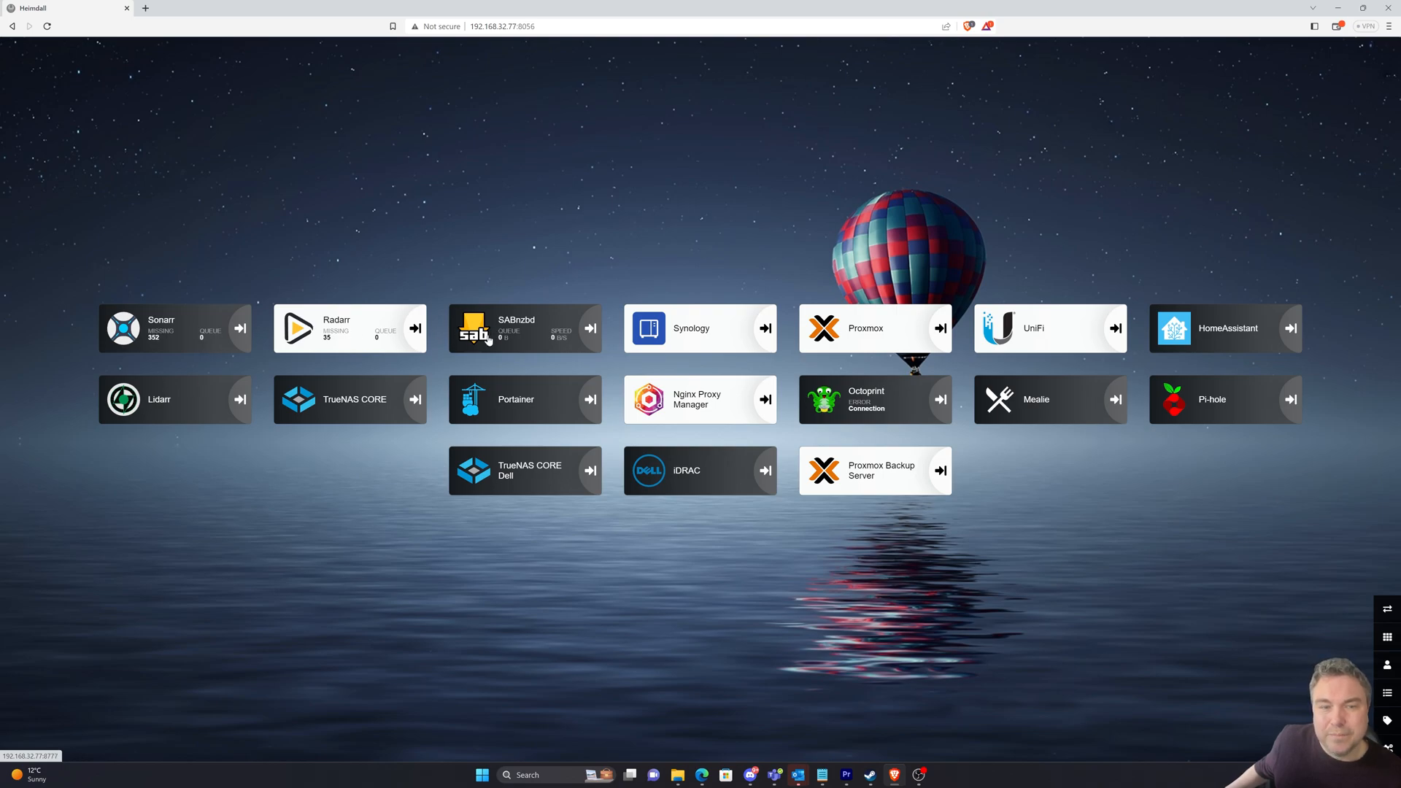
mouse_move(713, 342)
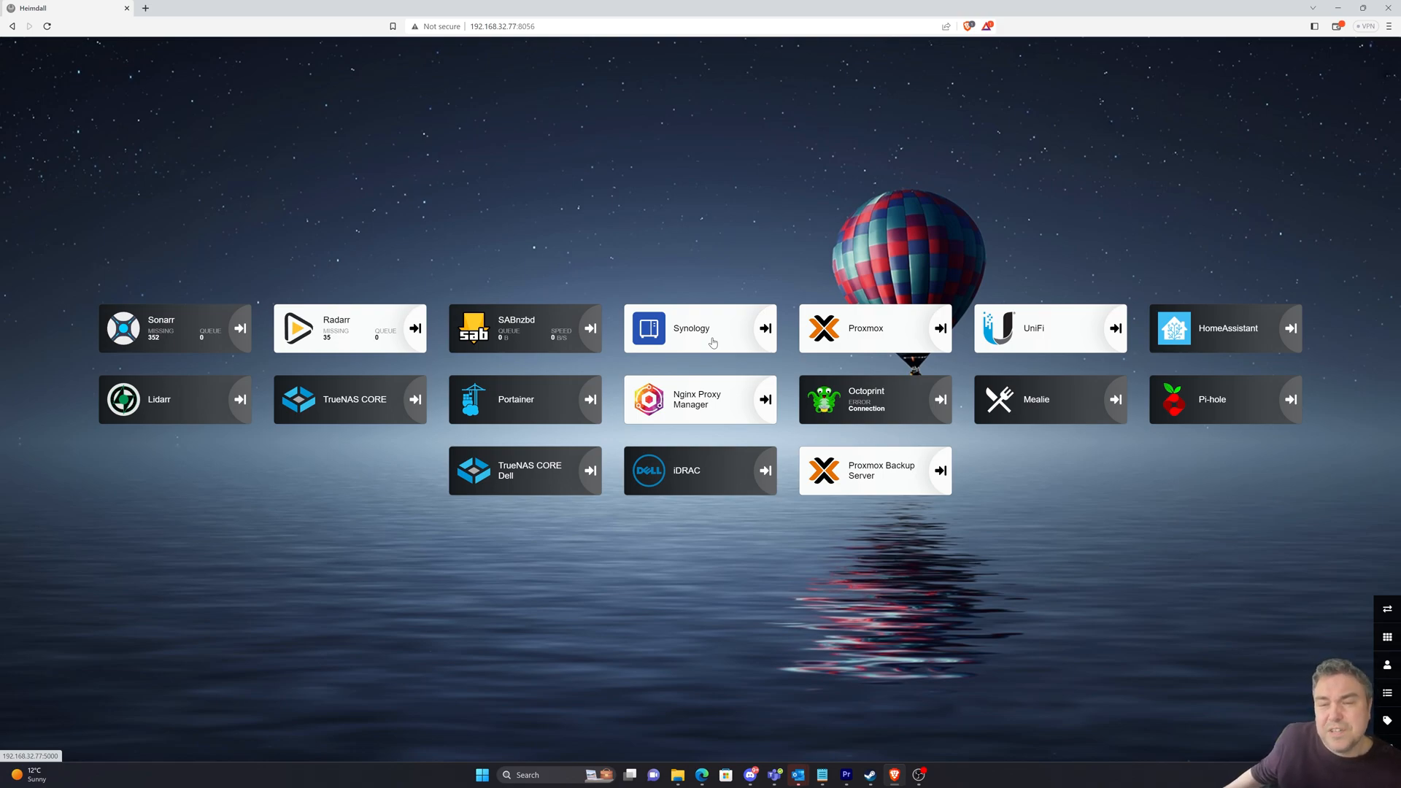
mouse_move(763, 342)
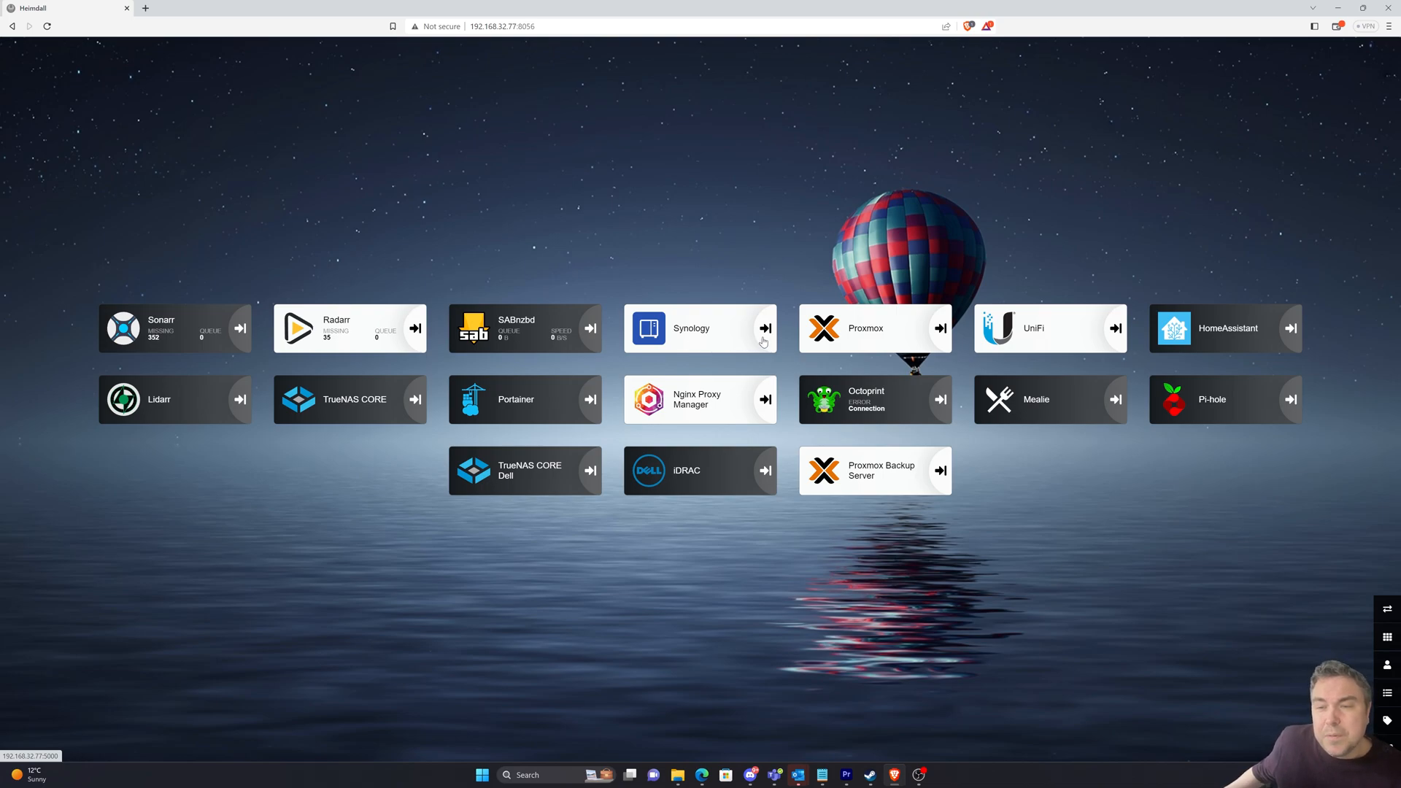
mouse_move(882, 345)
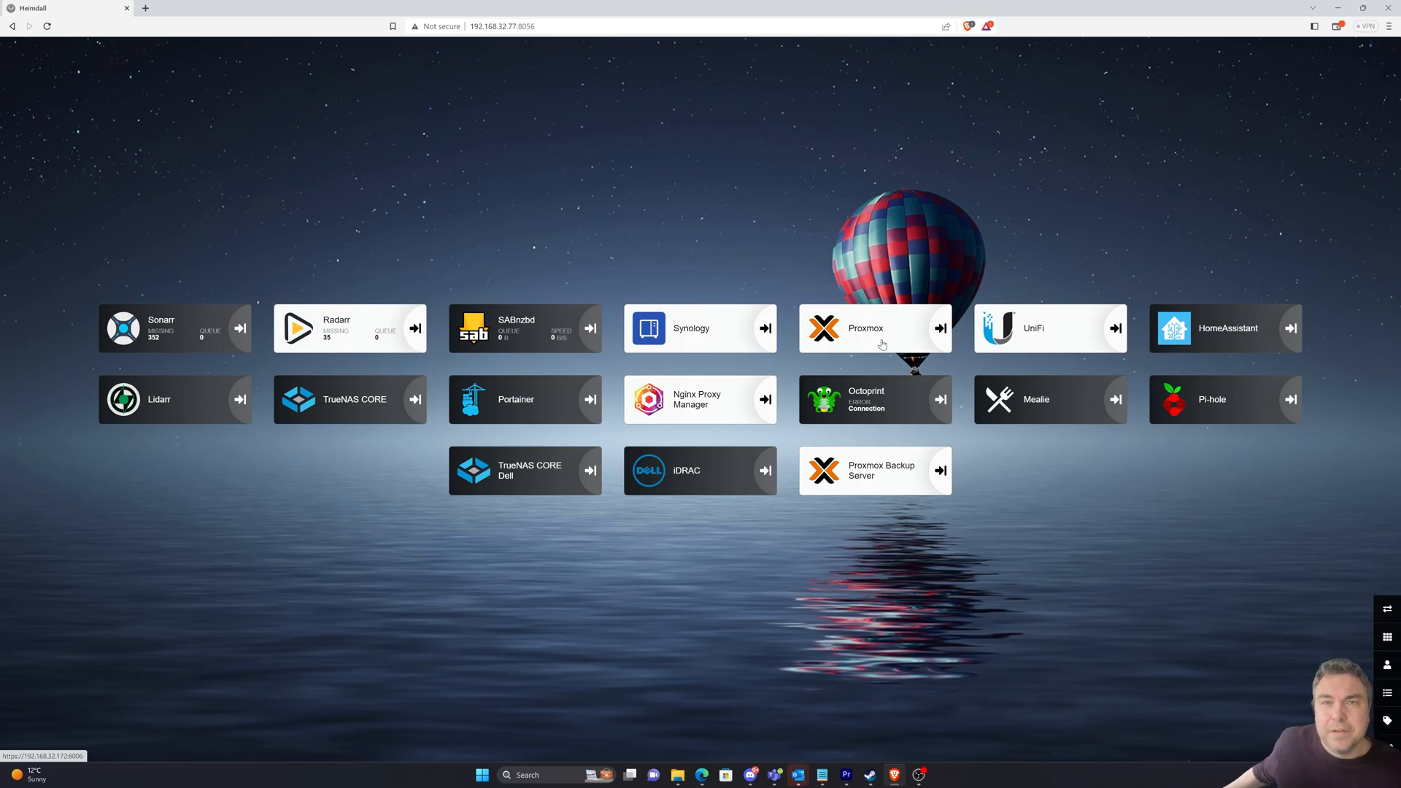
mouse_move(856, 331)
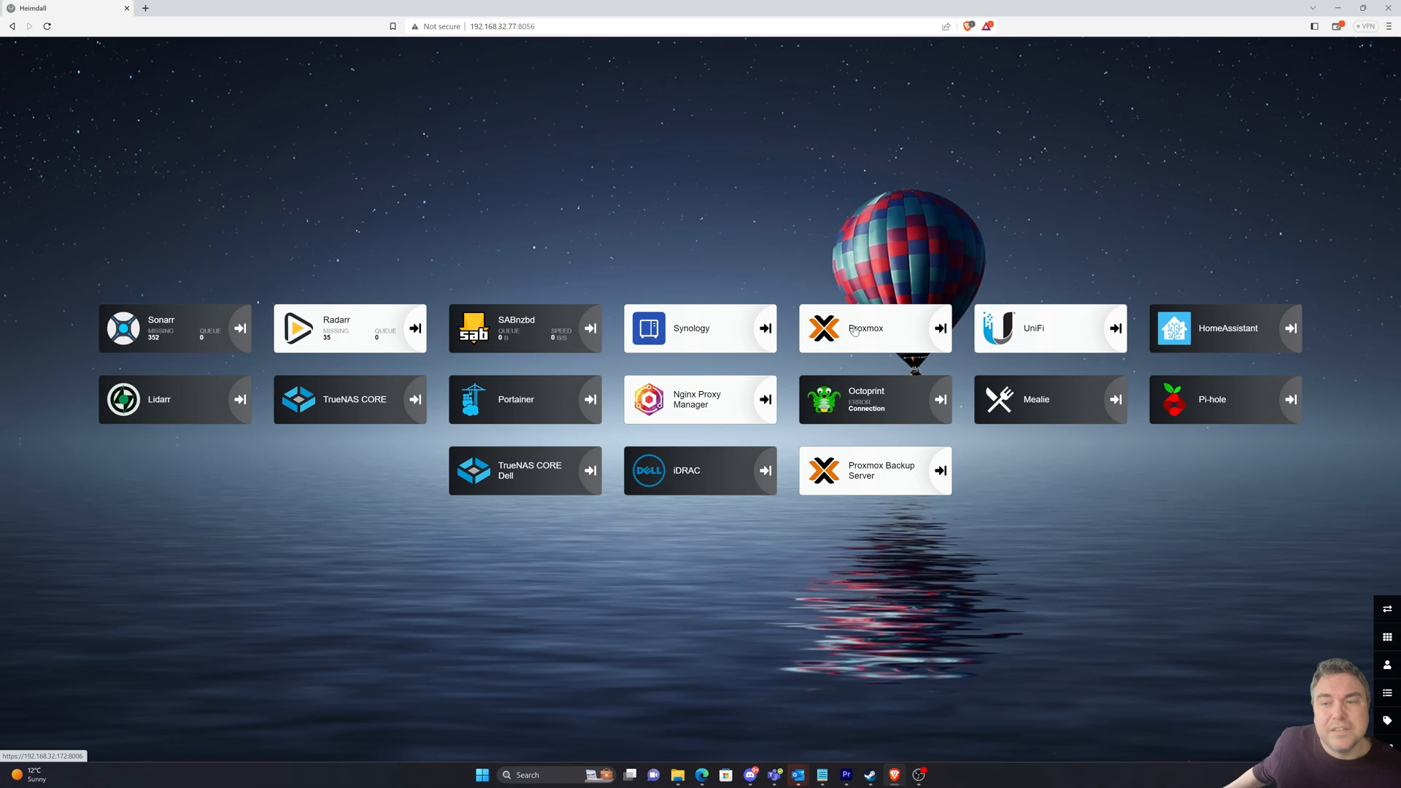
mouse_move(1031, 328)
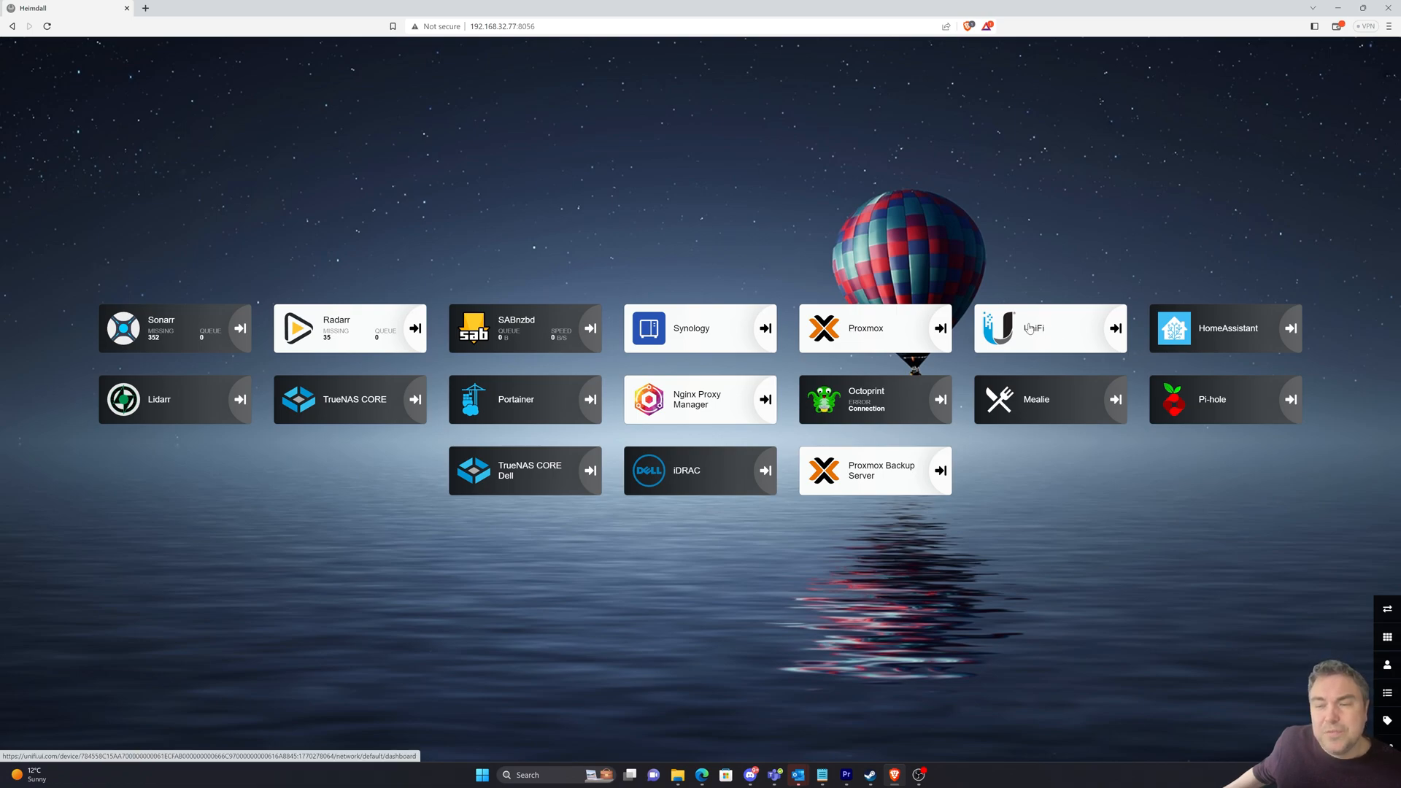
mouse_move(1225, 322)
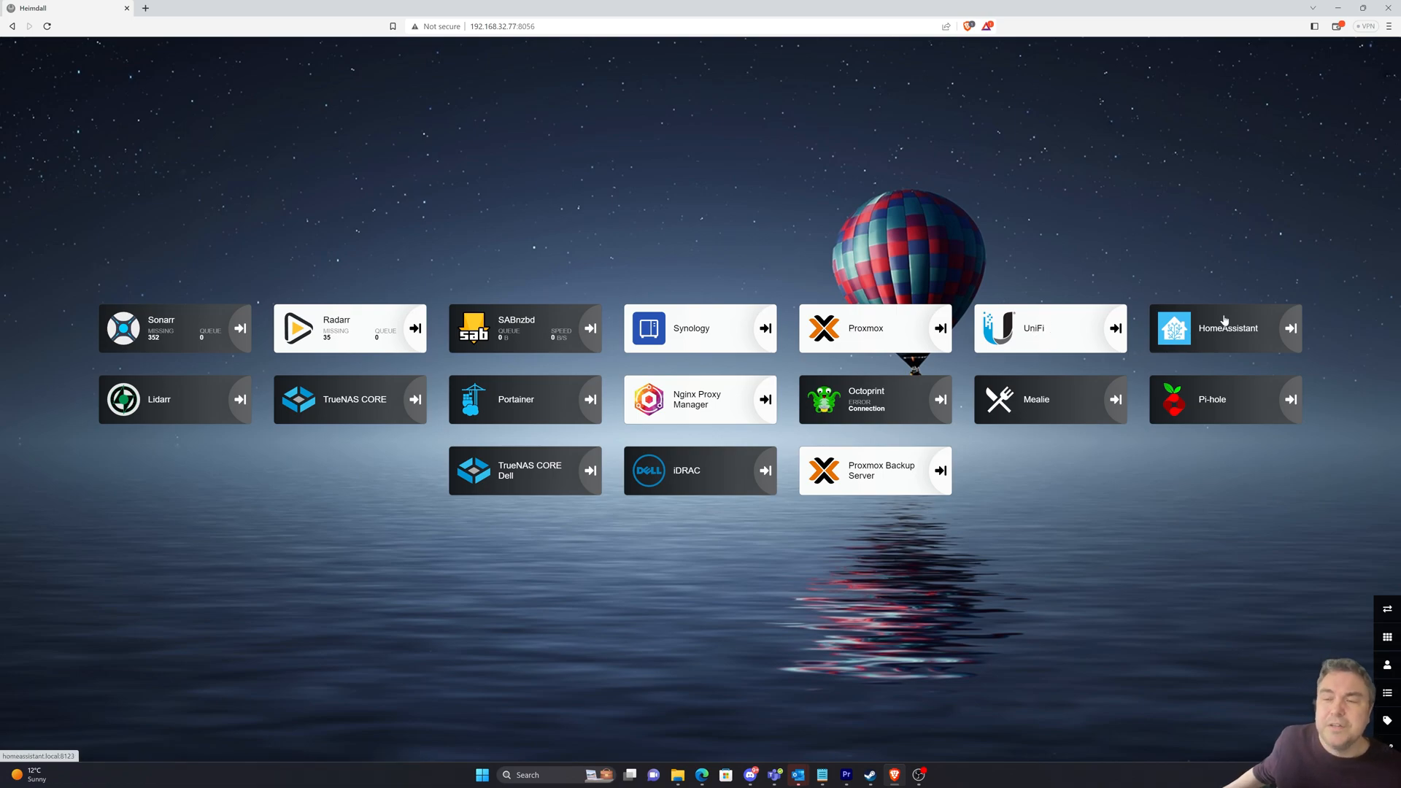
mouse_move(1240, 336)
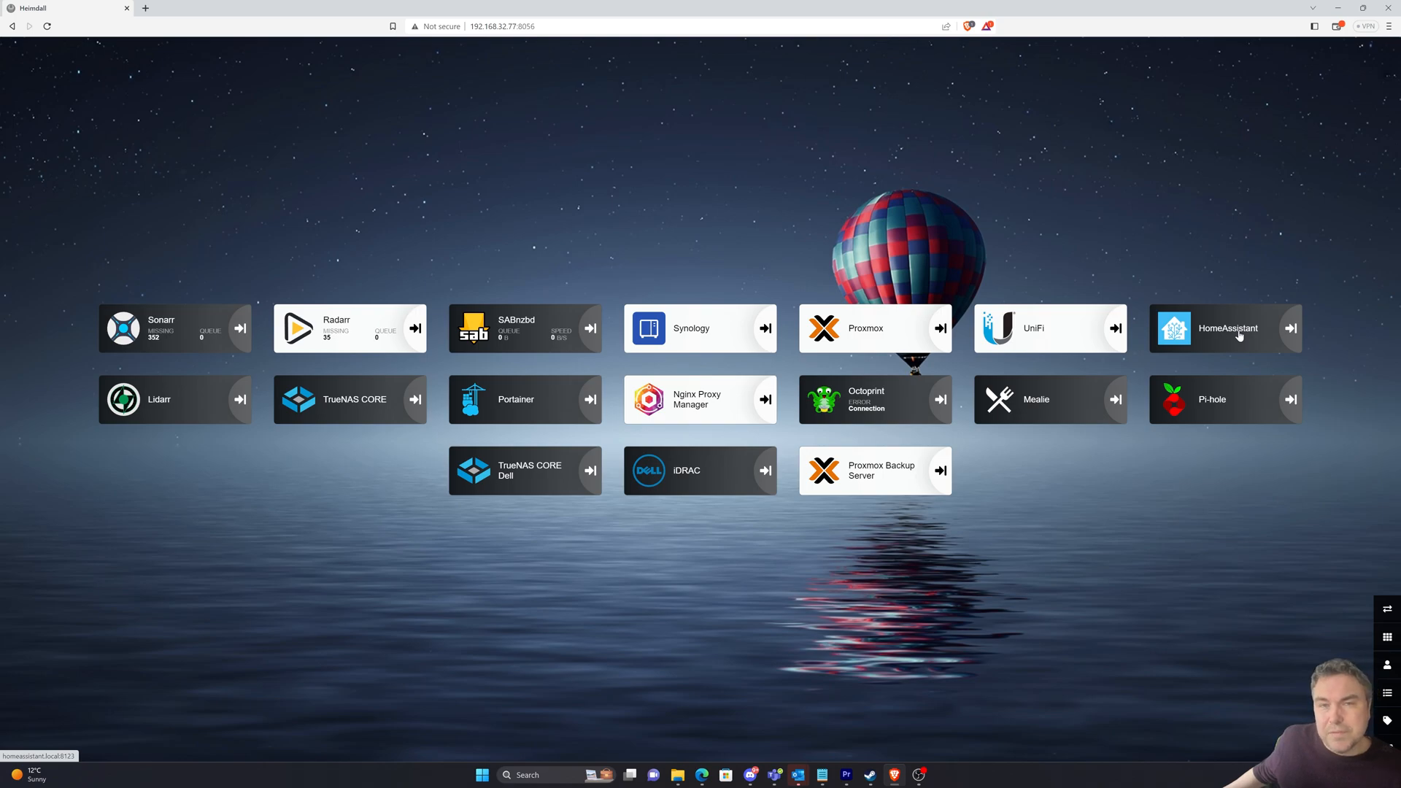
mouse_move(1210, 339)
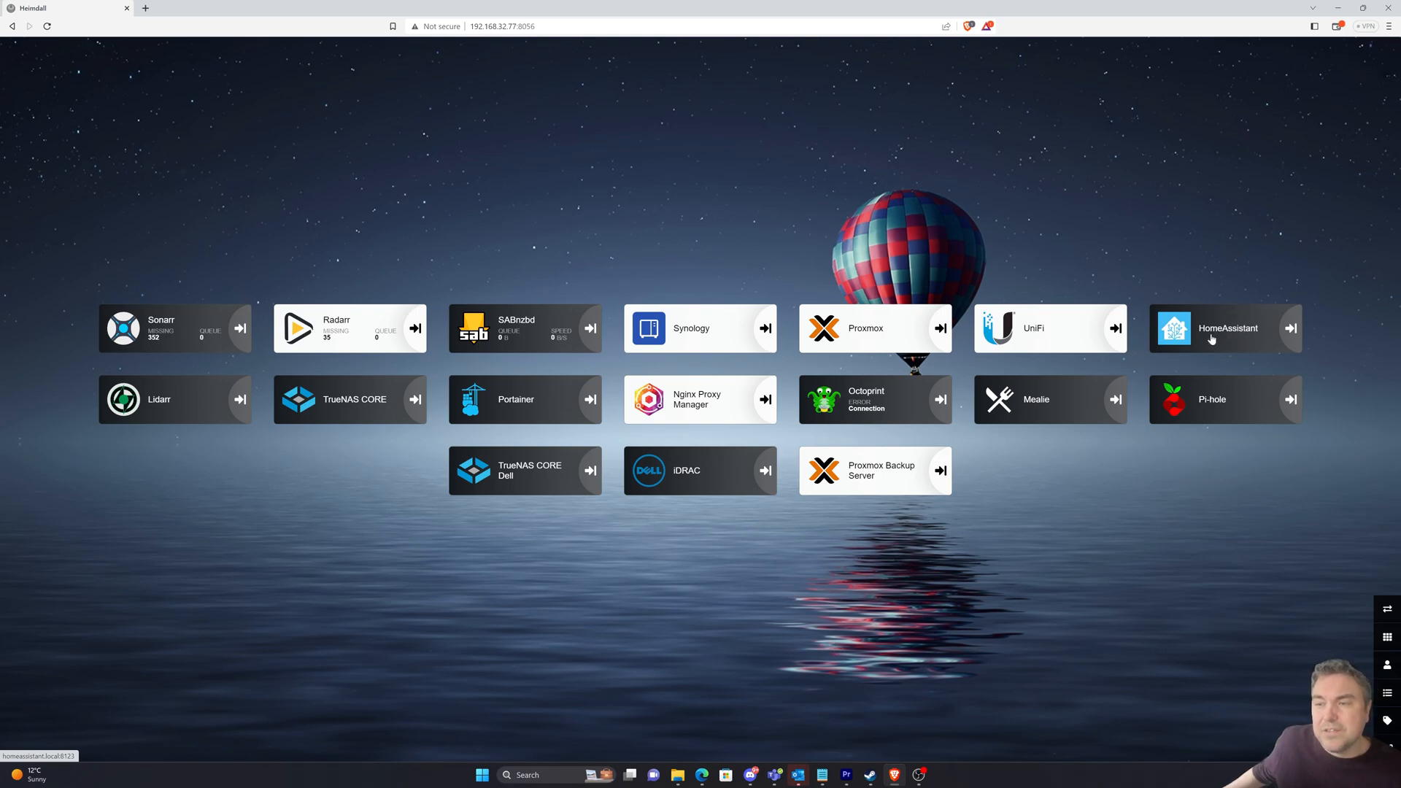
mouse_move(411, 362)
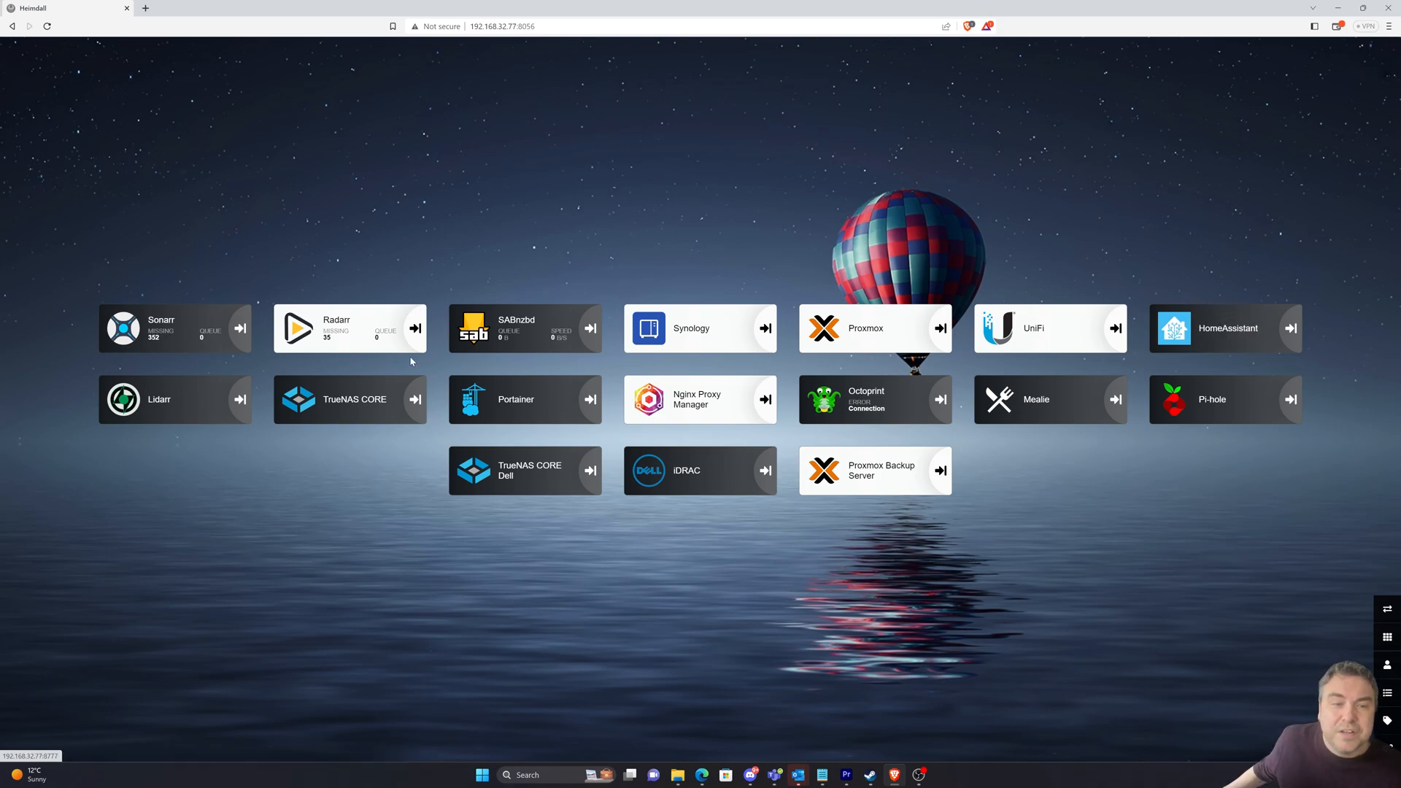
mouse_move(363, 390)
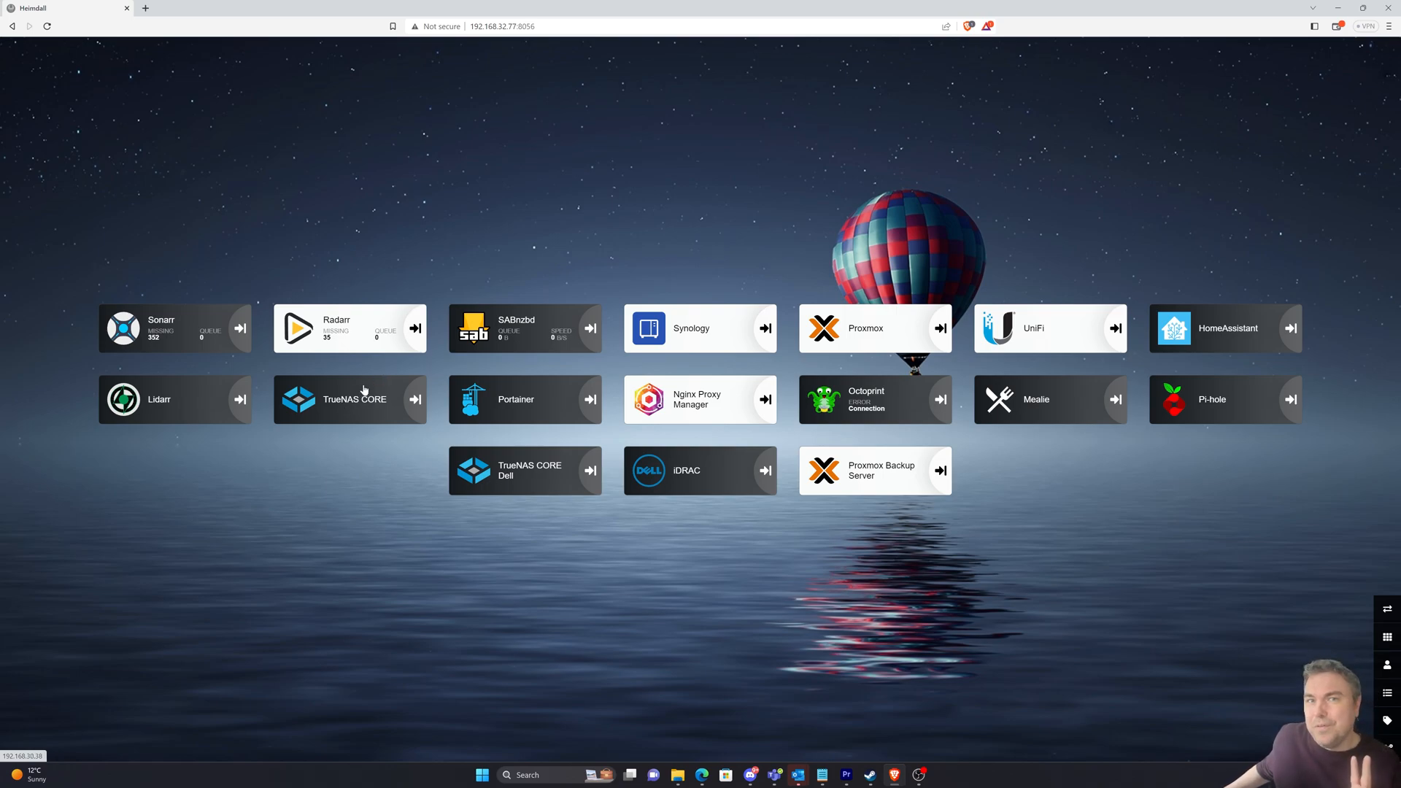
mouse_move(375, 383)
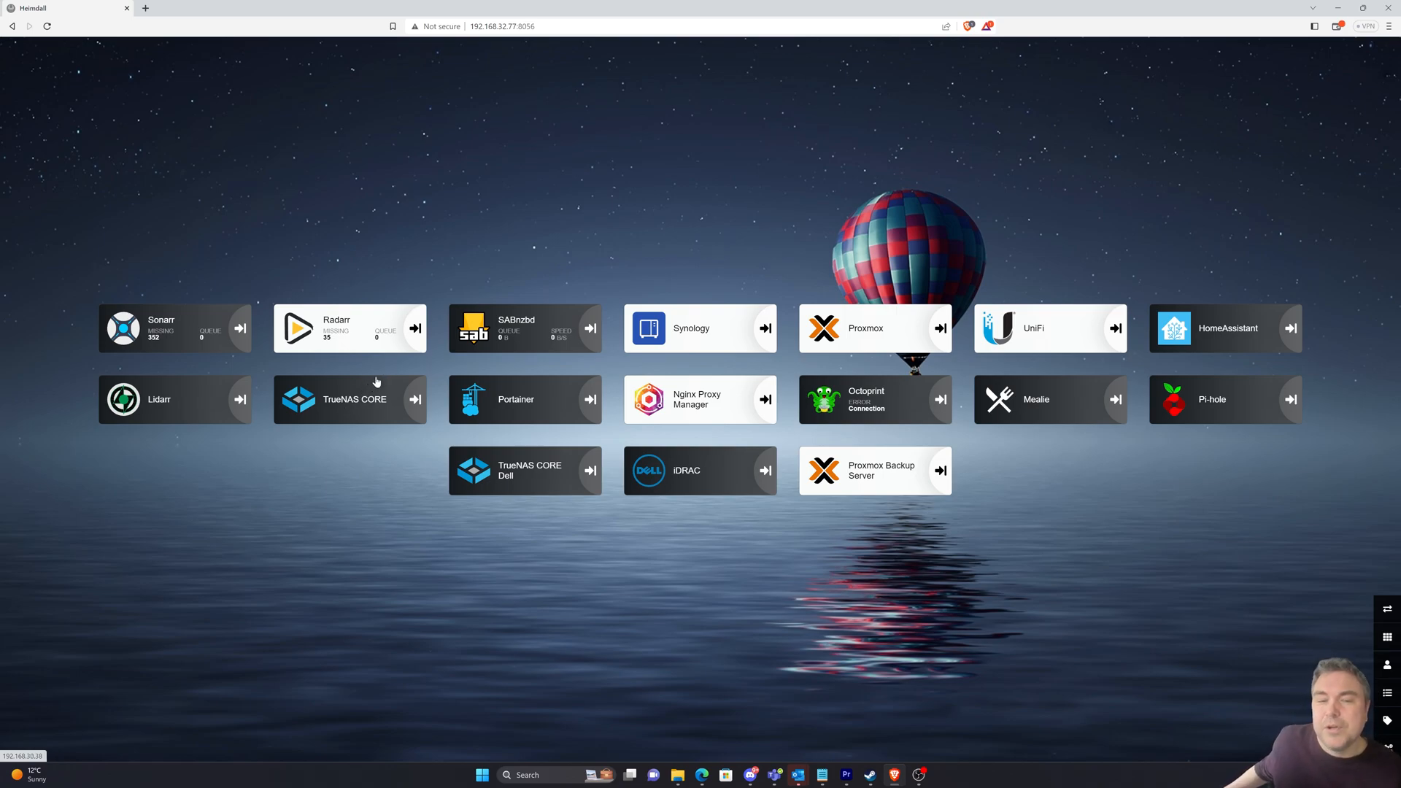
mouse_move(397, 400)
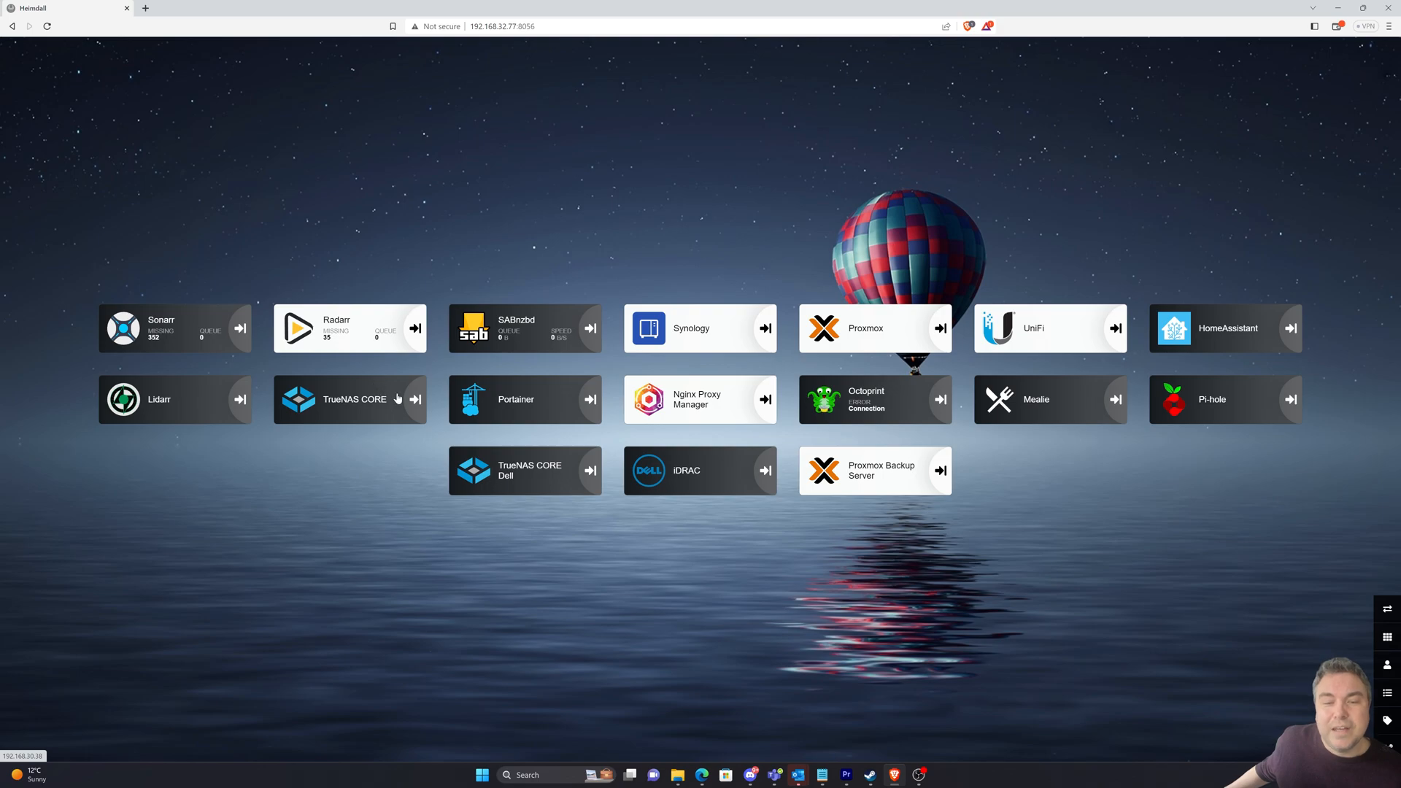
mouse_move(530, 467)
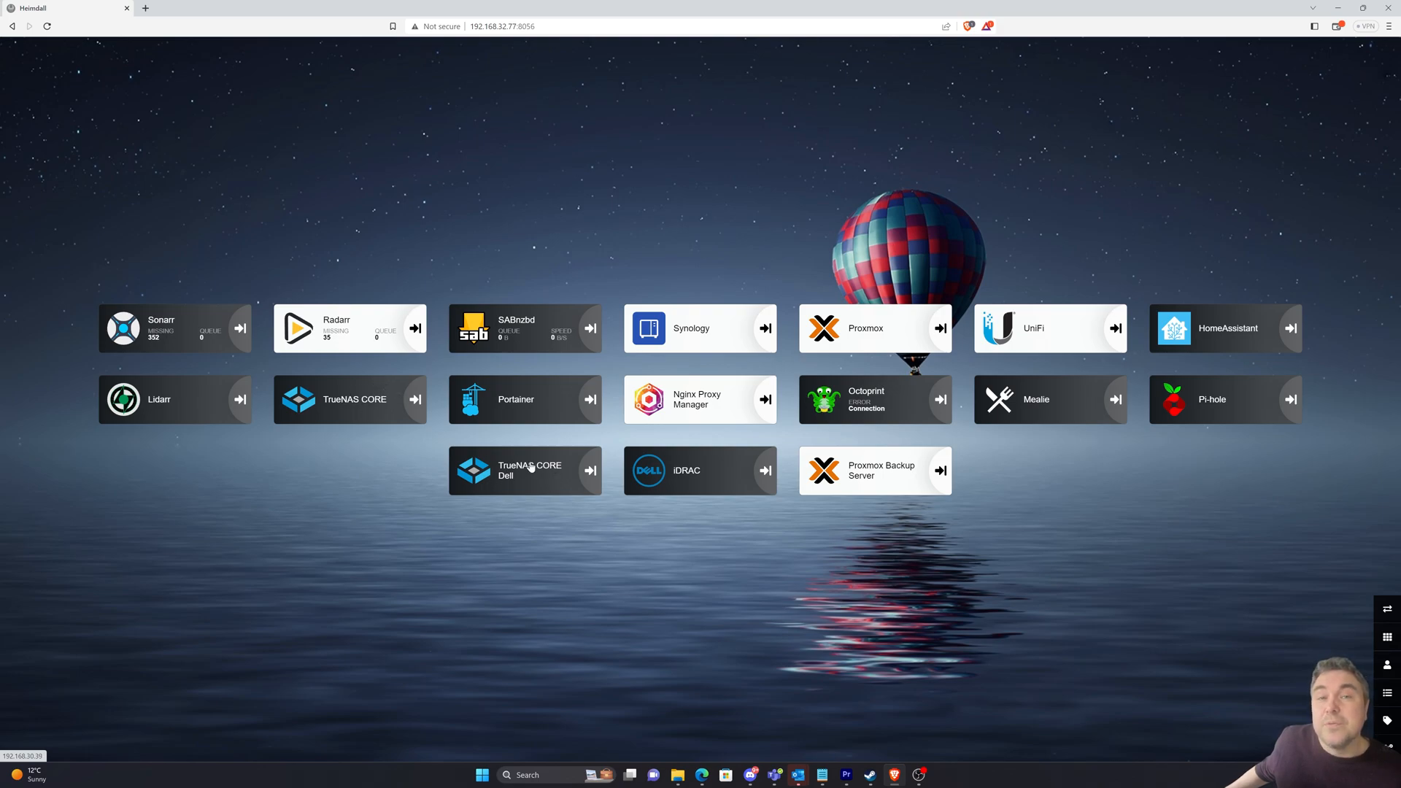
mouse_move(389, 421)
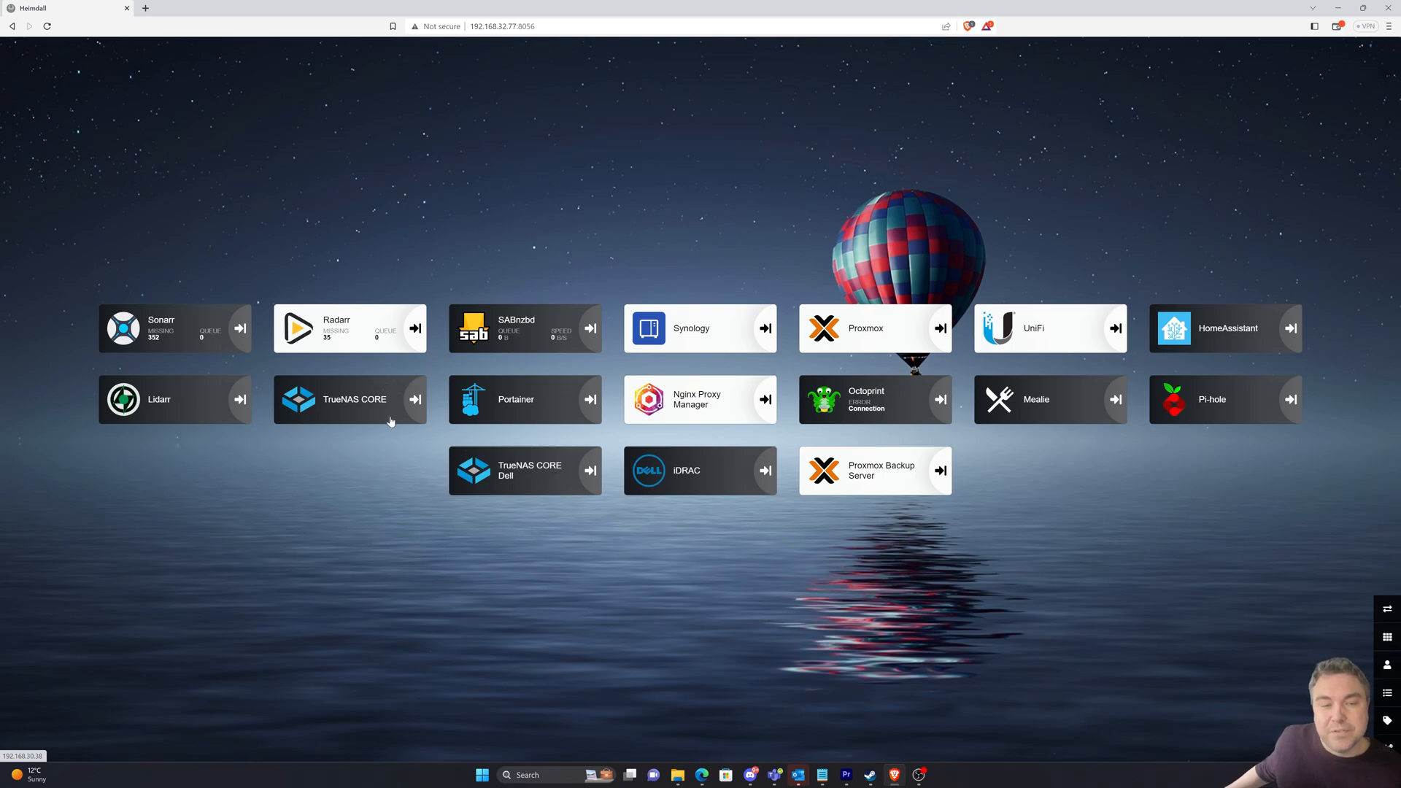
mouse_move(355, 413)
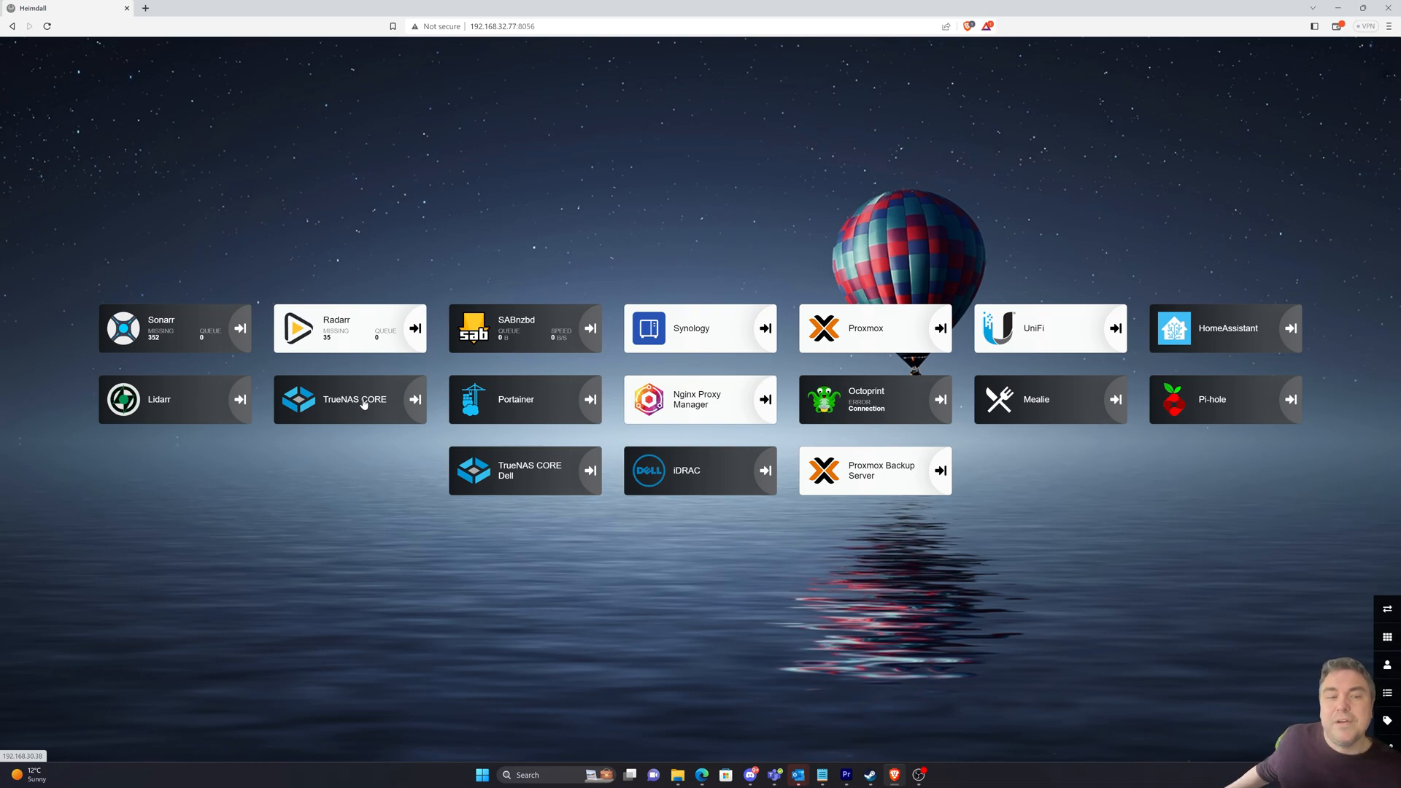
mouse_move(386, 410)
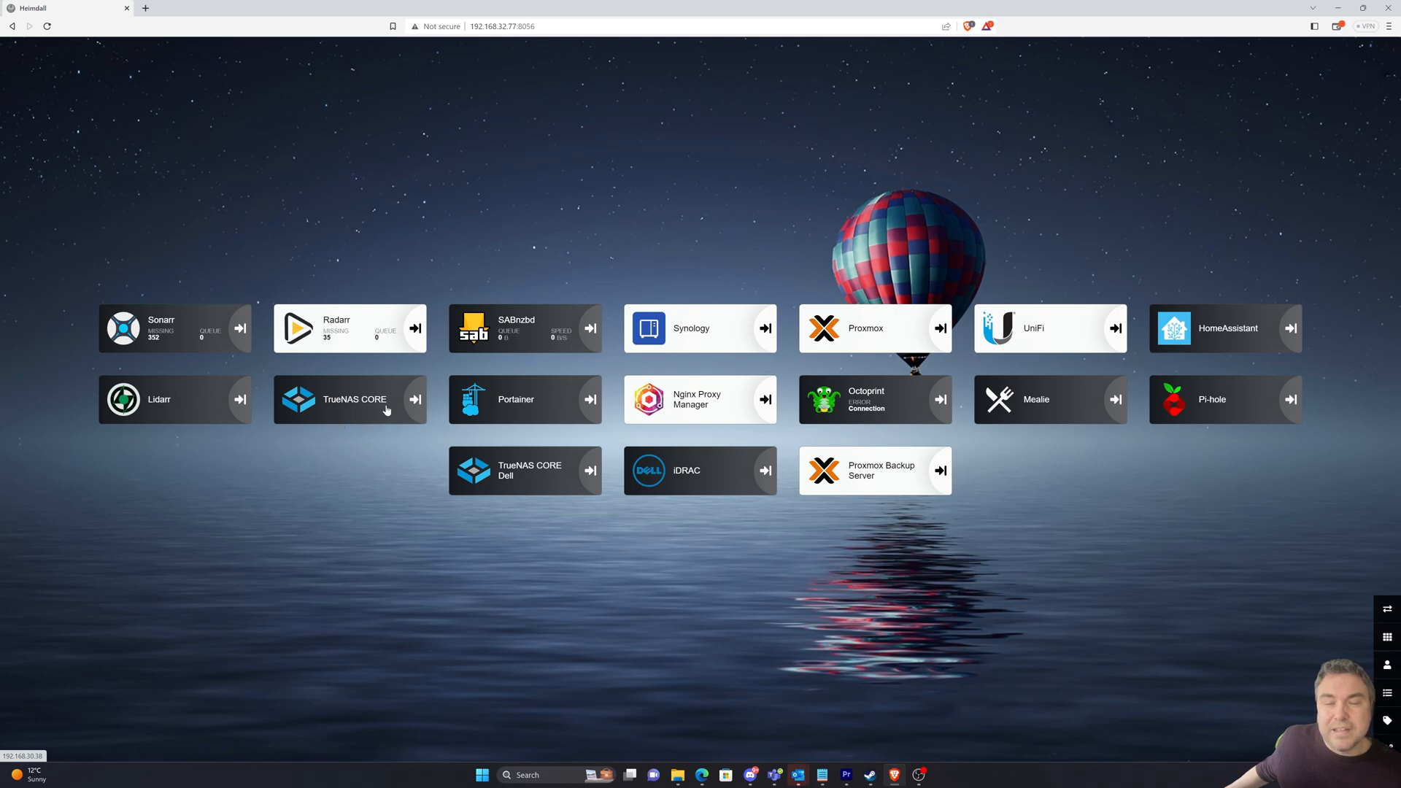
mouse_move(879, 324)
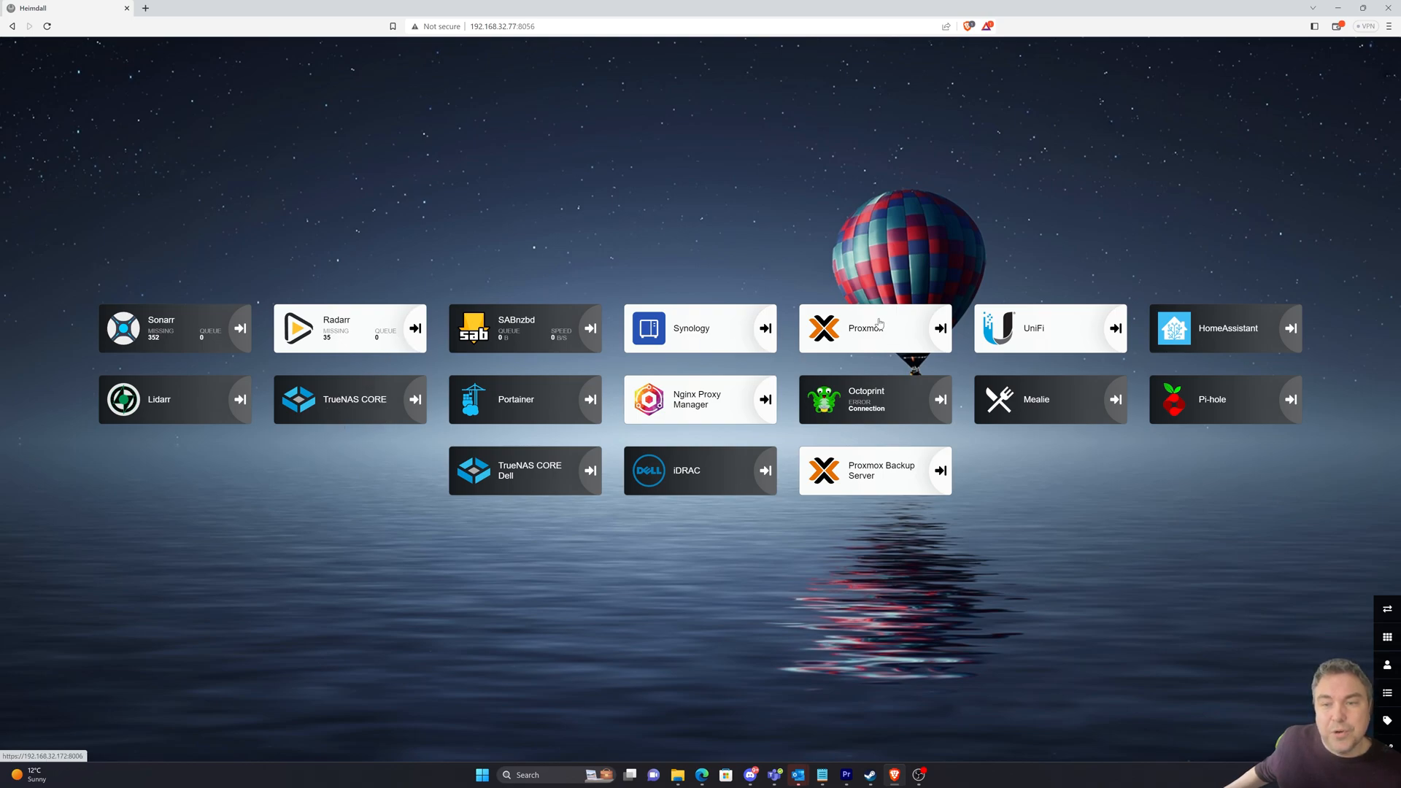
mouse_move(847, 300)
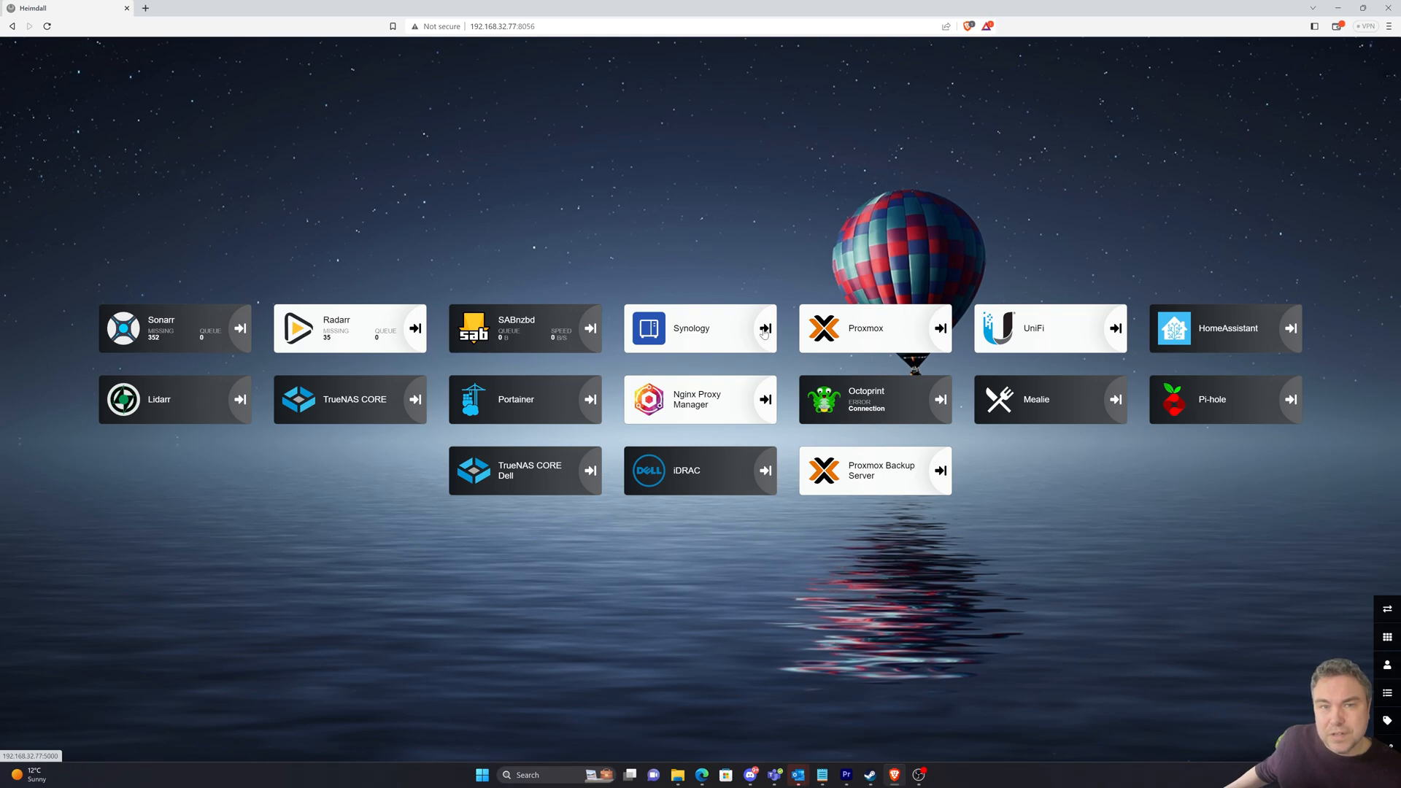
mouse_move(855, 366)
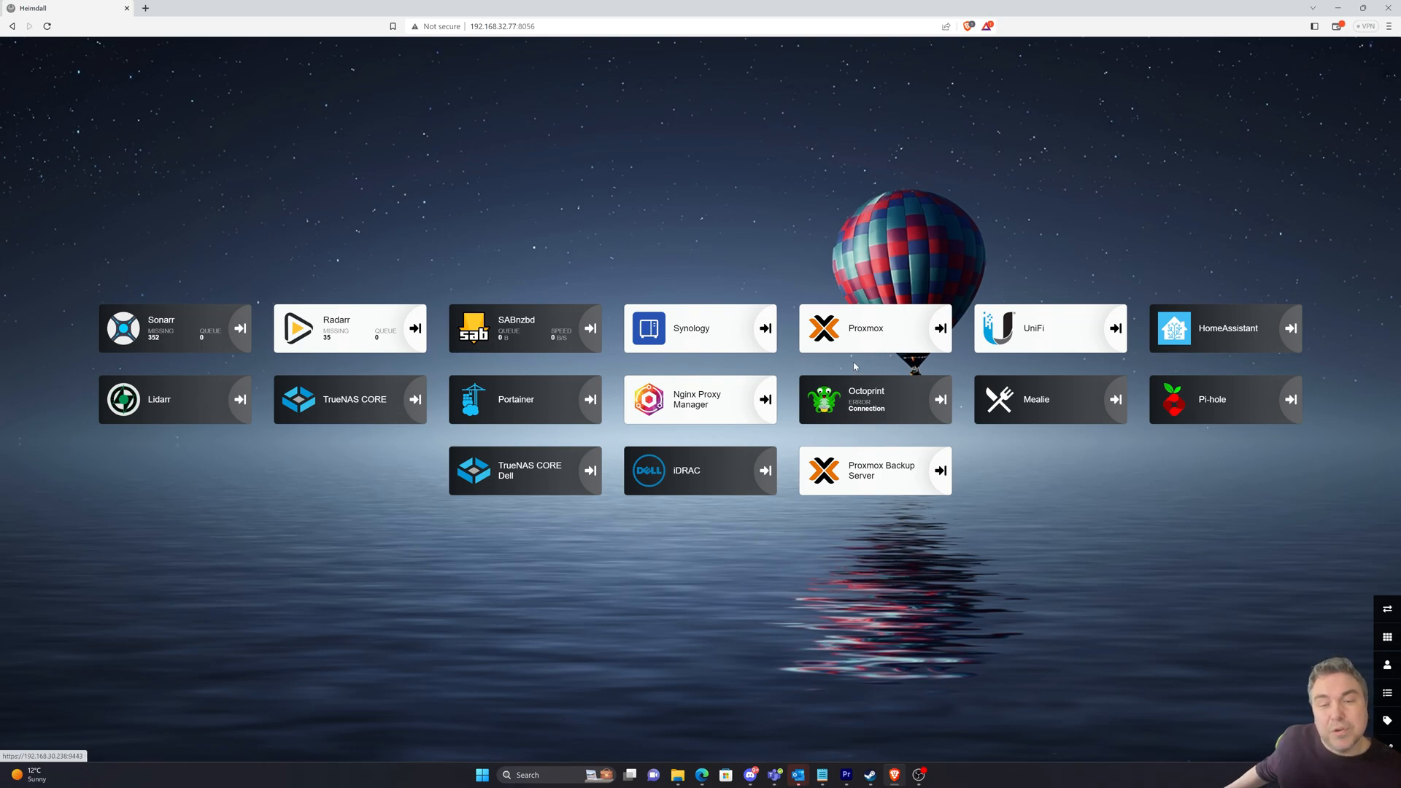
mouse_move(893, 348)
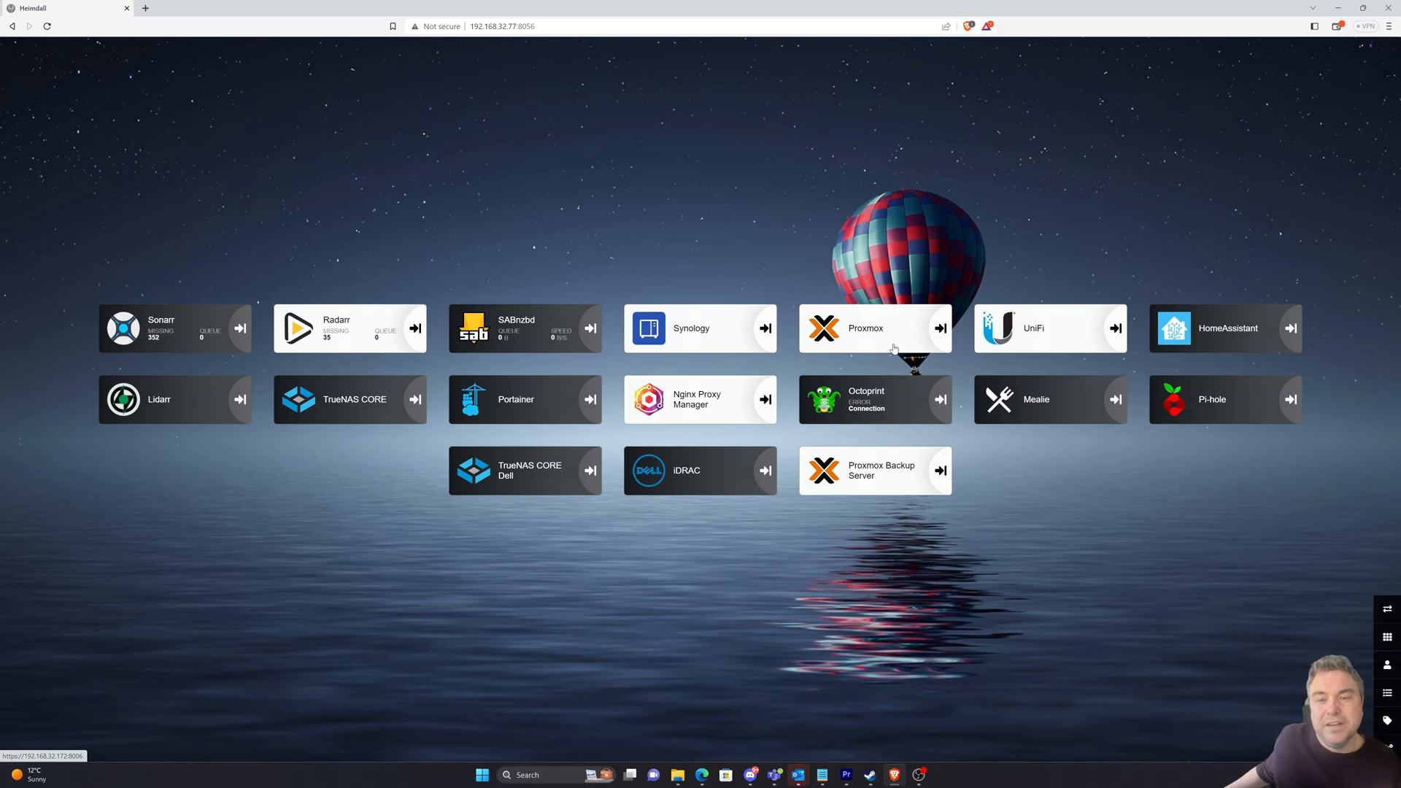
mouse_move(871, 351)
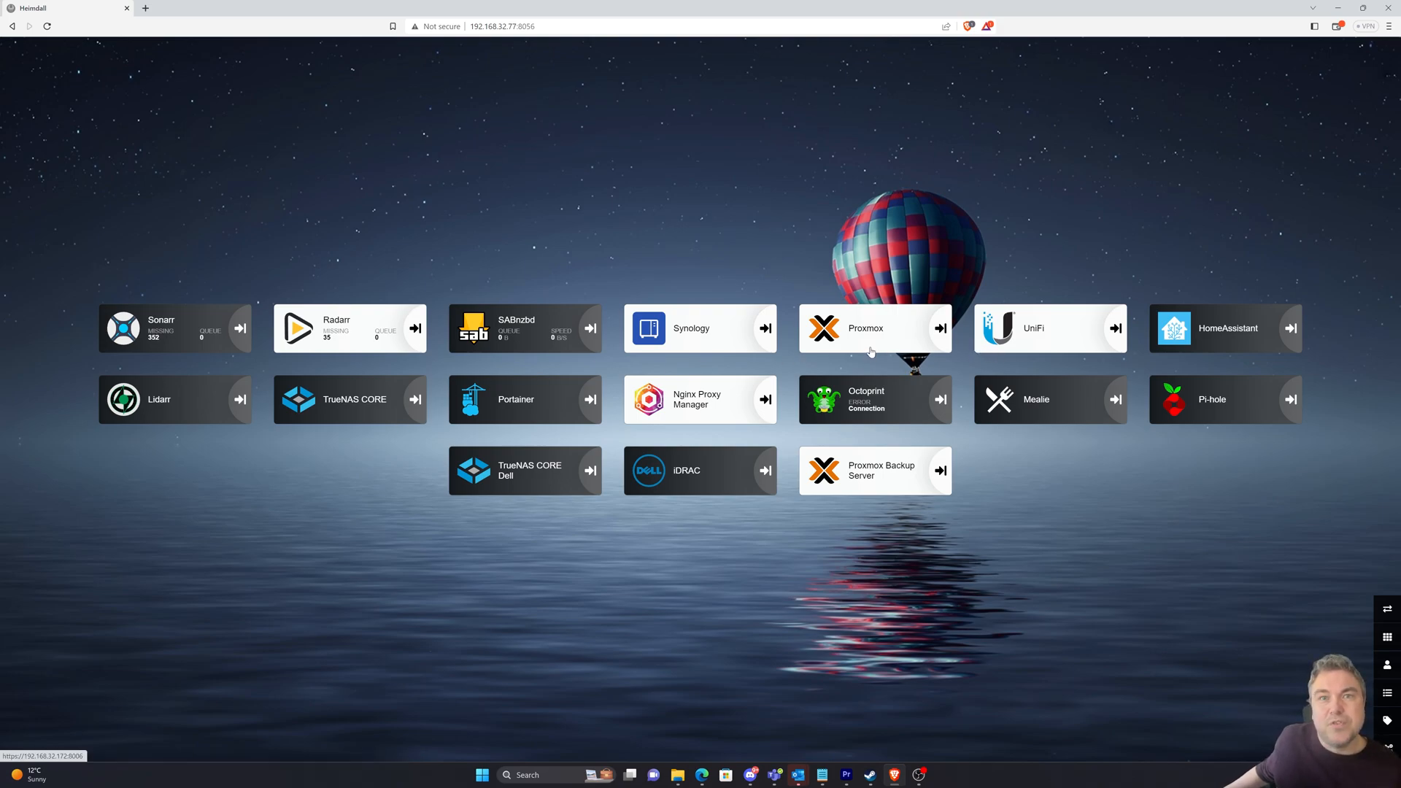
mouse_move(872, 350)
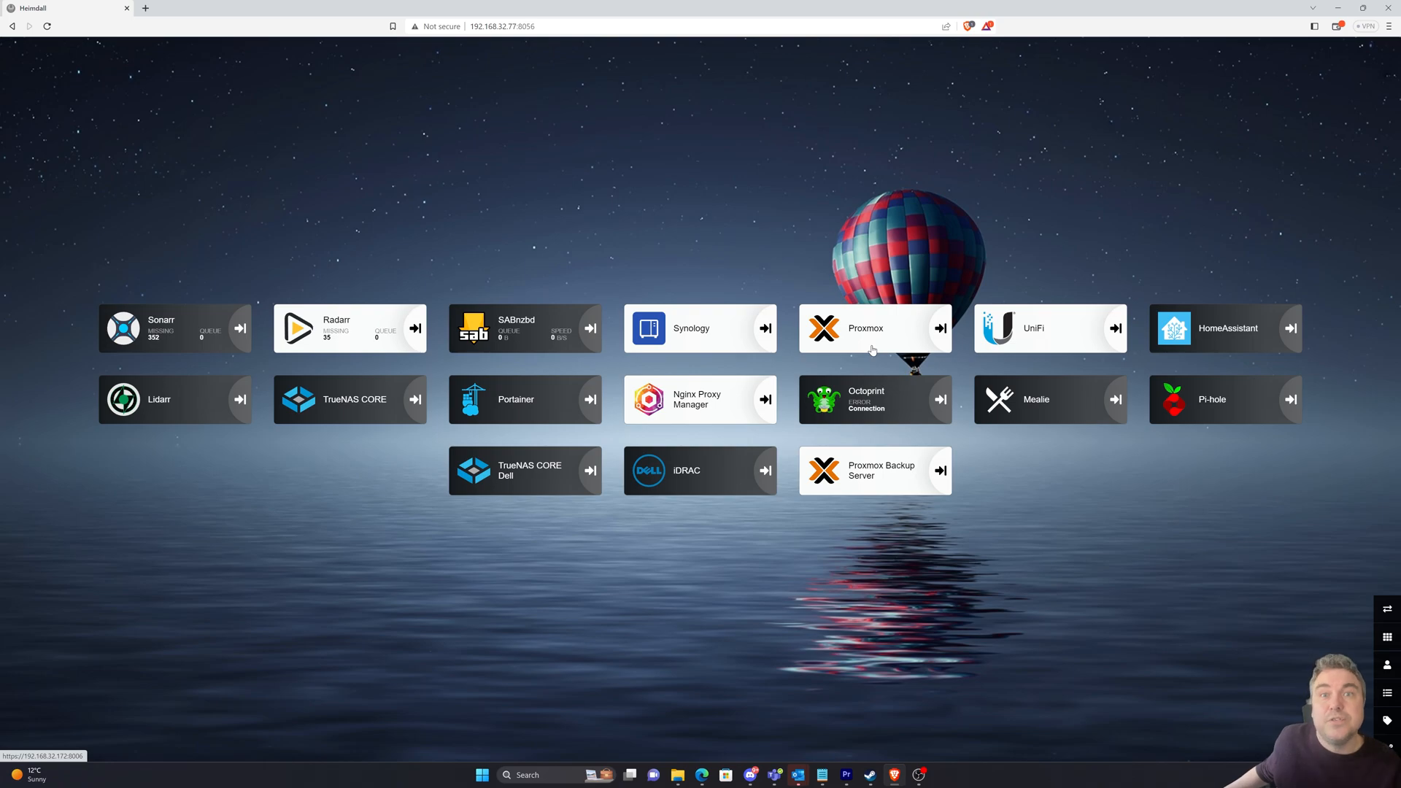
mouse_move(378, 413)
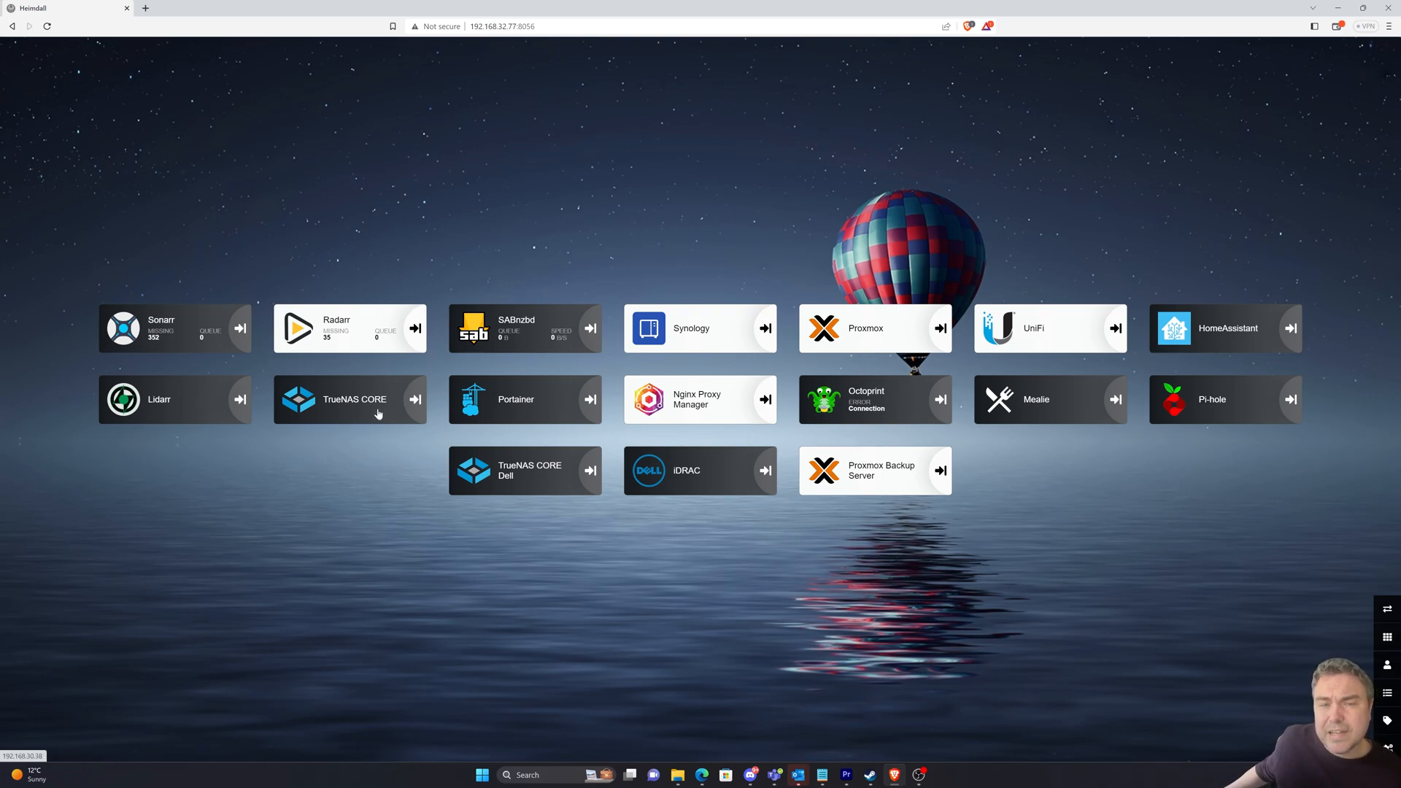
mouse_move(514, 414)
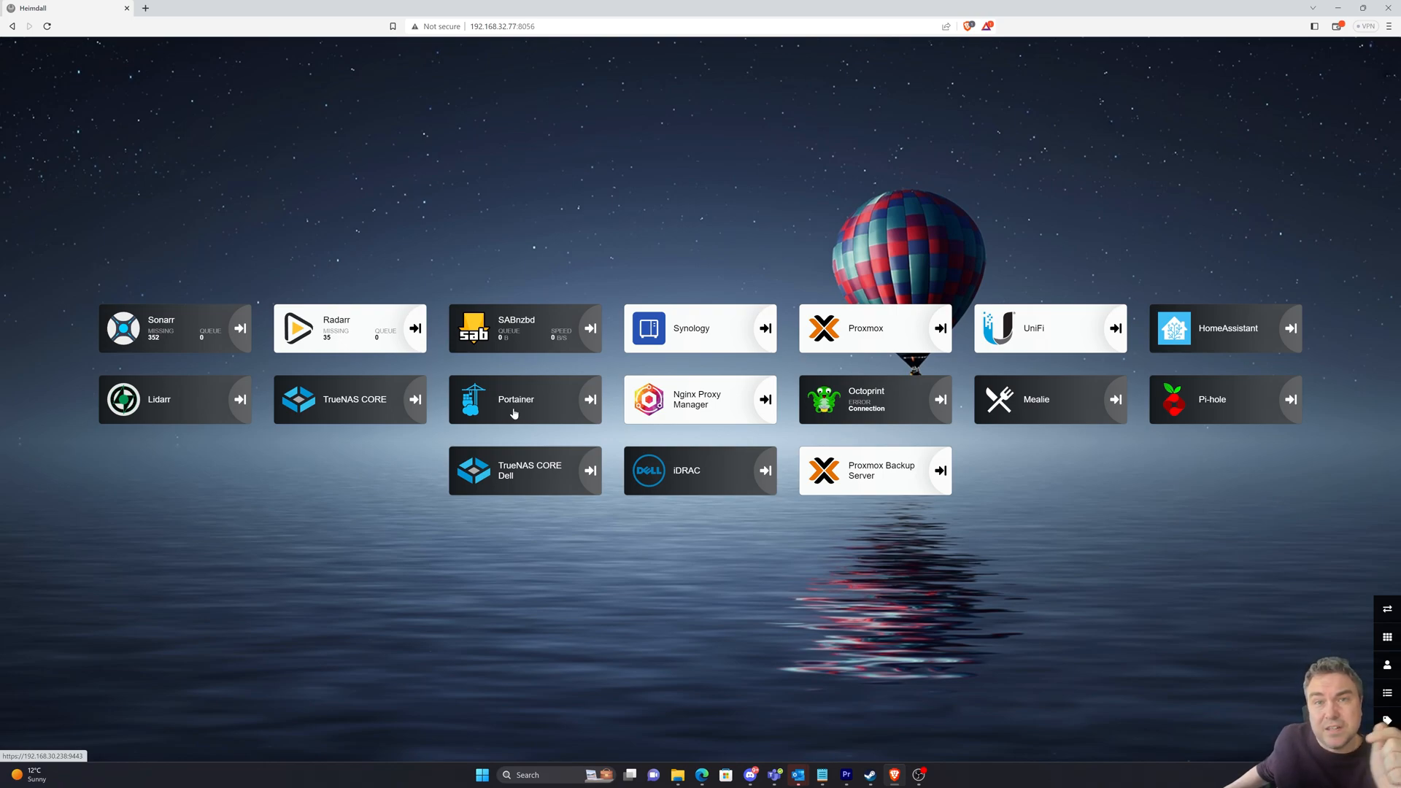
mouse_move(538, 425)
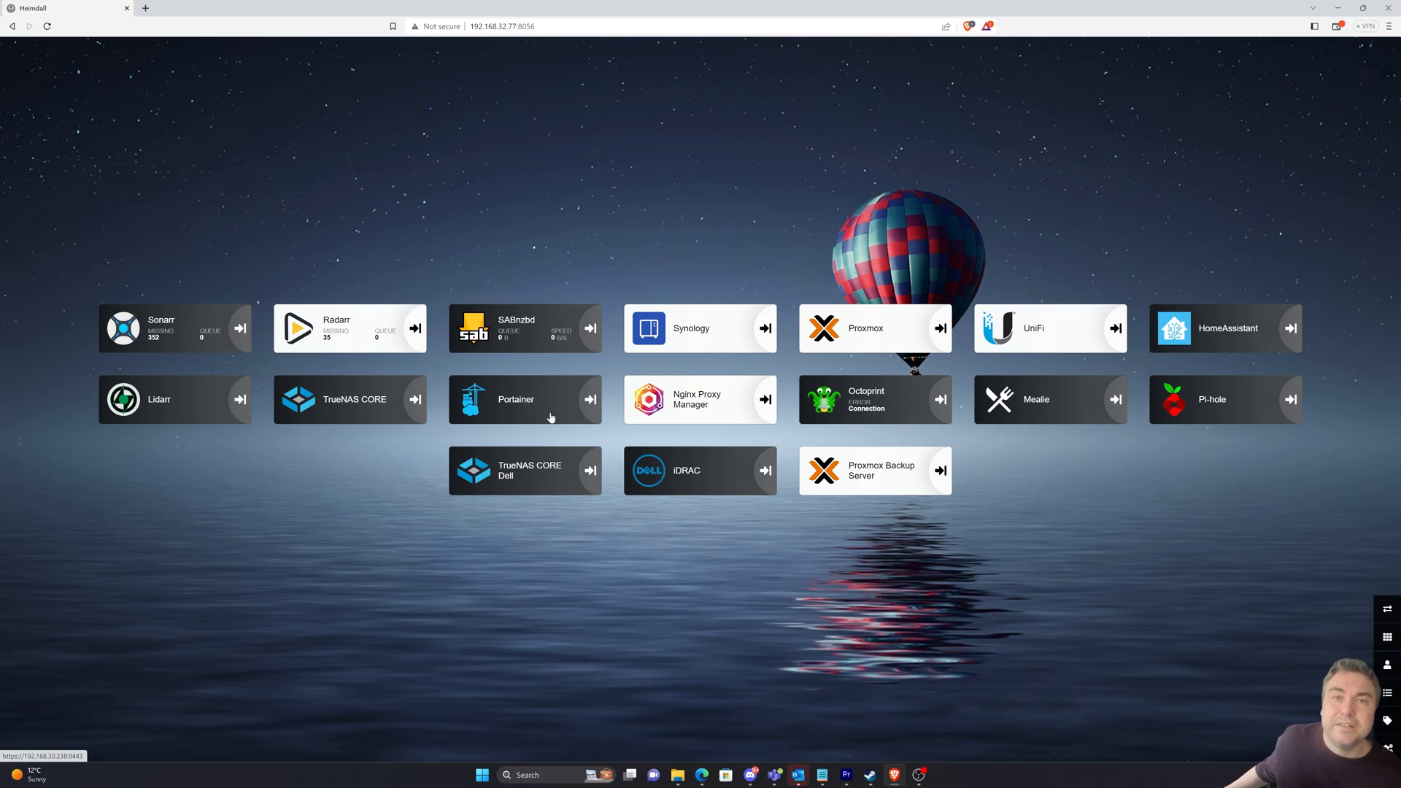
mouse_move(576, 410)
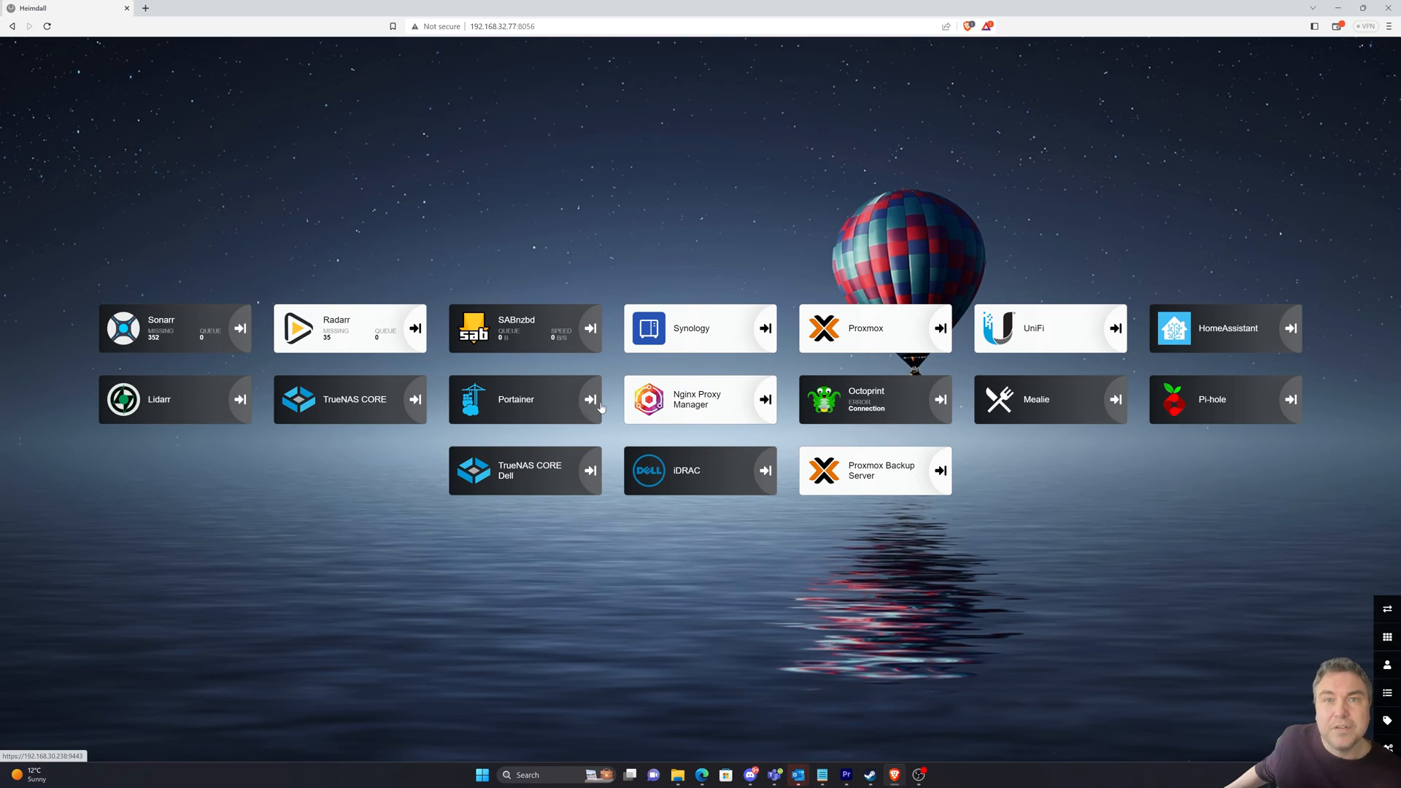
mouse_move(651, 411)
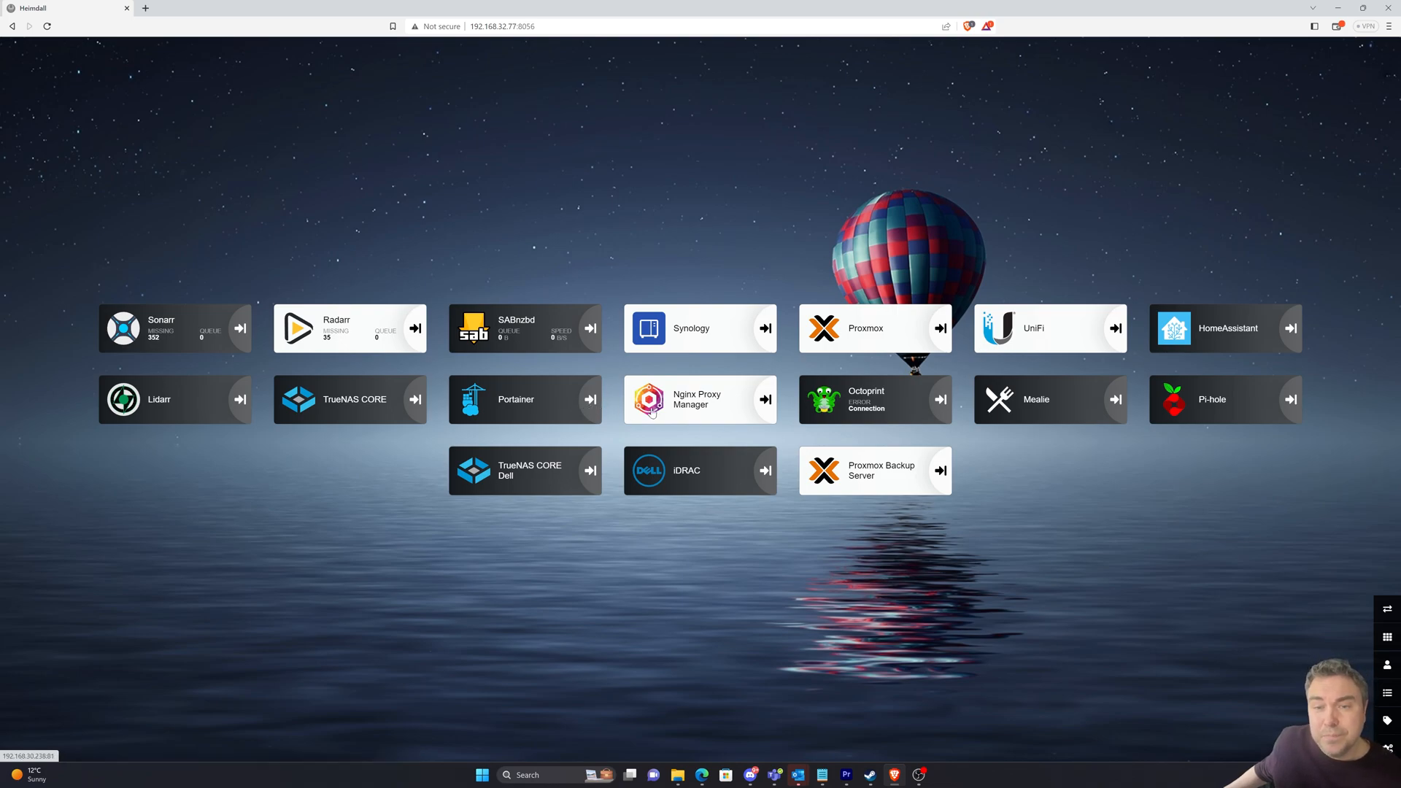
mouse_move(704, 409)
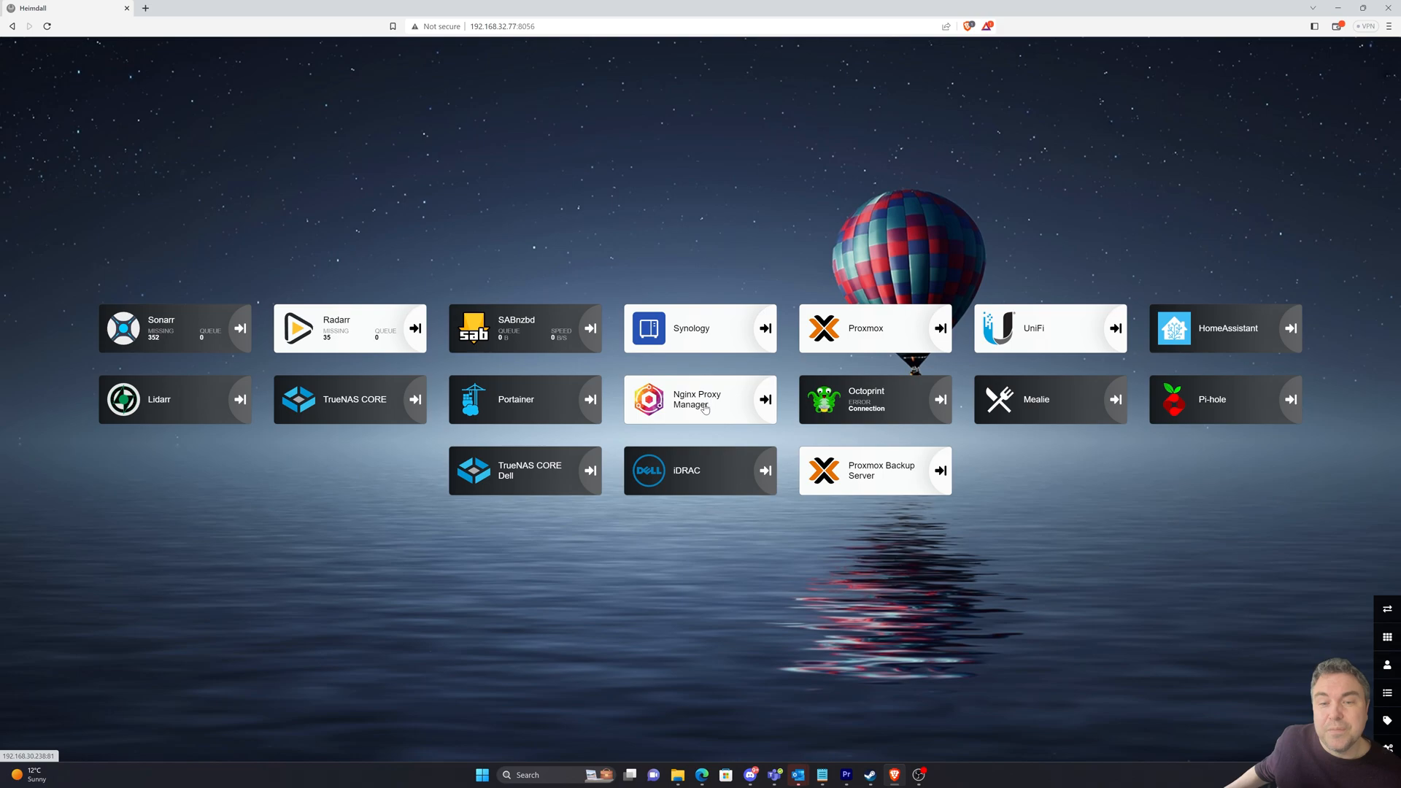
mouse_move(685, 417)
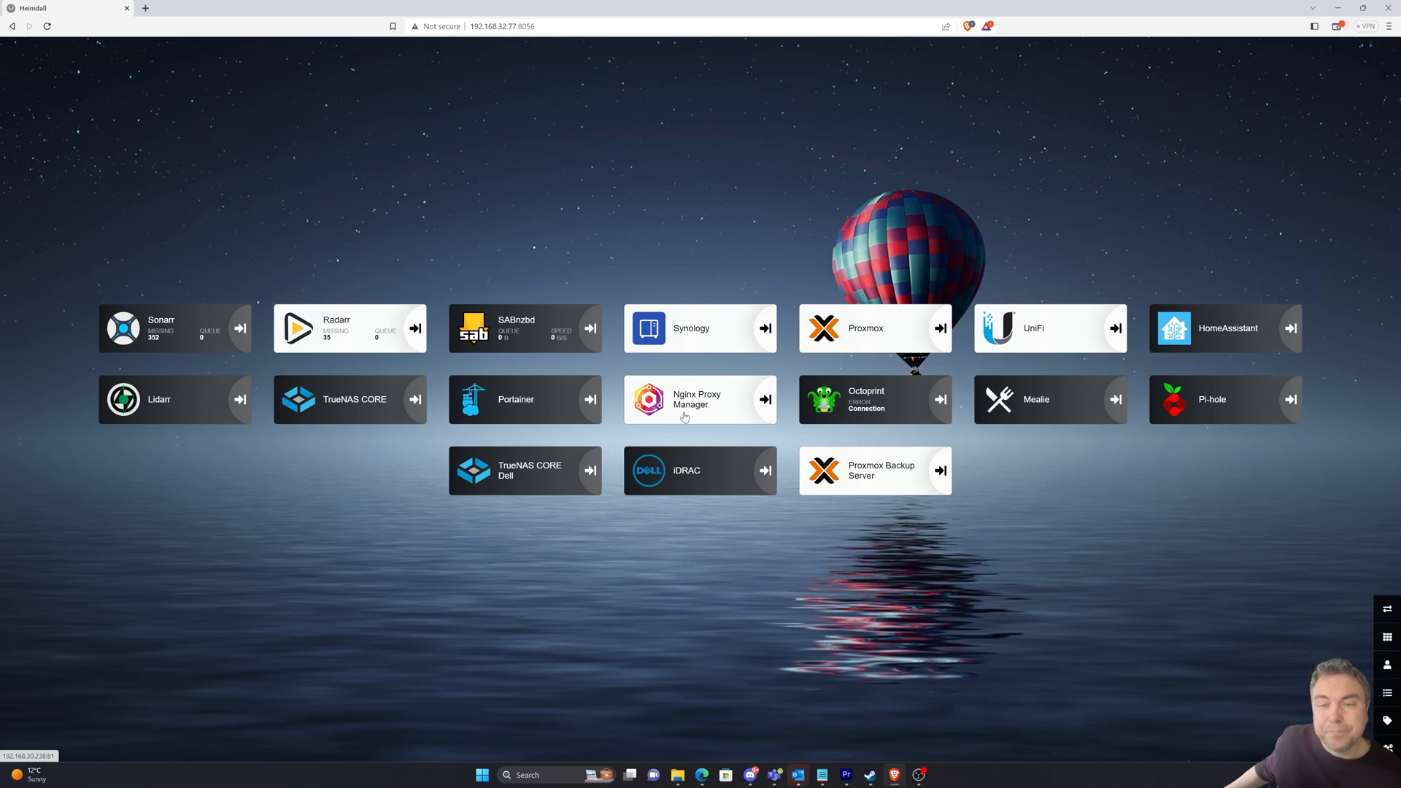
mouse_move(677, 395)
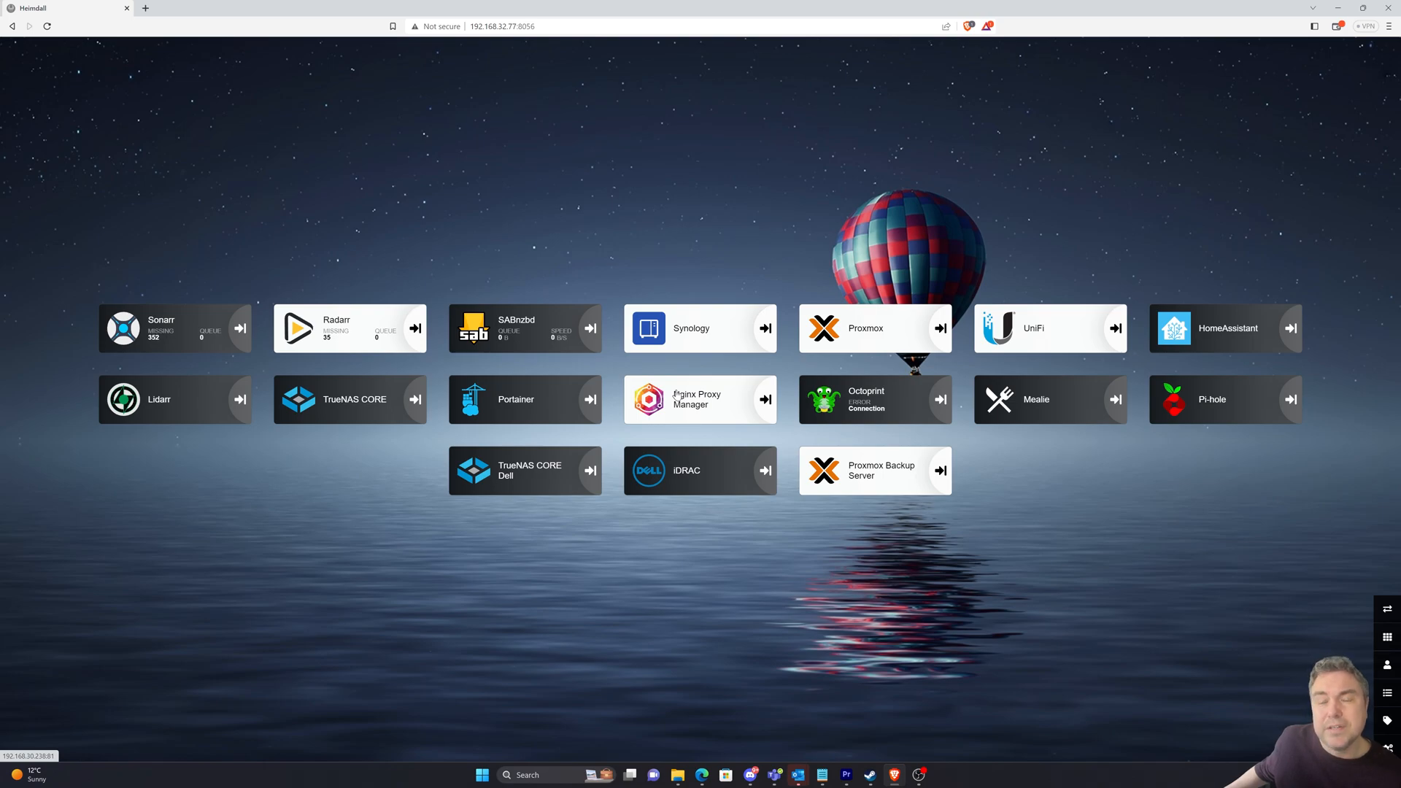
mouse_move(678, 393)
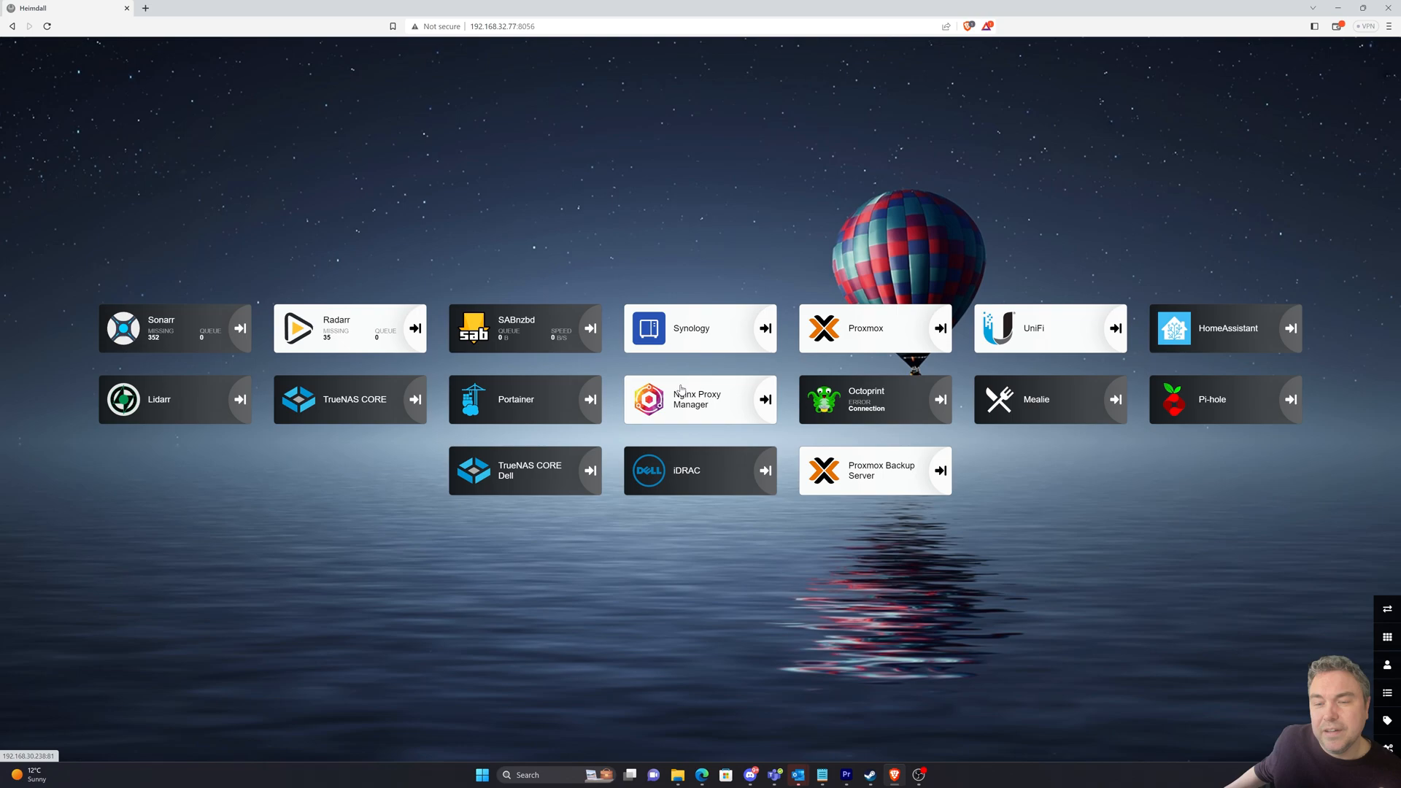
mouse_move(725, 396)
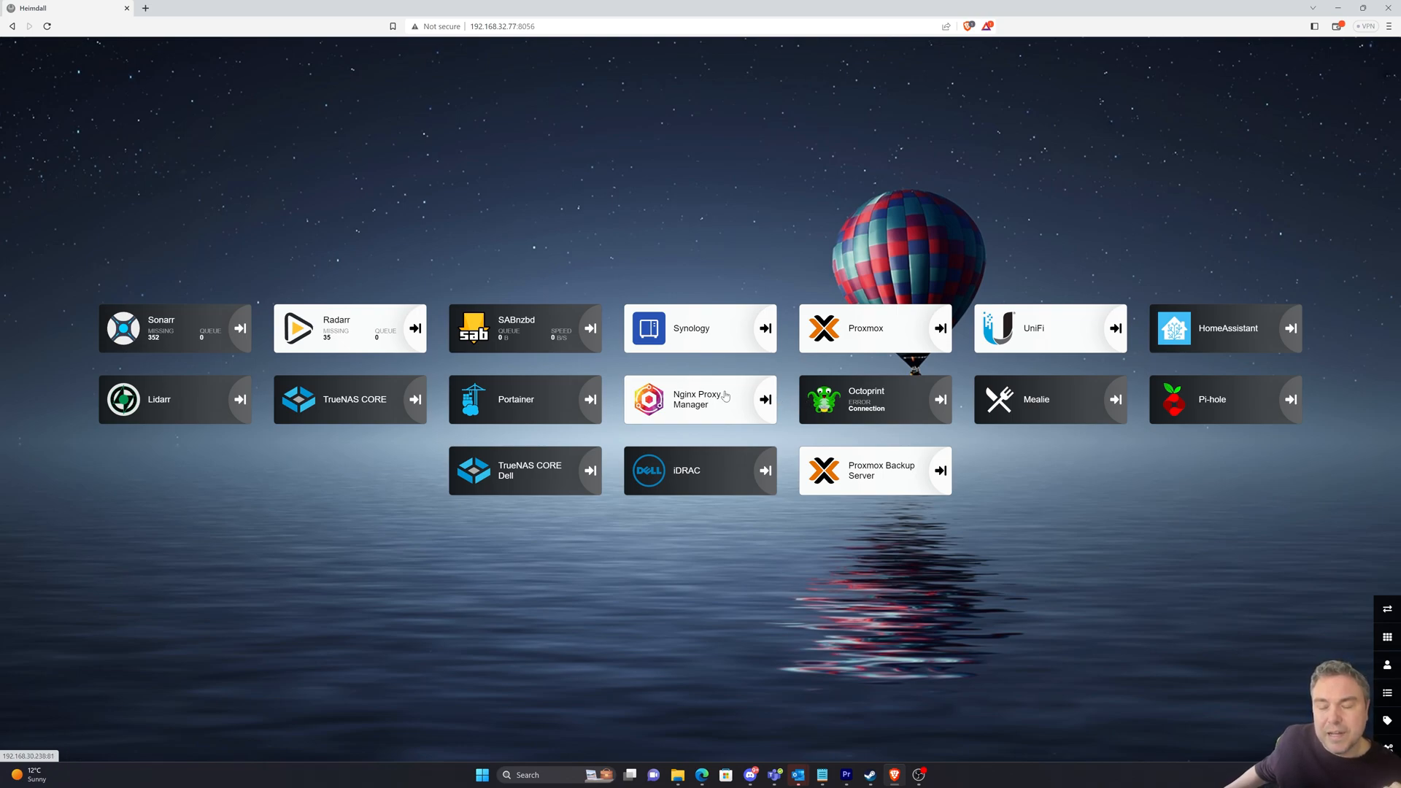
mouse_move(849, 407)
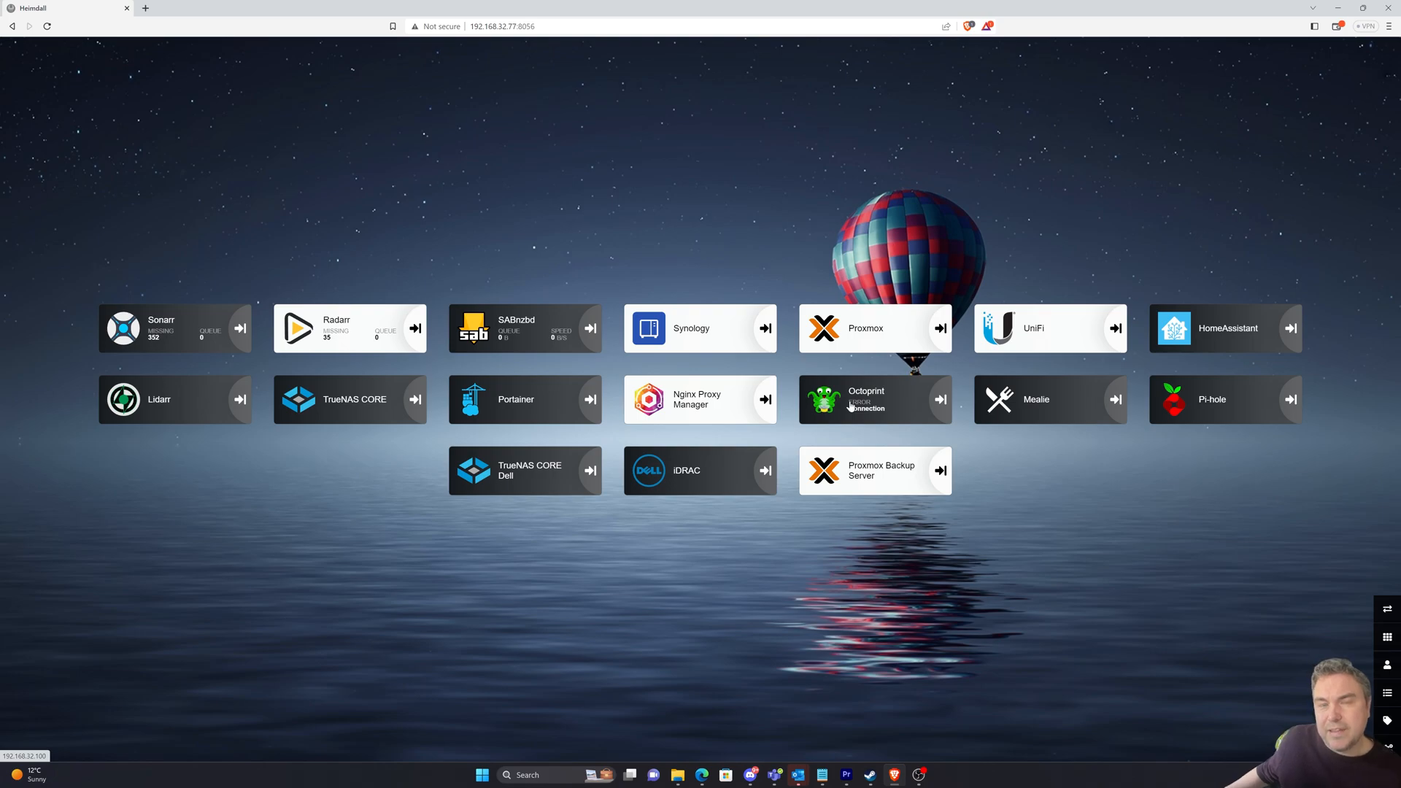
mouse_move(860, 417)
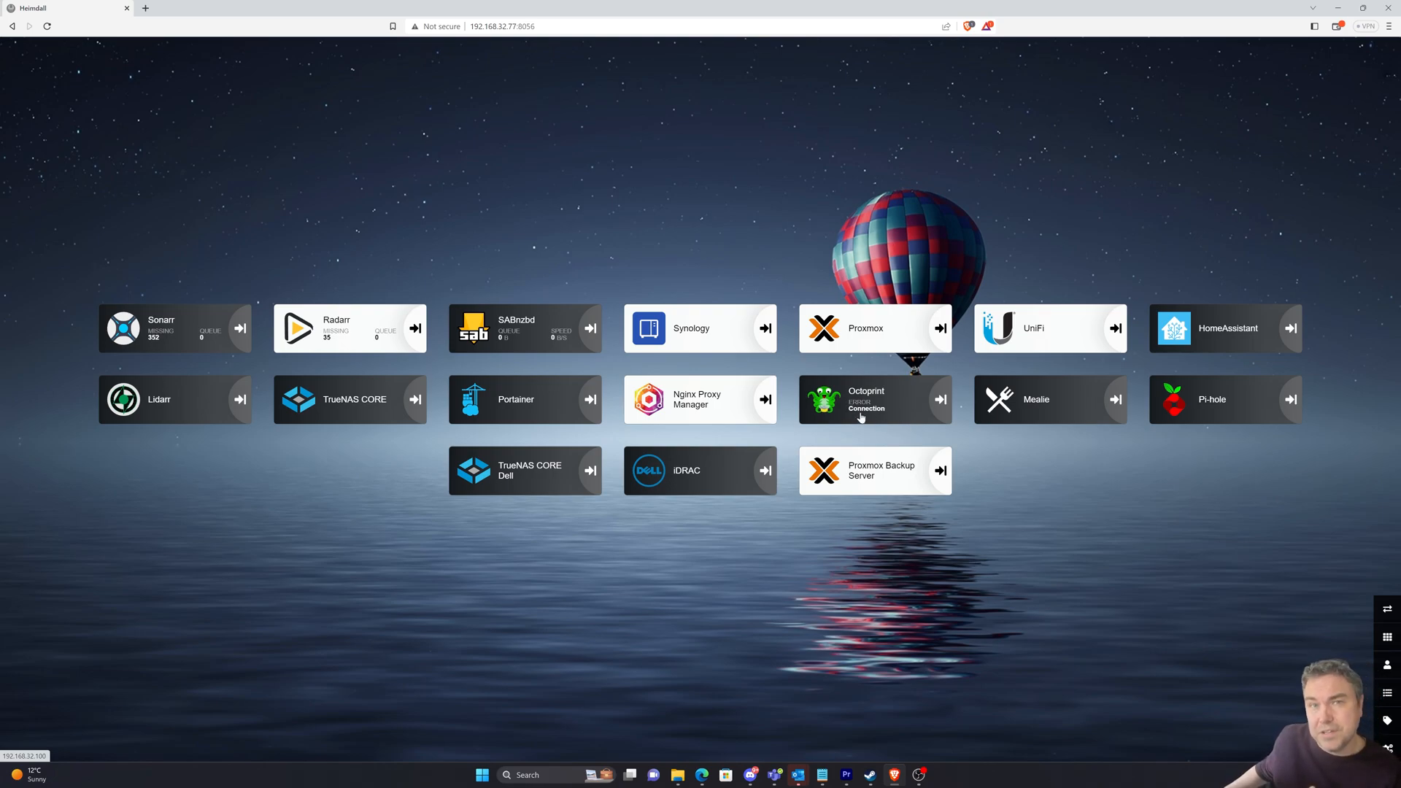
mouse_move(875, 419)
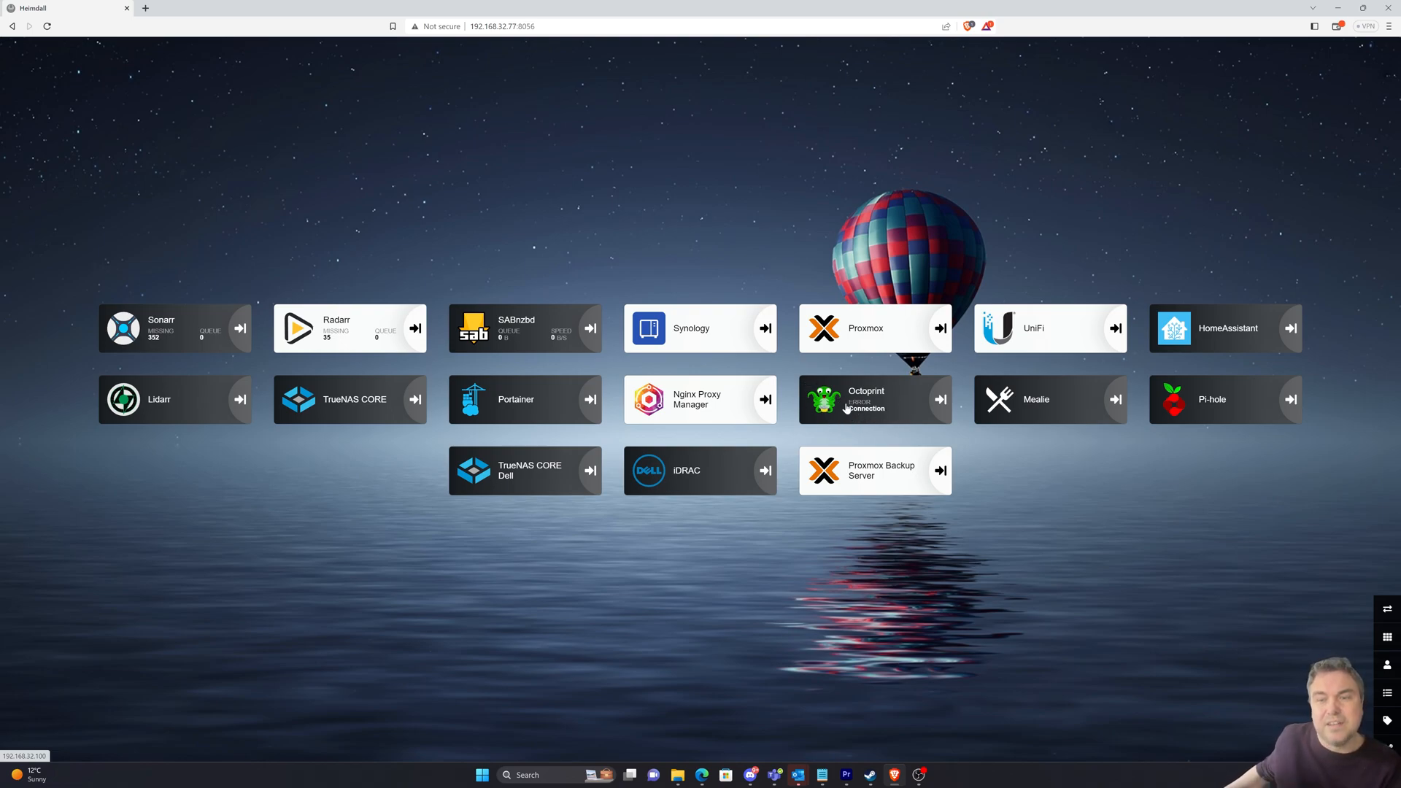
mouse_move(1065, 401)
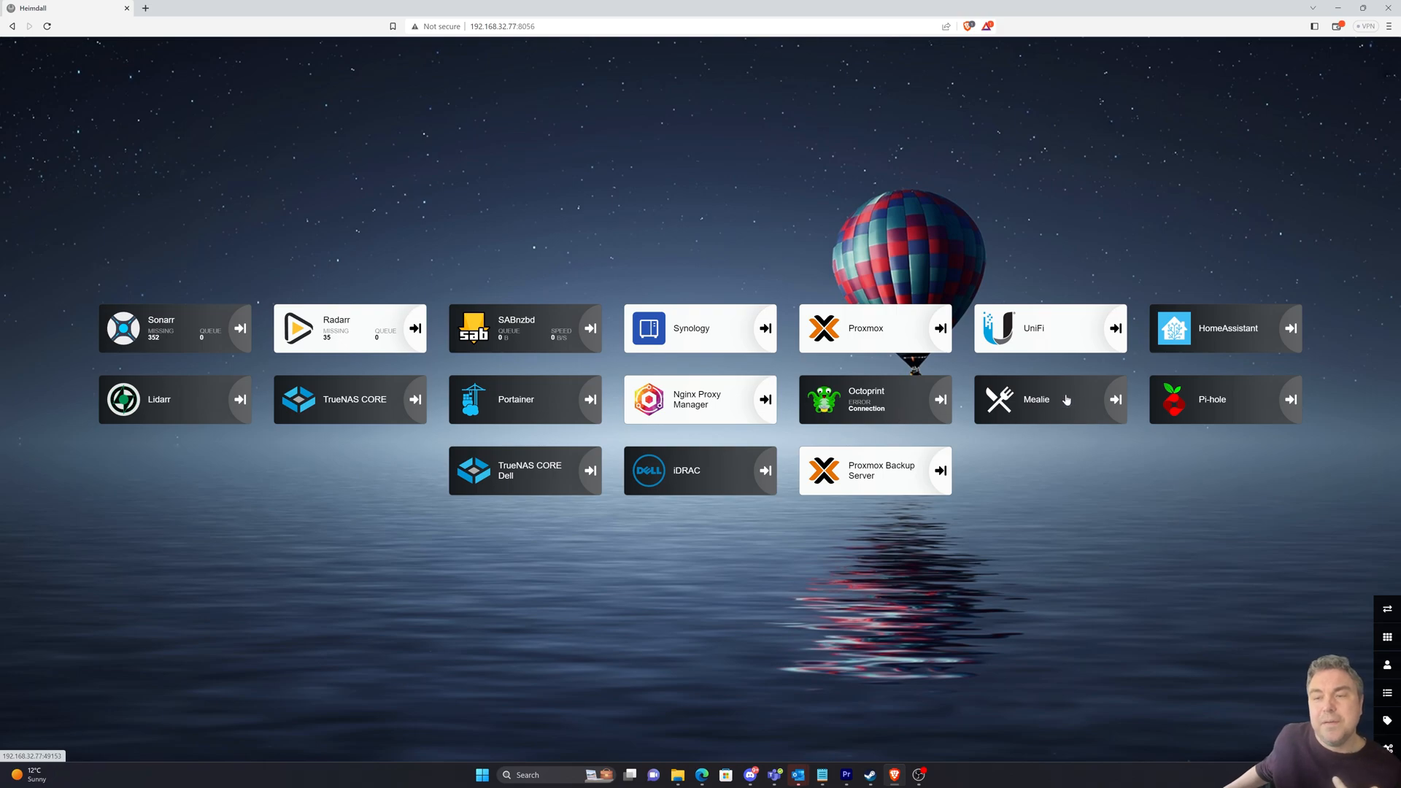
mouse_move(1066, 418)
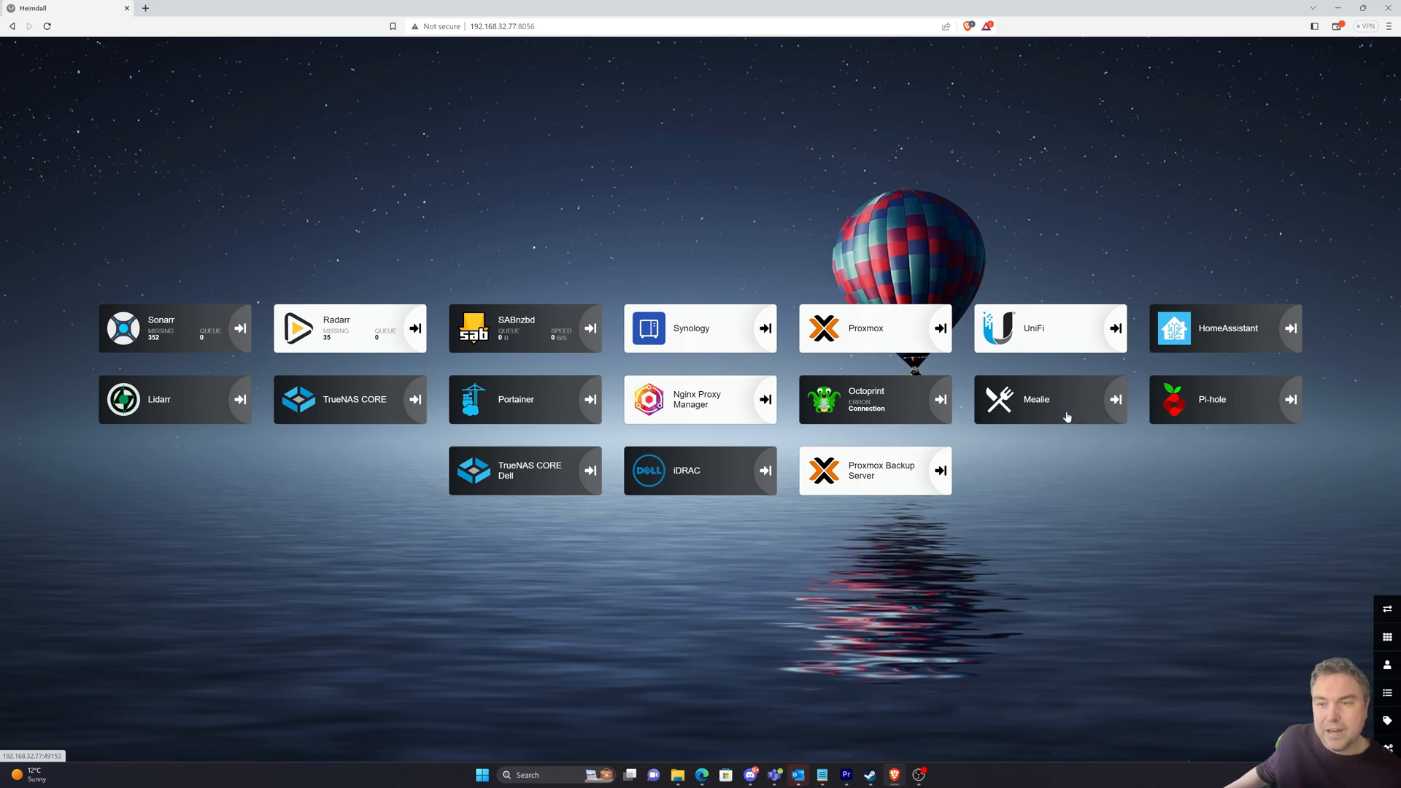
mouse_move(1051, 413)
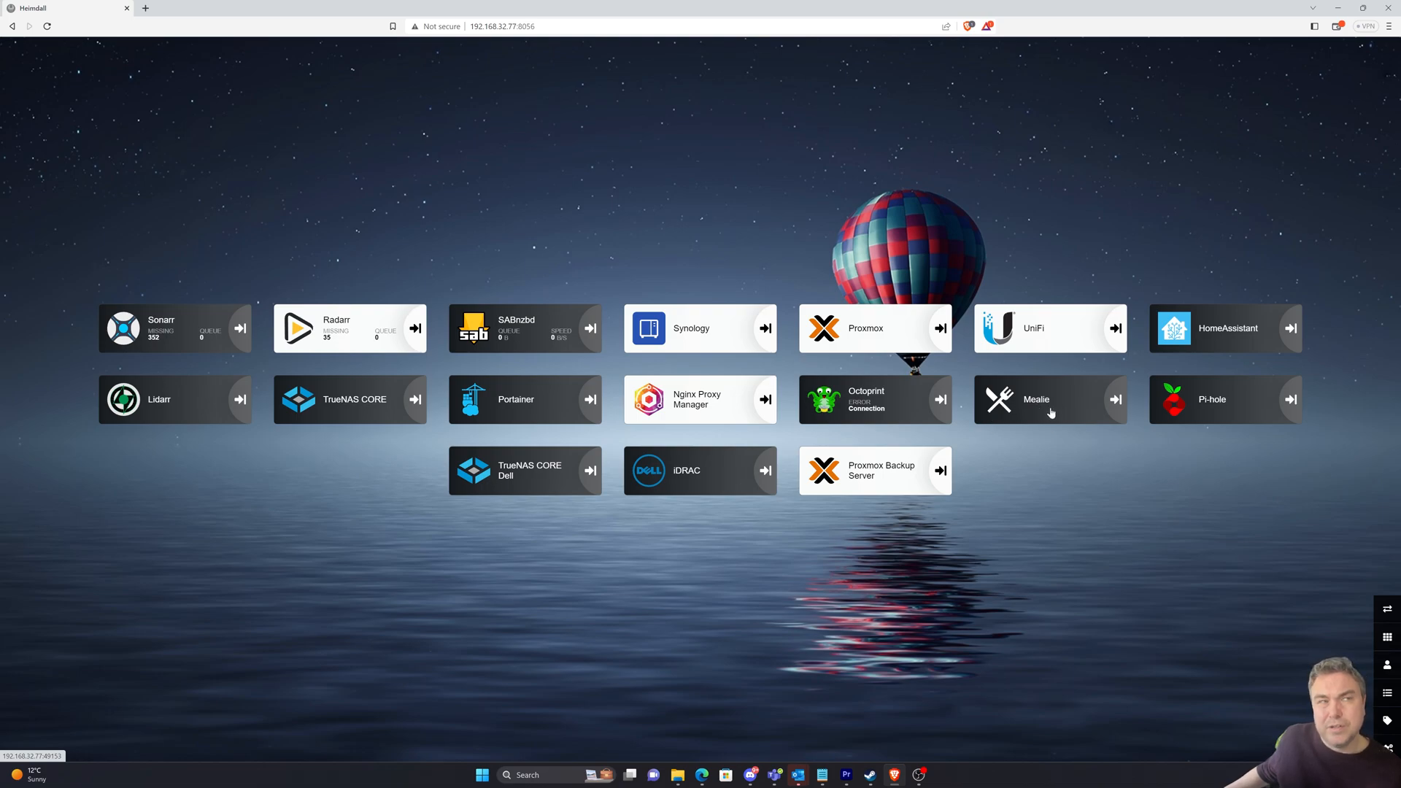
mouse_move(251, 331)
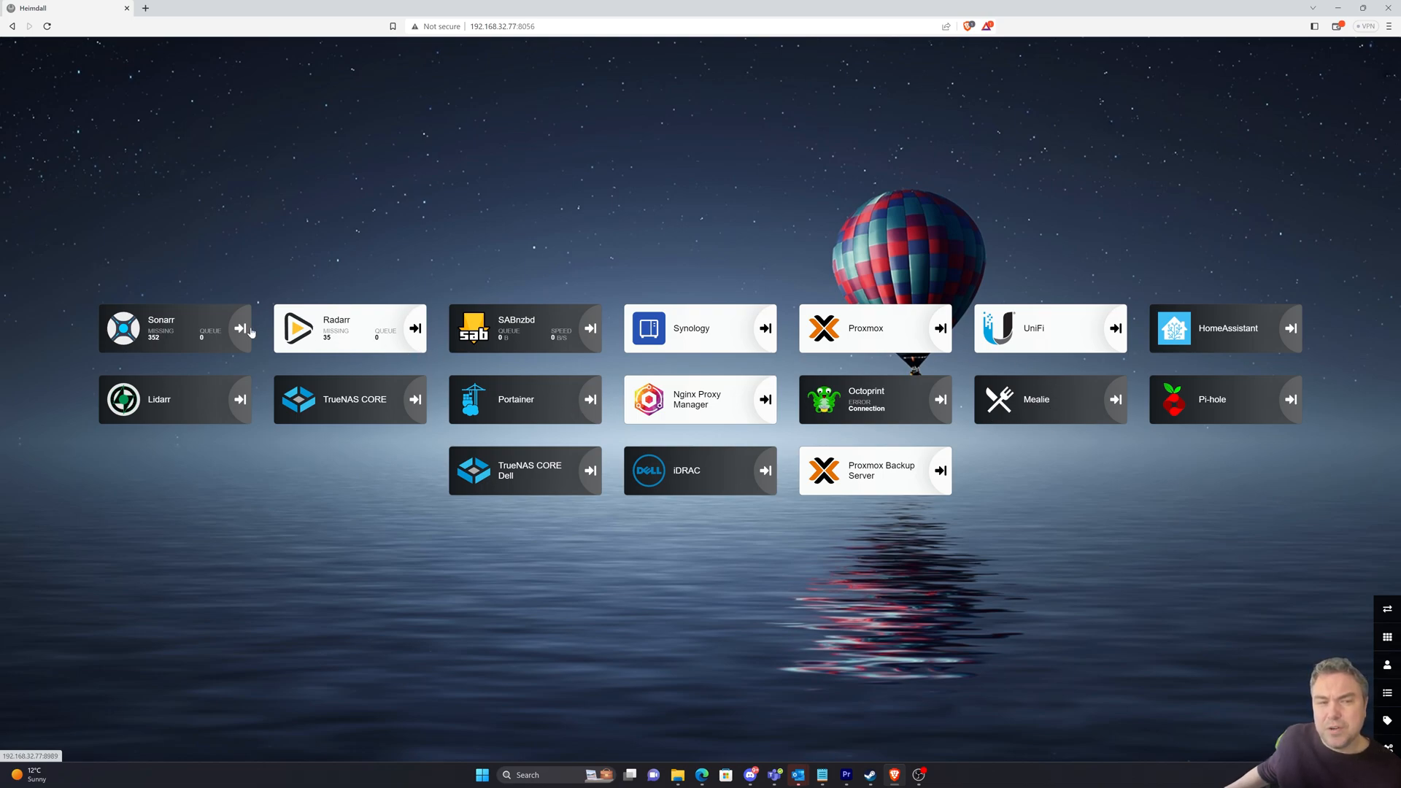
mouse_move(498, 408)
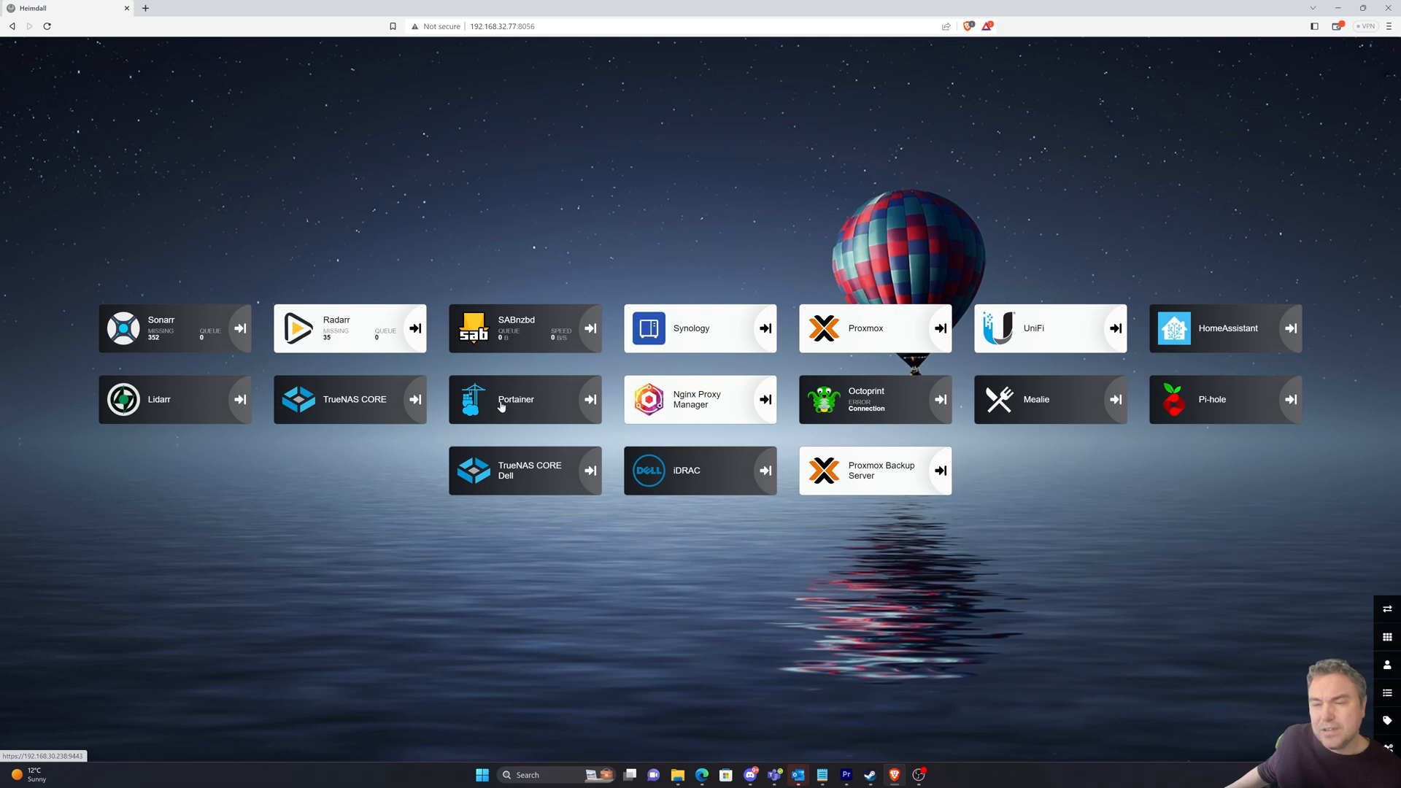
mouse_move(1036, 420)
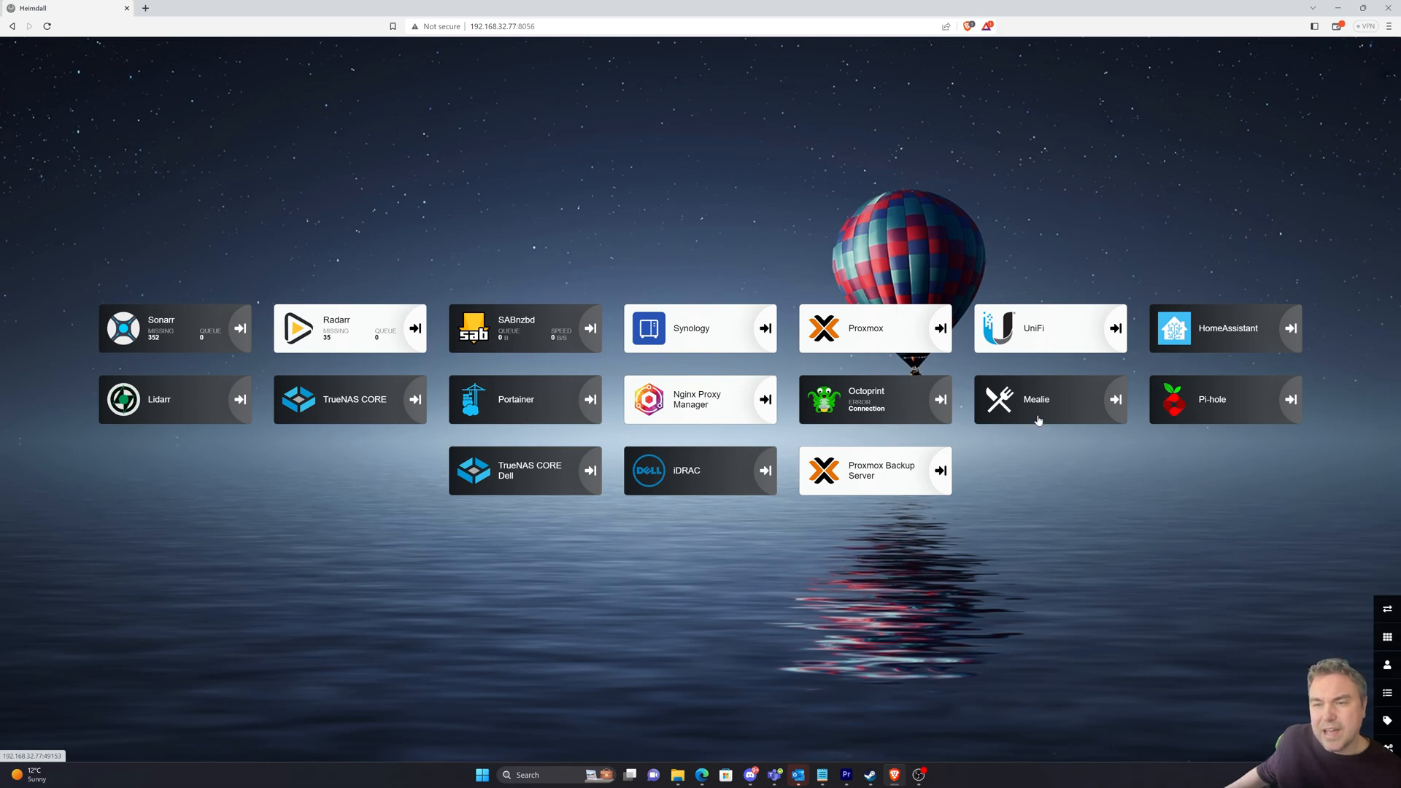
mouse_move(1043, 393)
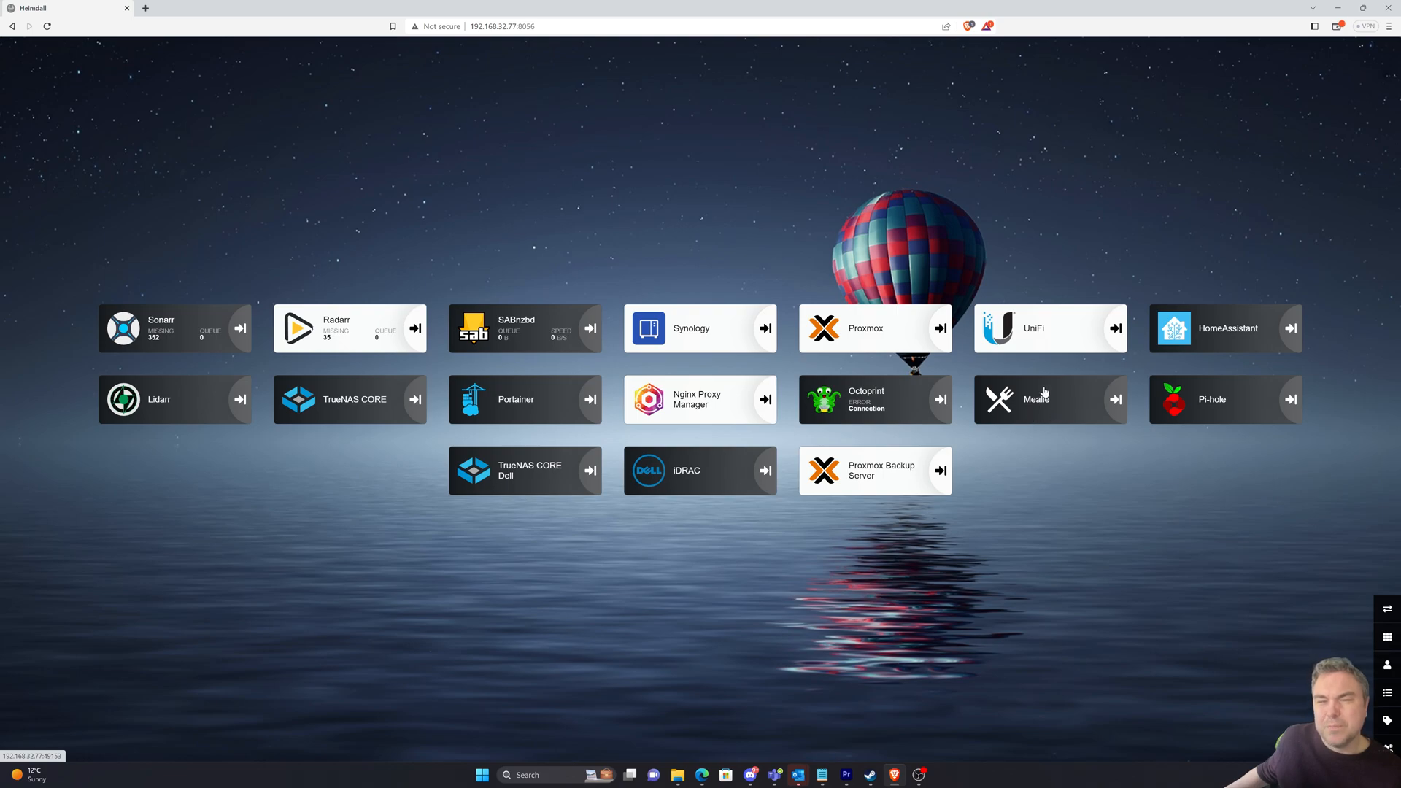
mouse_move(1068, 395)
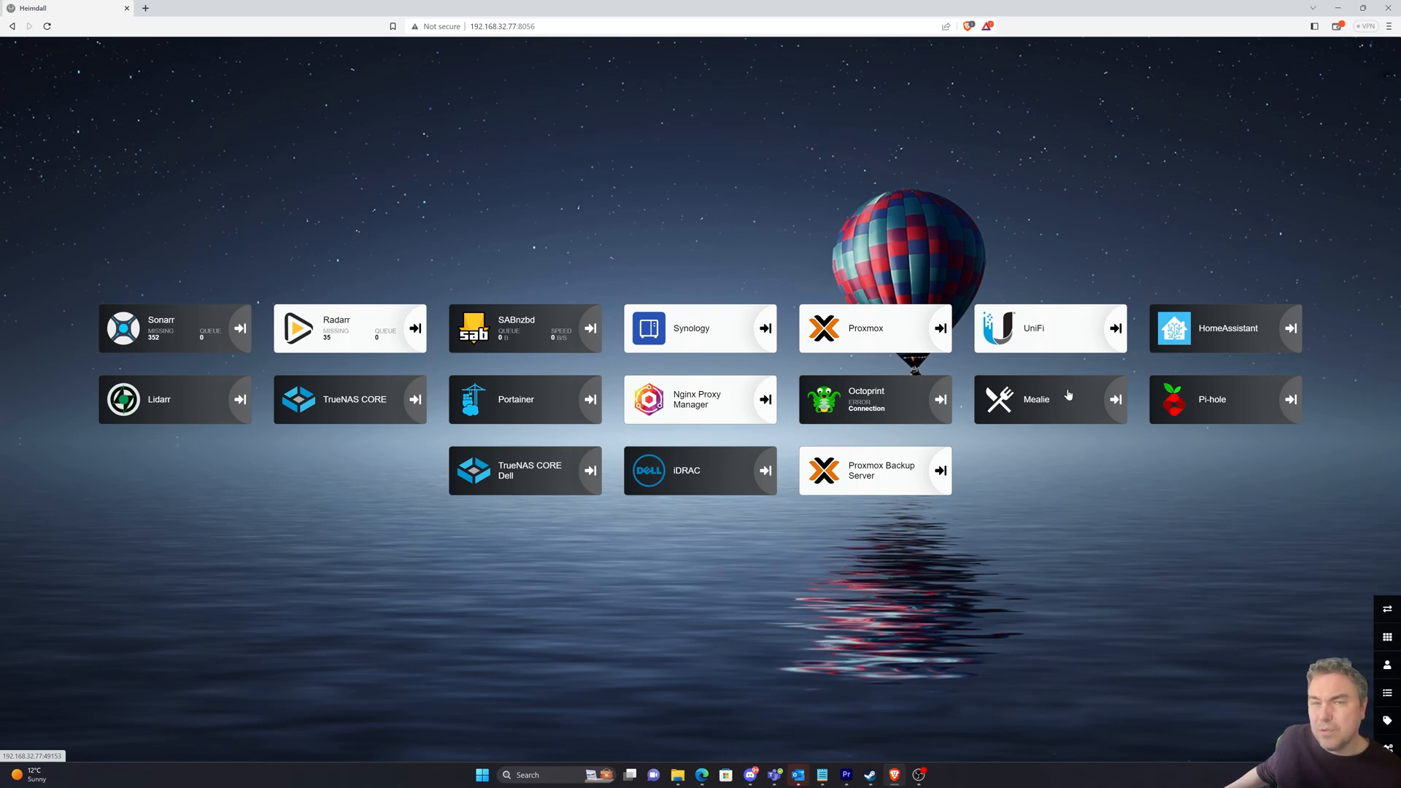
mouse_move(1054, 402)
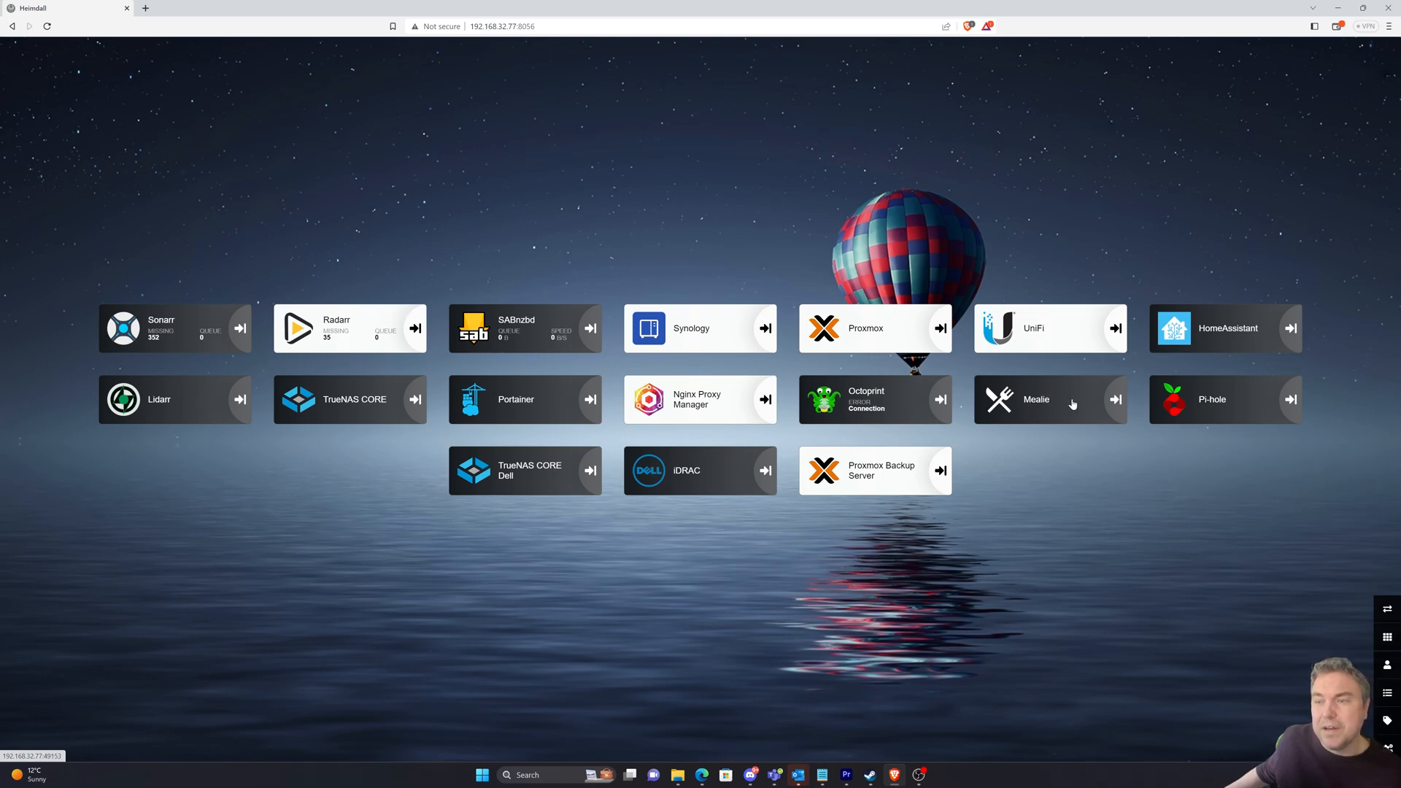
mouse_move(1198, 404)
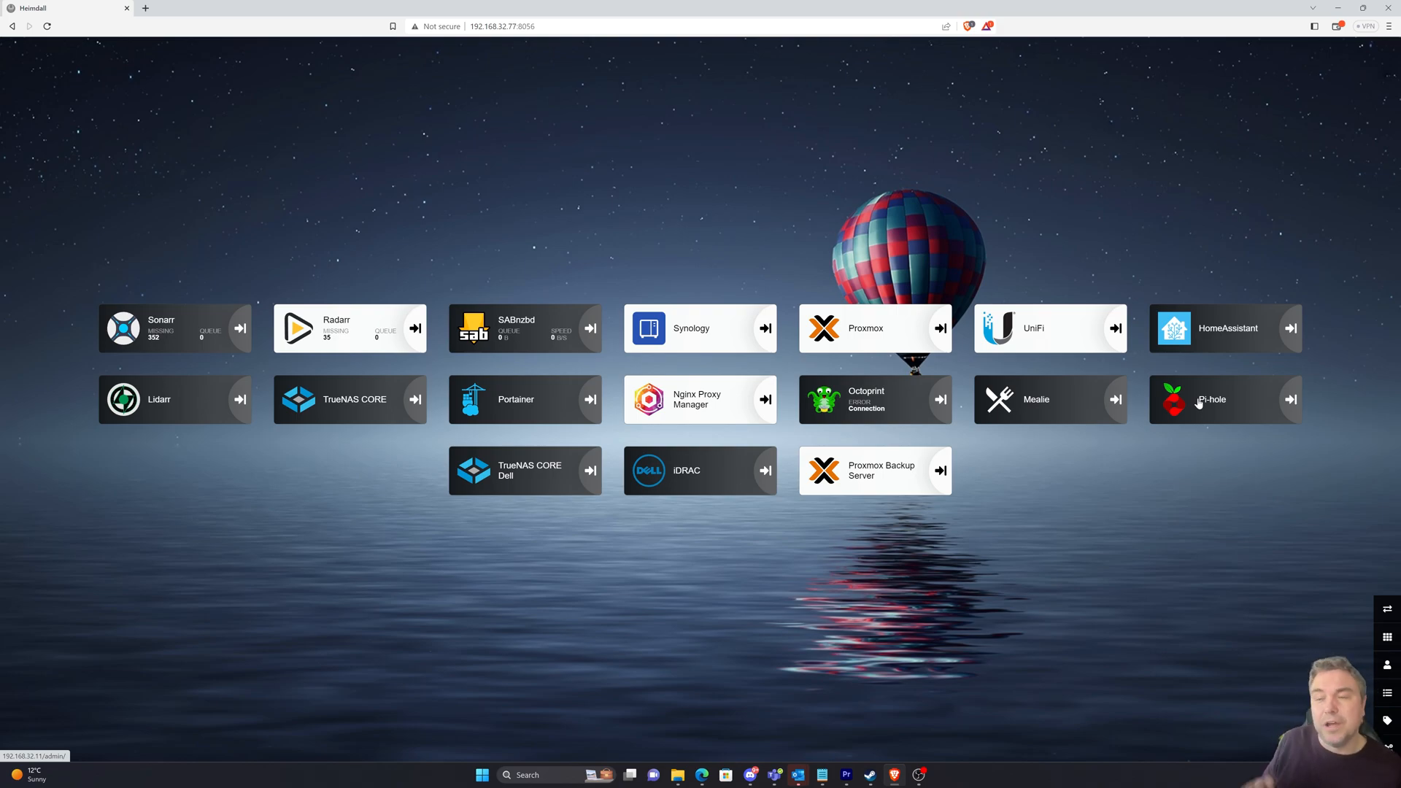
mouse_move(1213, 428)
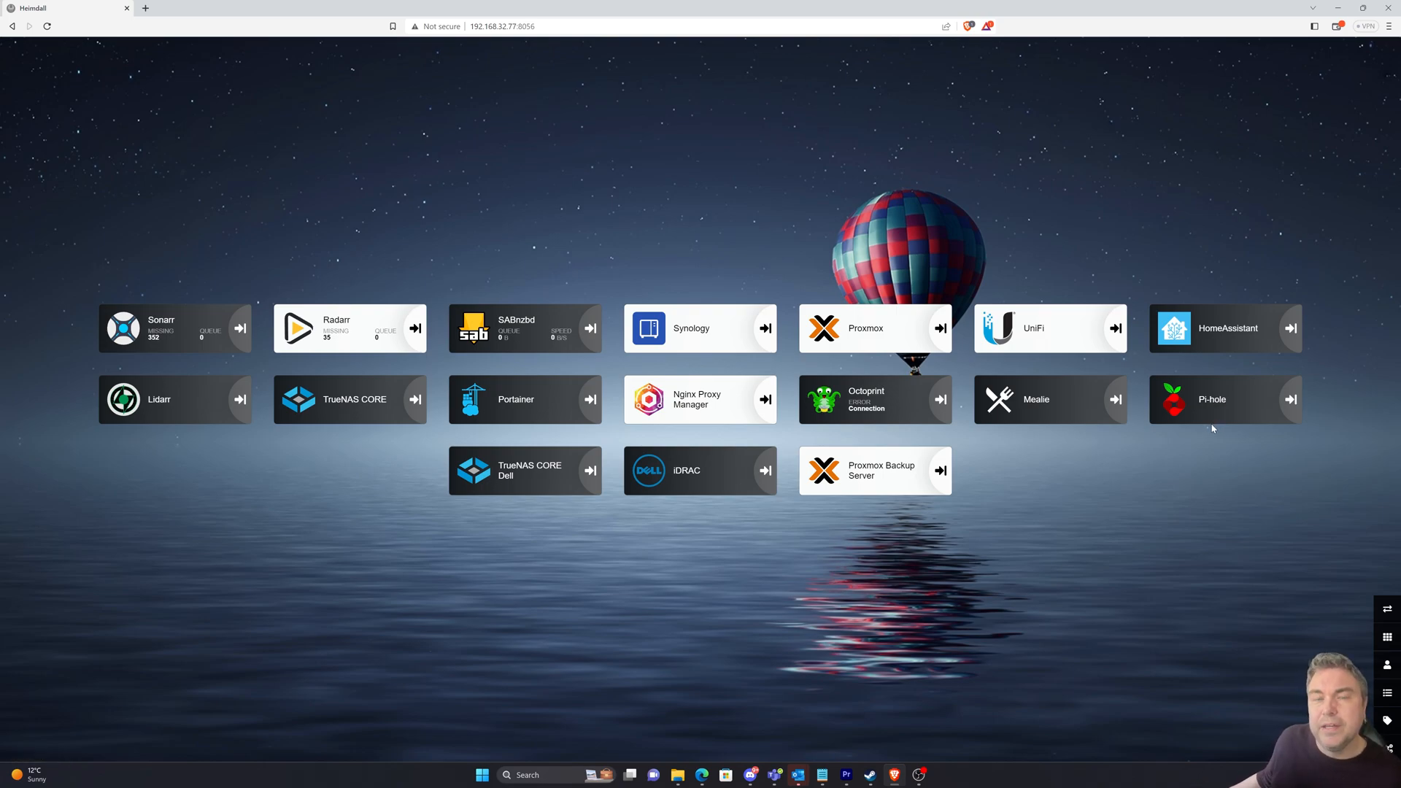
mouse_move(1227, 417)
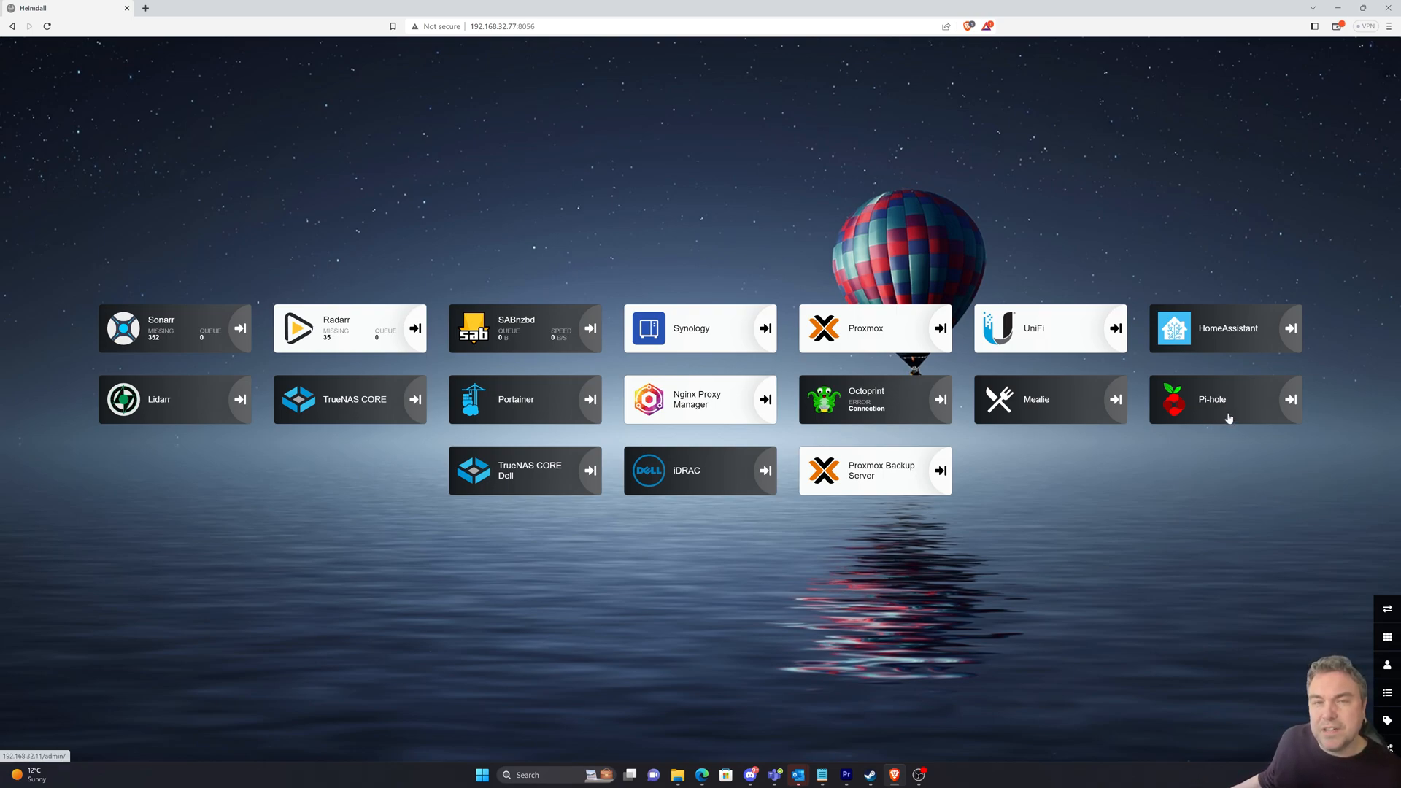
mouse_move(1225, 419)
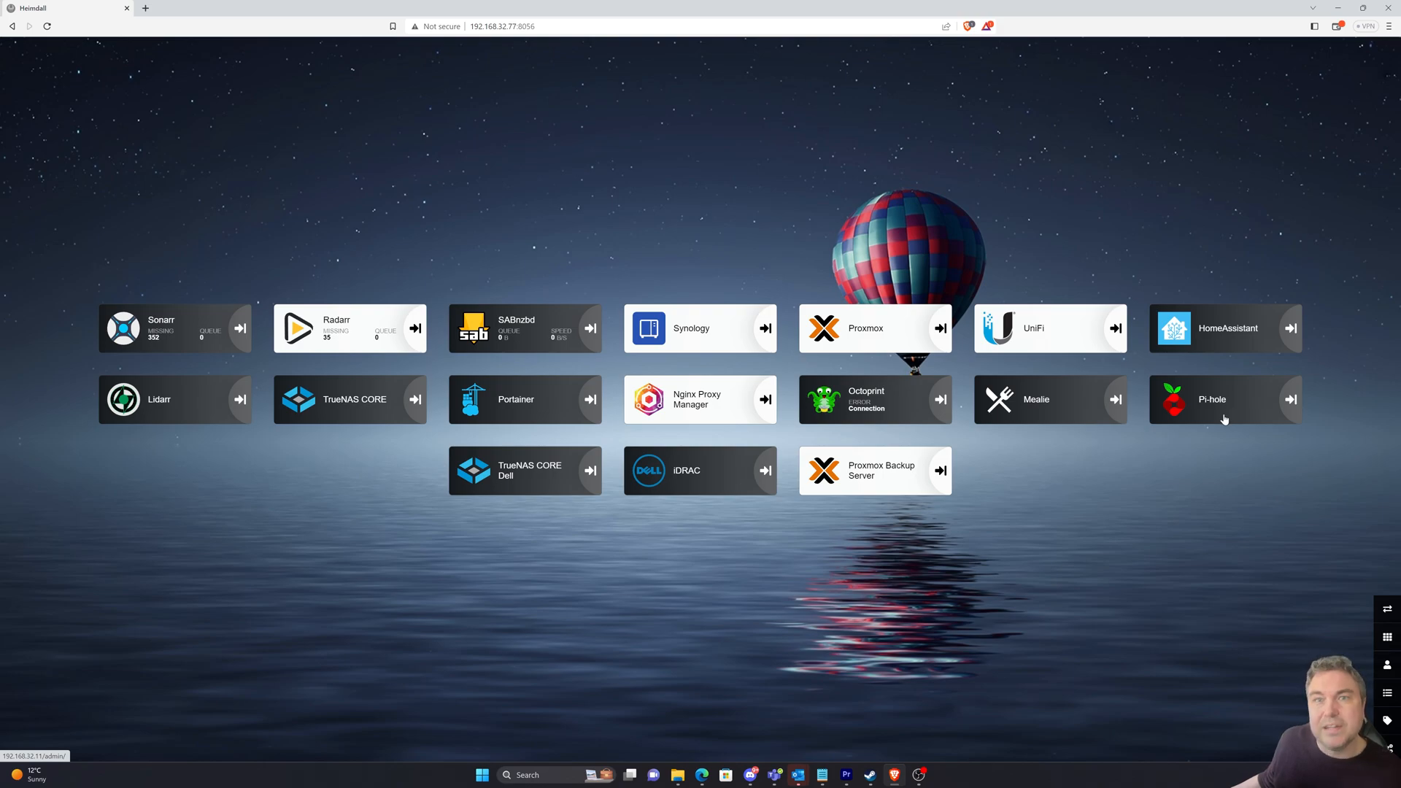
mouse_move(1201, 421)
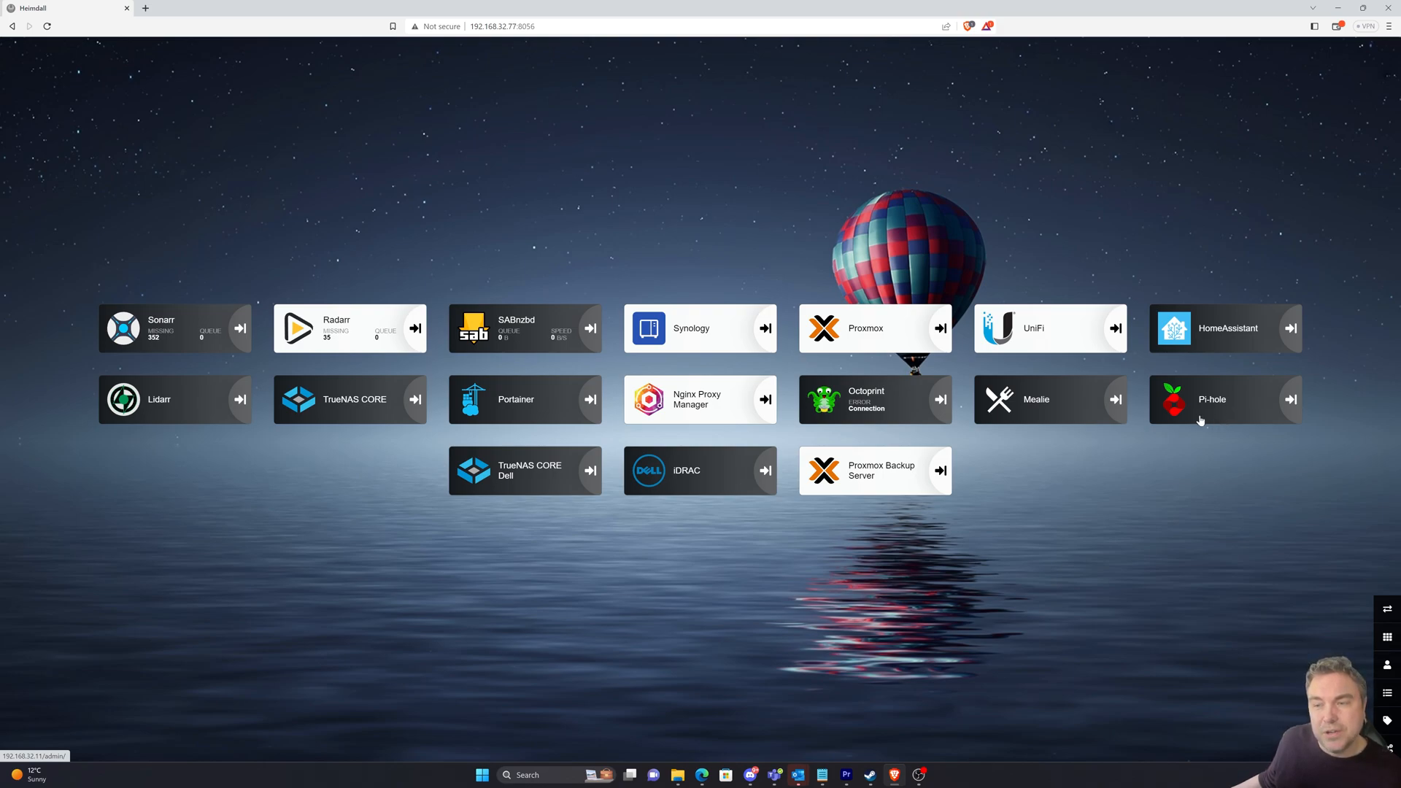
mouse_move(1183, 409)
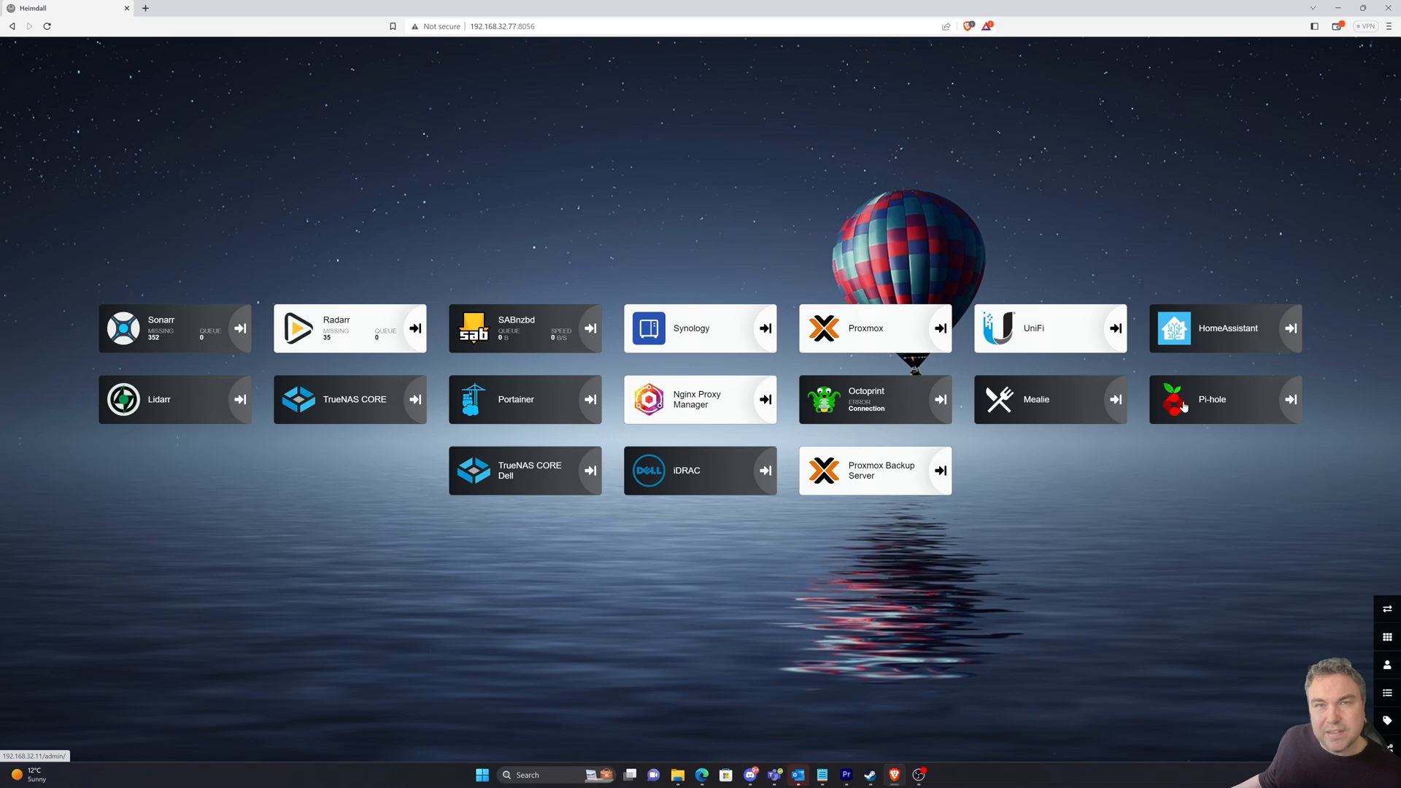
mouse_move(586, 455)
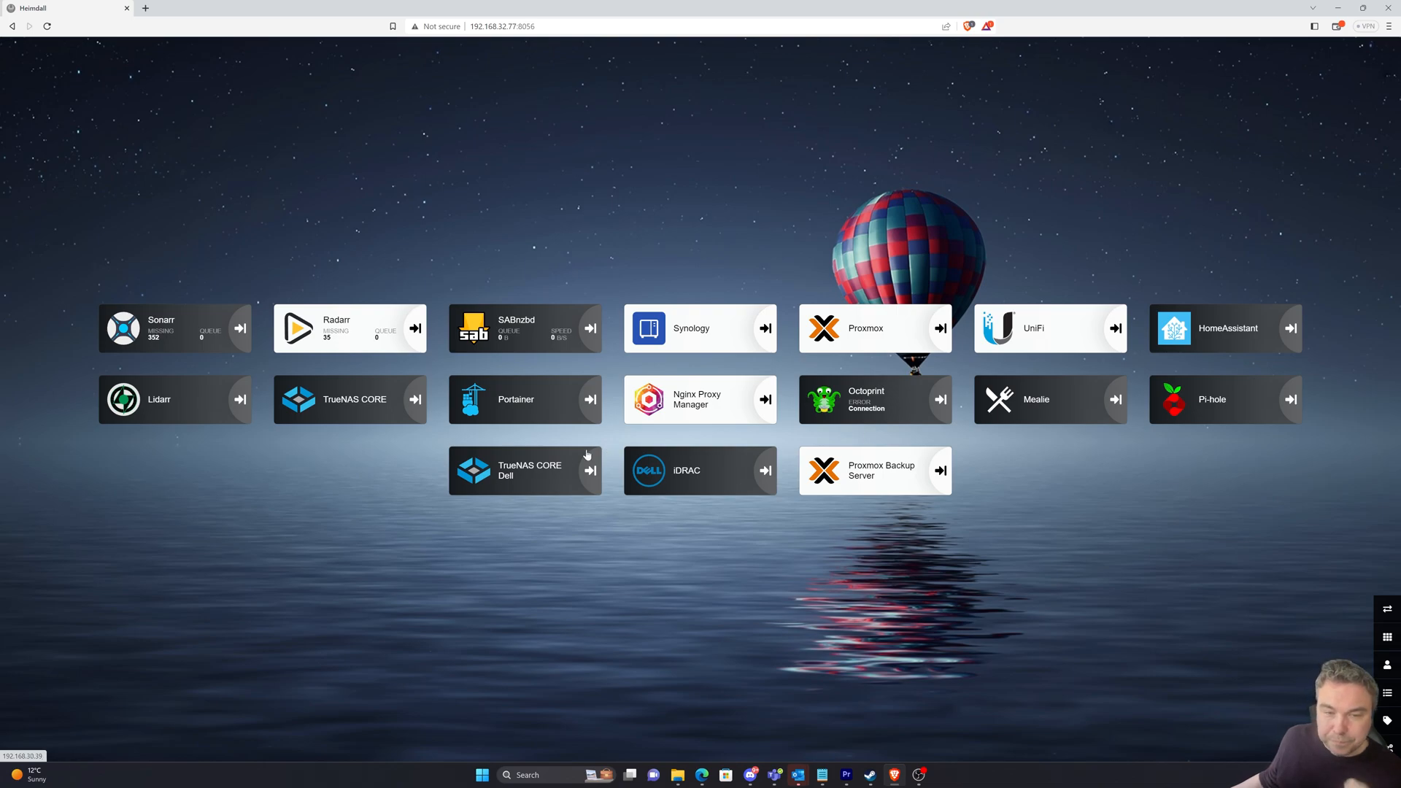
mouse_move(542, 487)
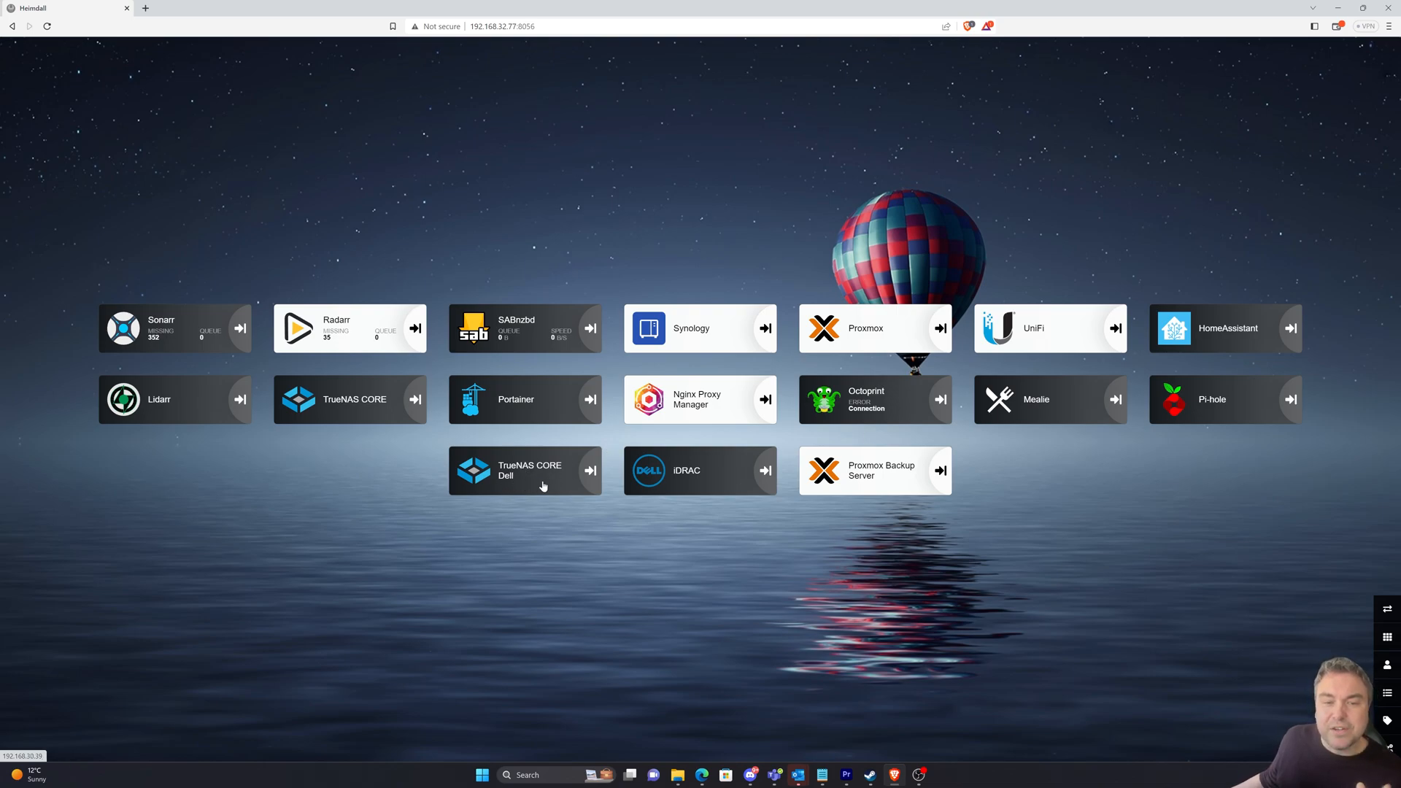
mouse_move(537, 476)
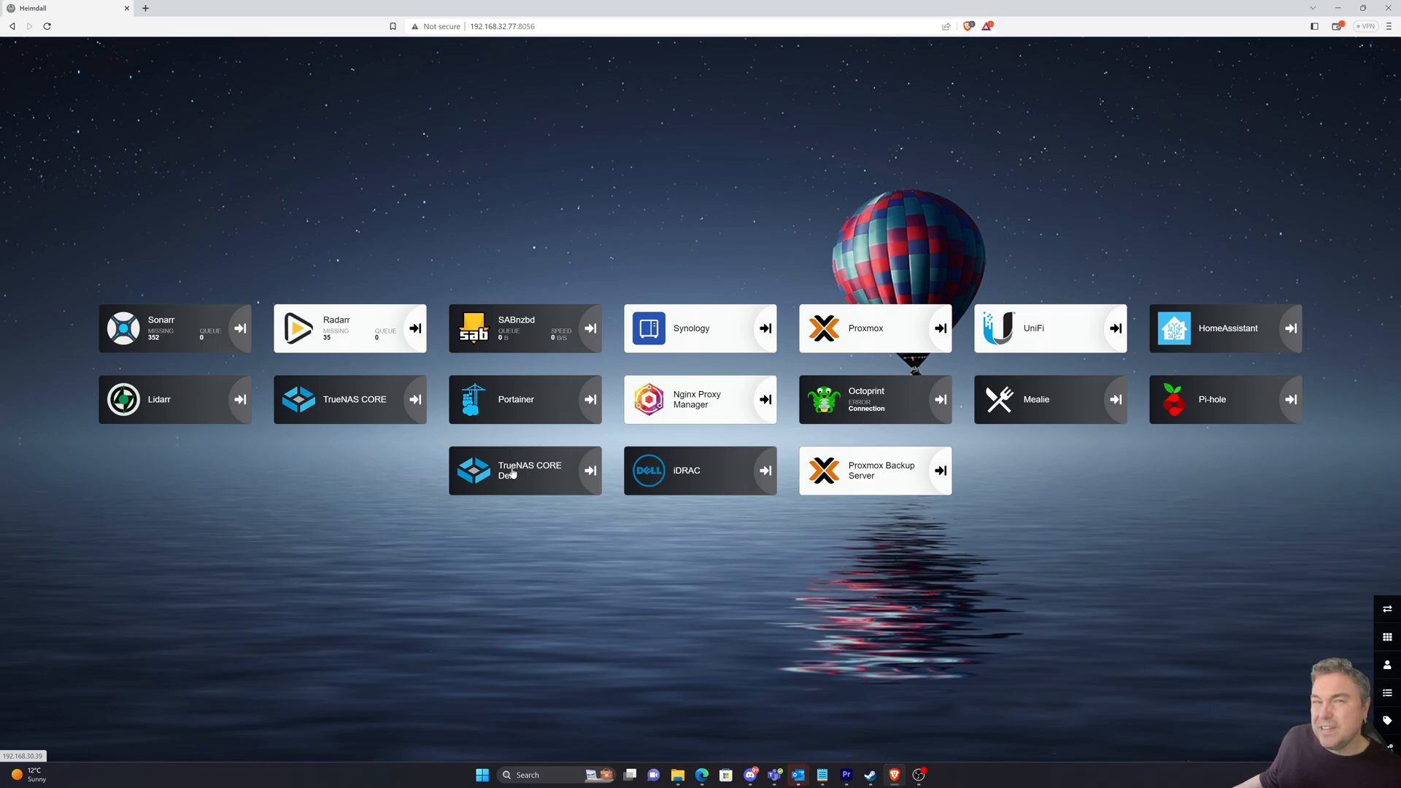
mouse_move(660, 508)
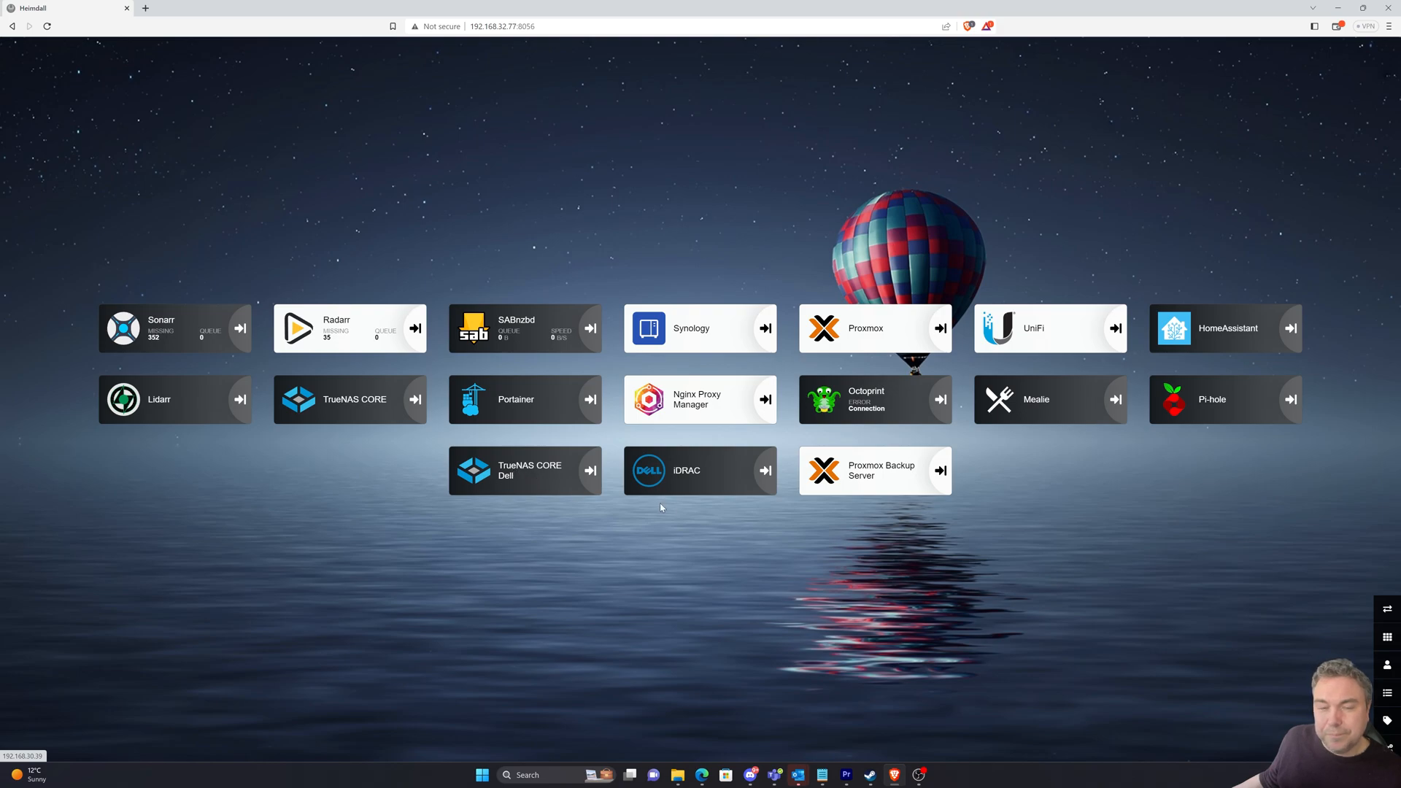
mouse_move(711, 485)
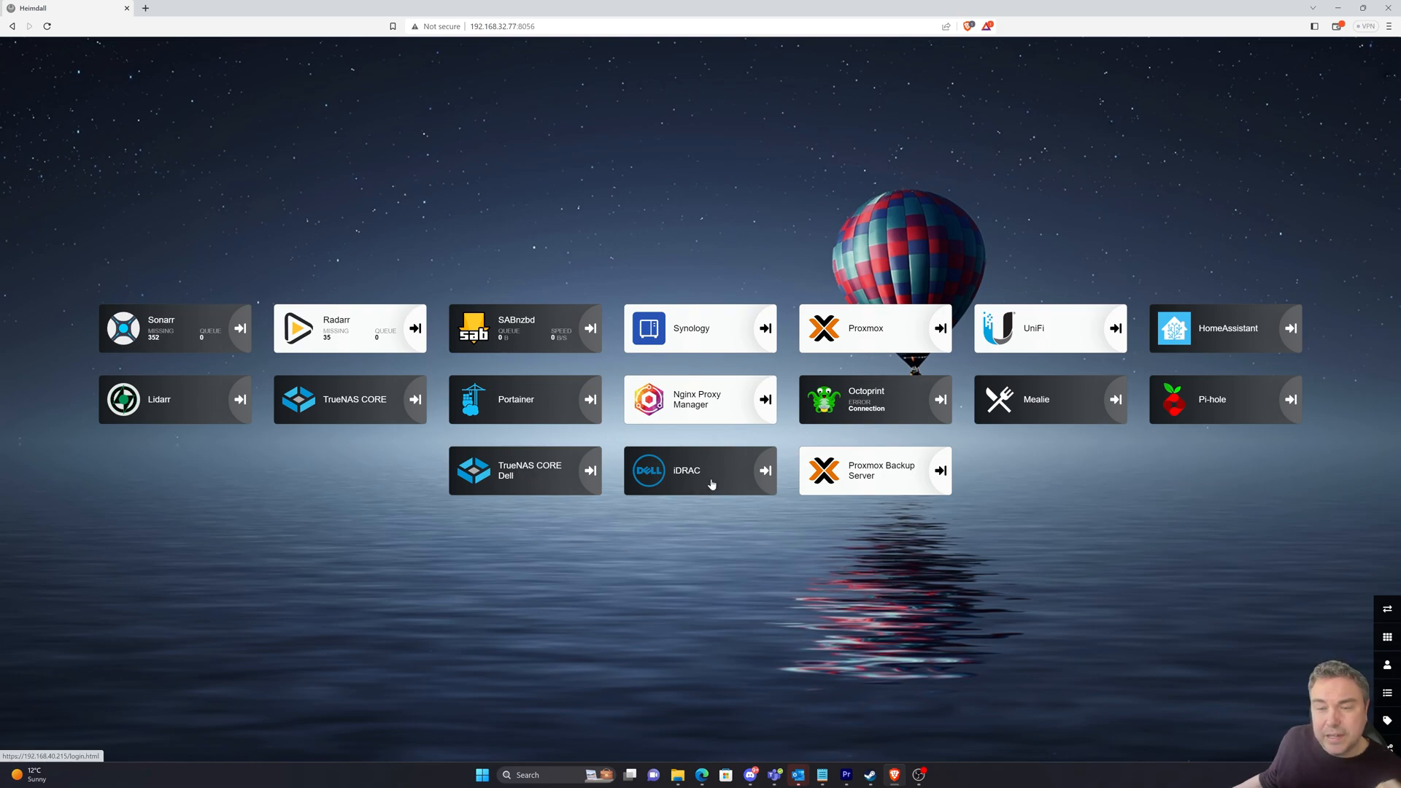
mouse_move(904, 480)
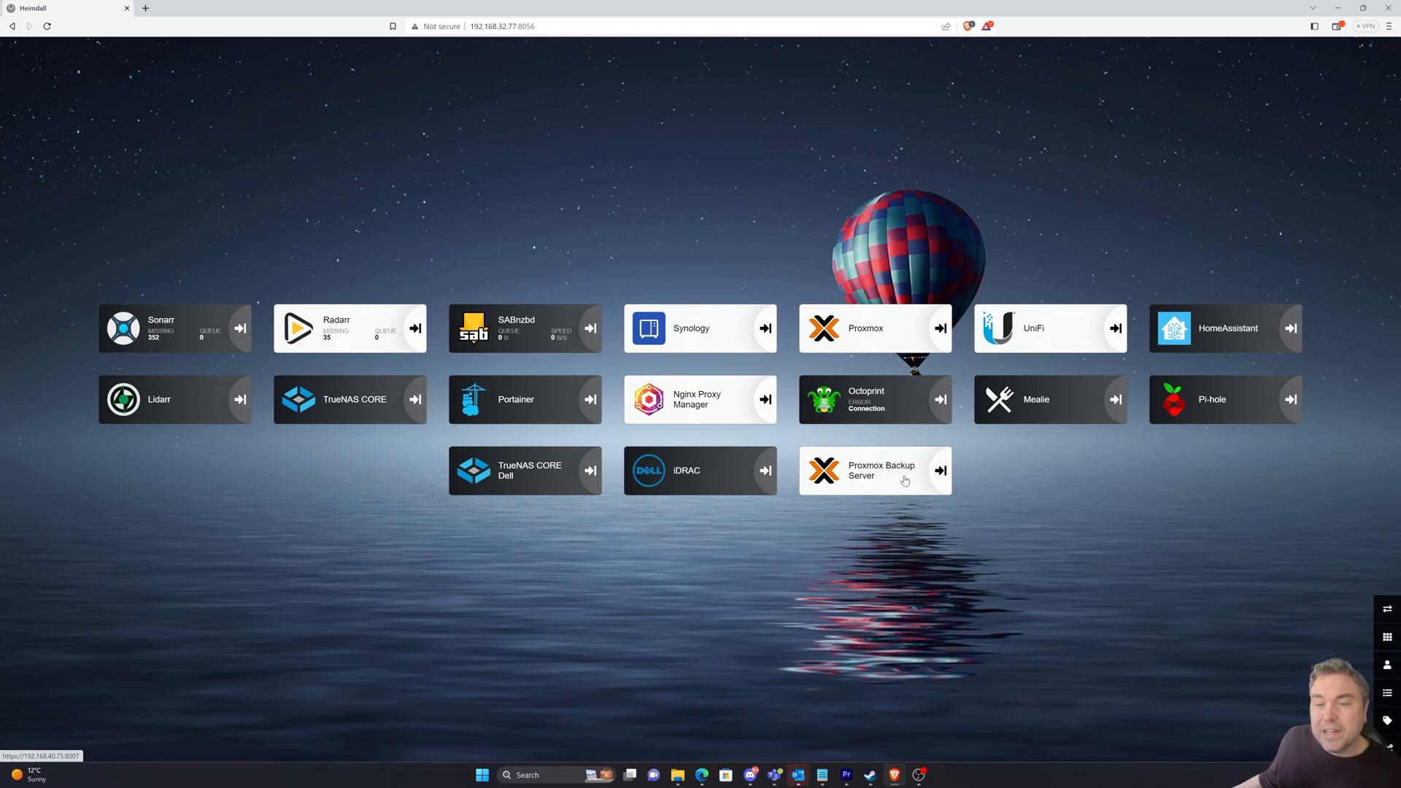
mouse_move(900, 492)
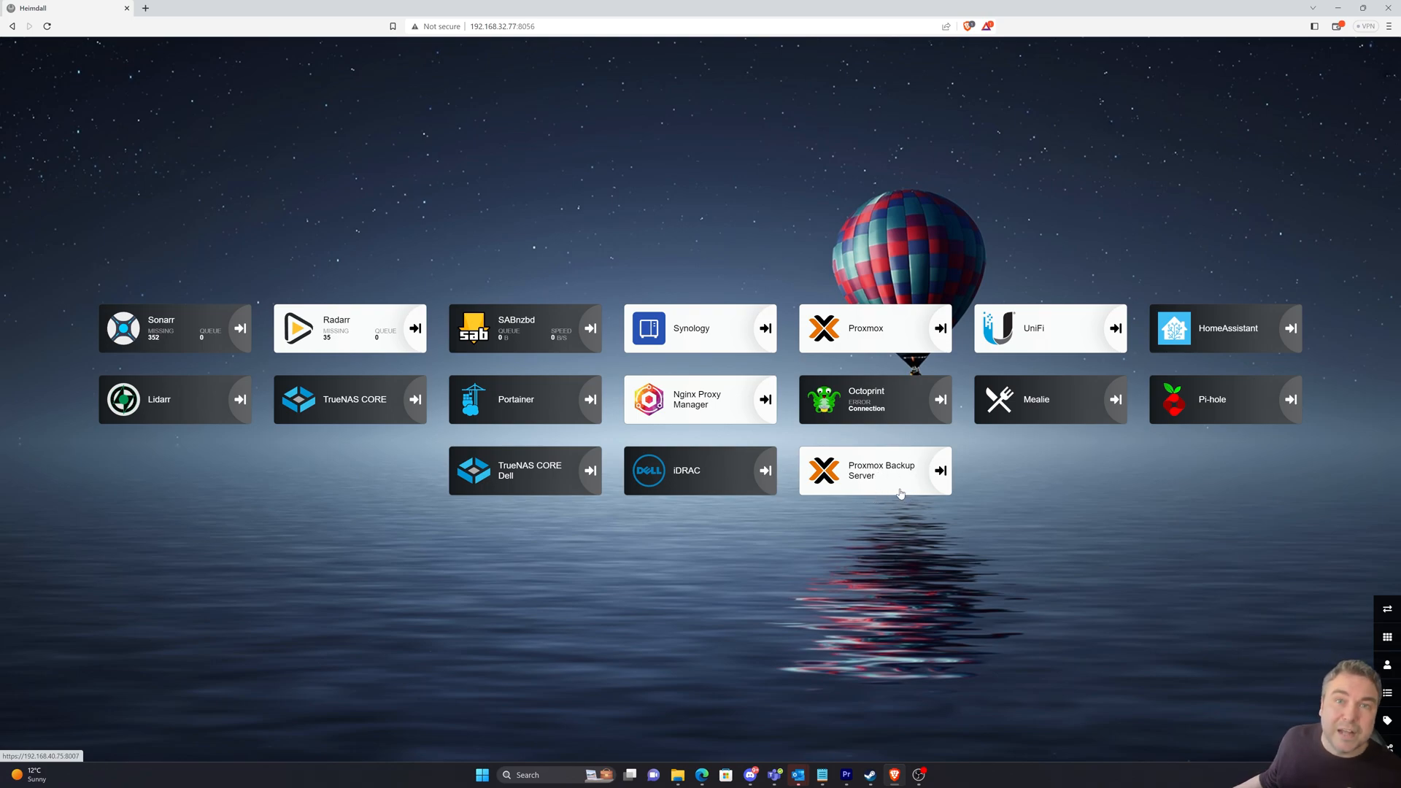
mouse_move(901, 468)
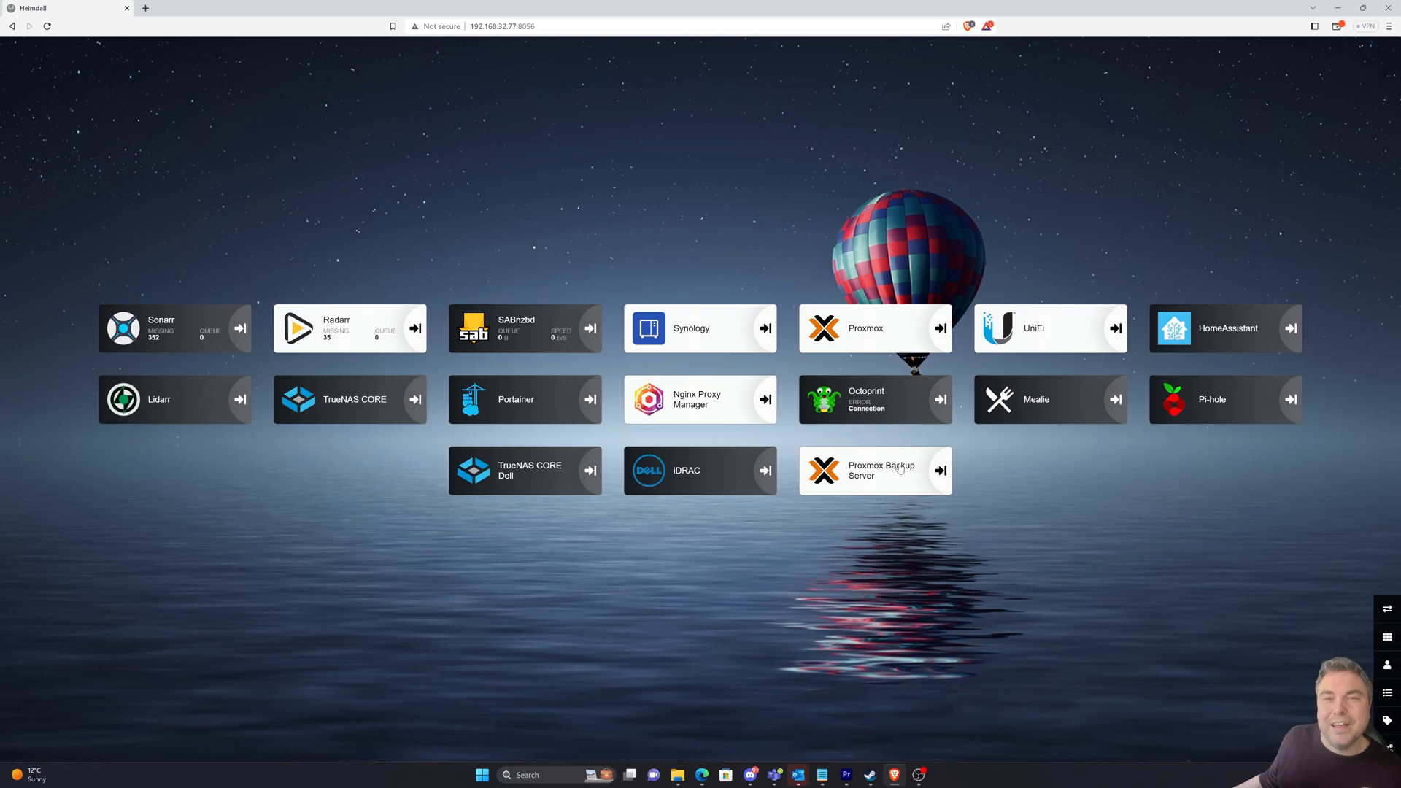
mouse_move(1027, 481)
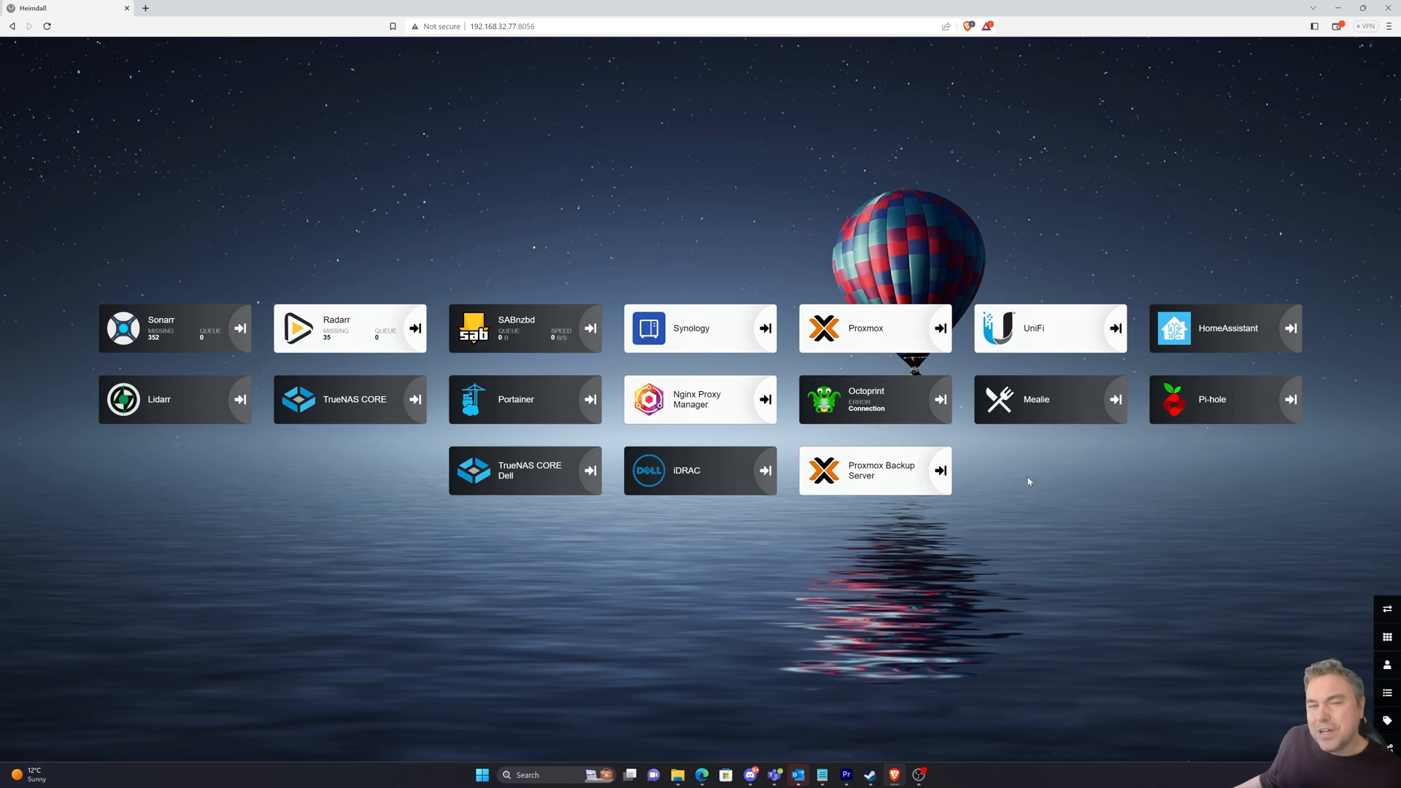
mouse_move(1021, 466)
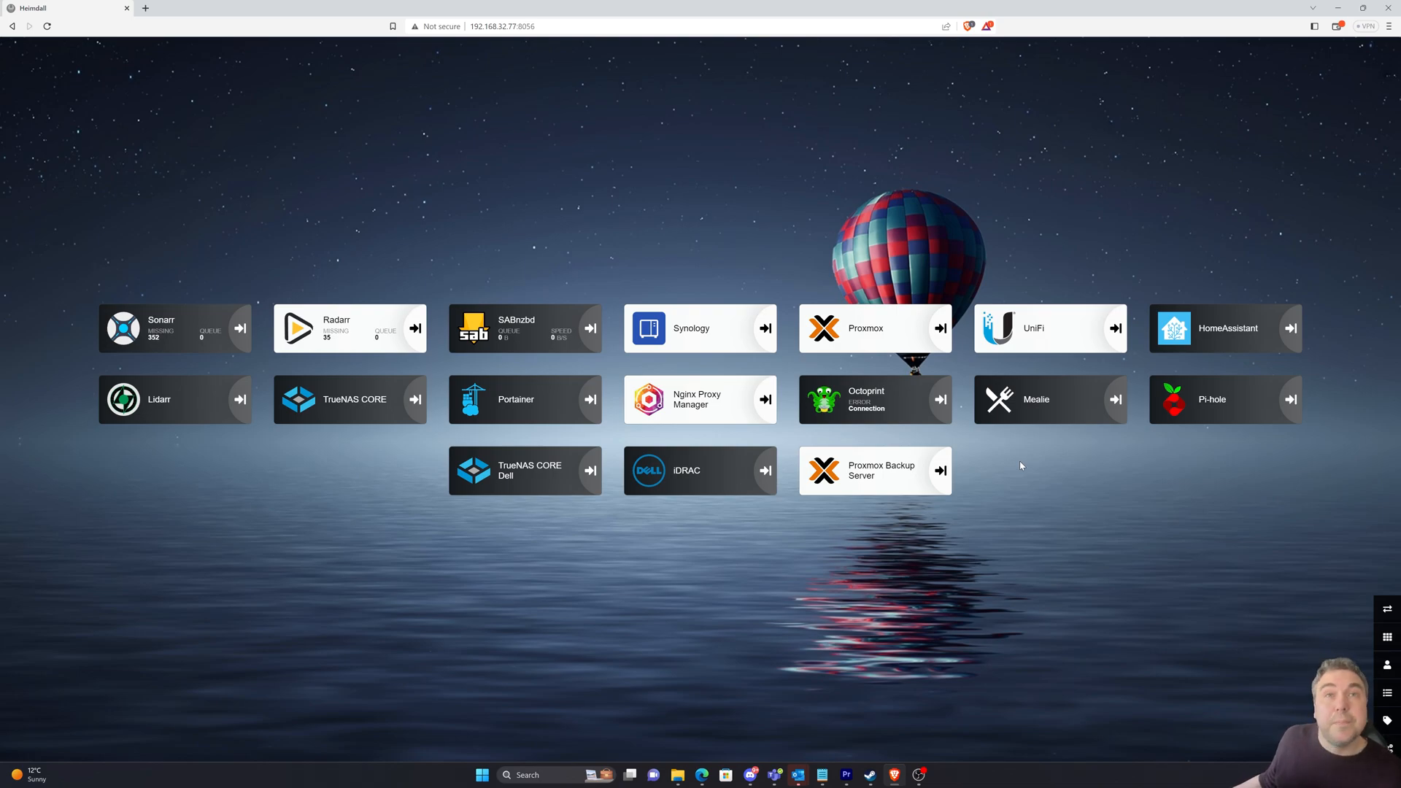
mouse_move(996, 445)
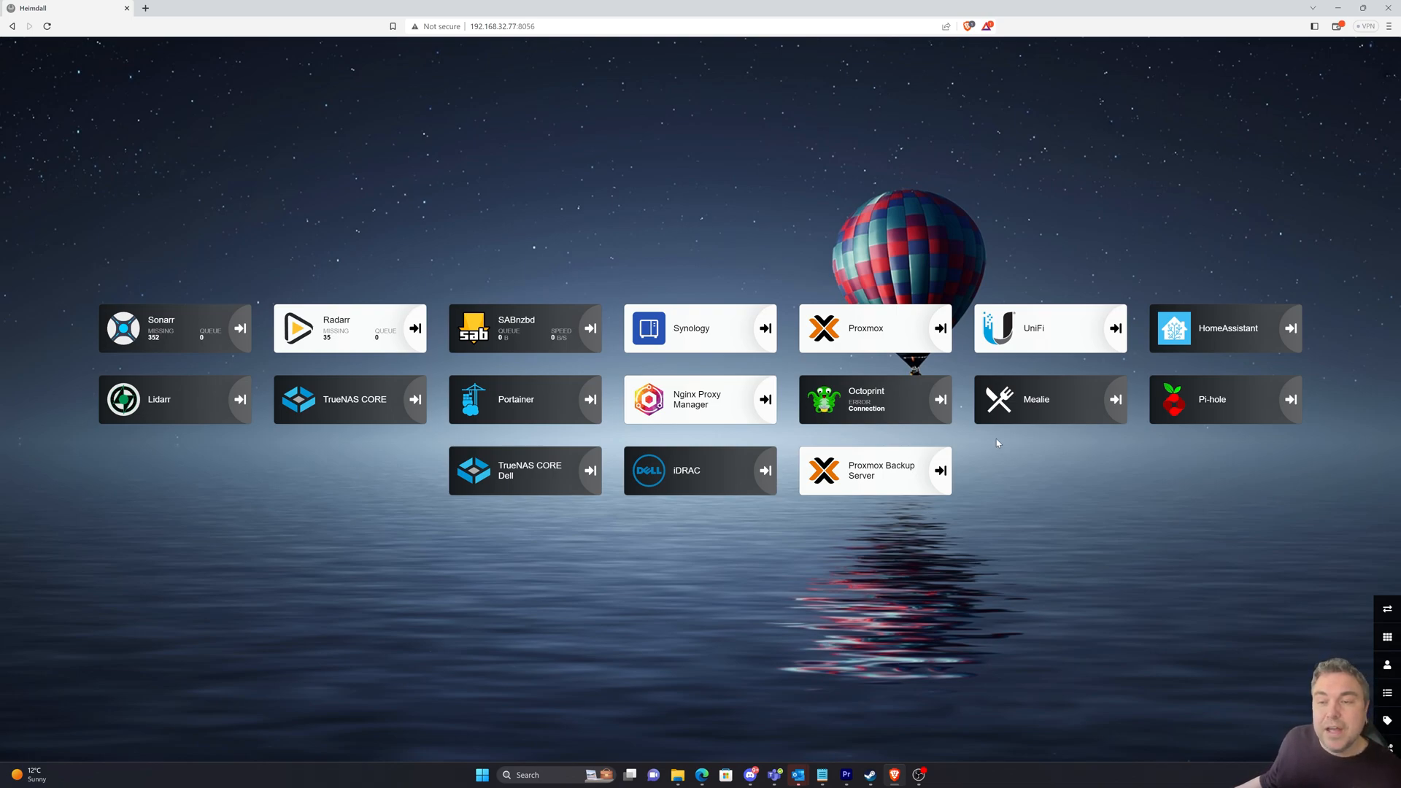
mouse_move(1111, 502)
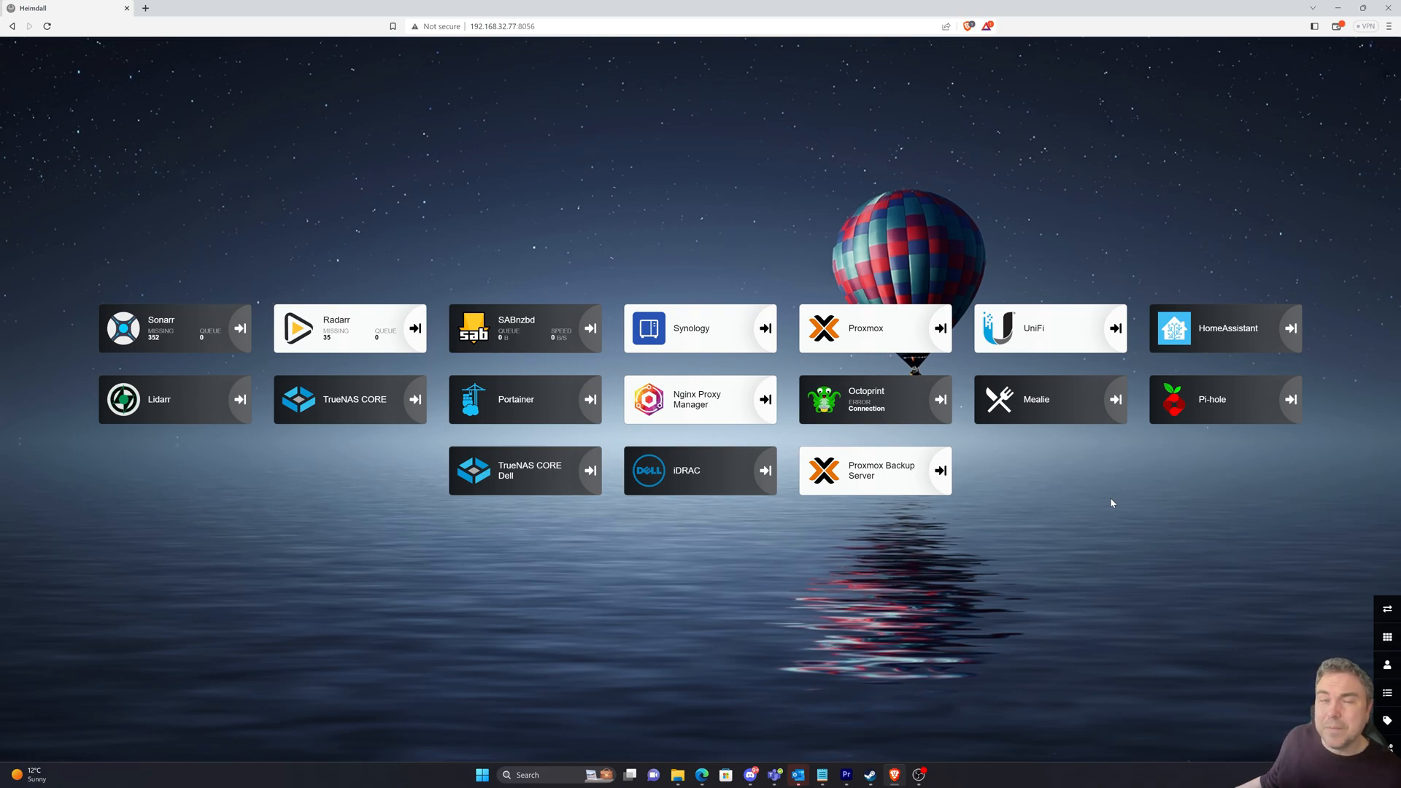
mouse_move(1080, 491)
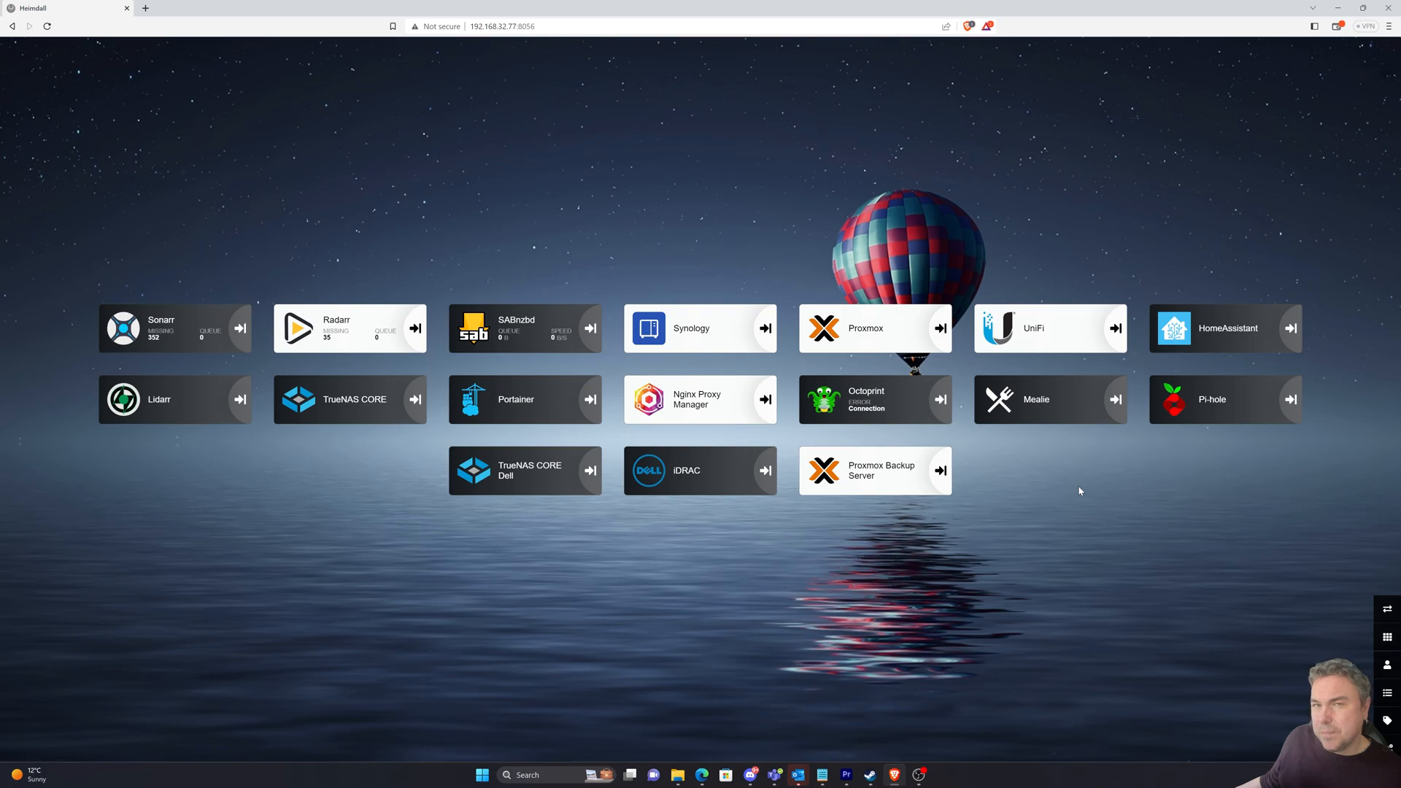
mouse_move(239, 362)
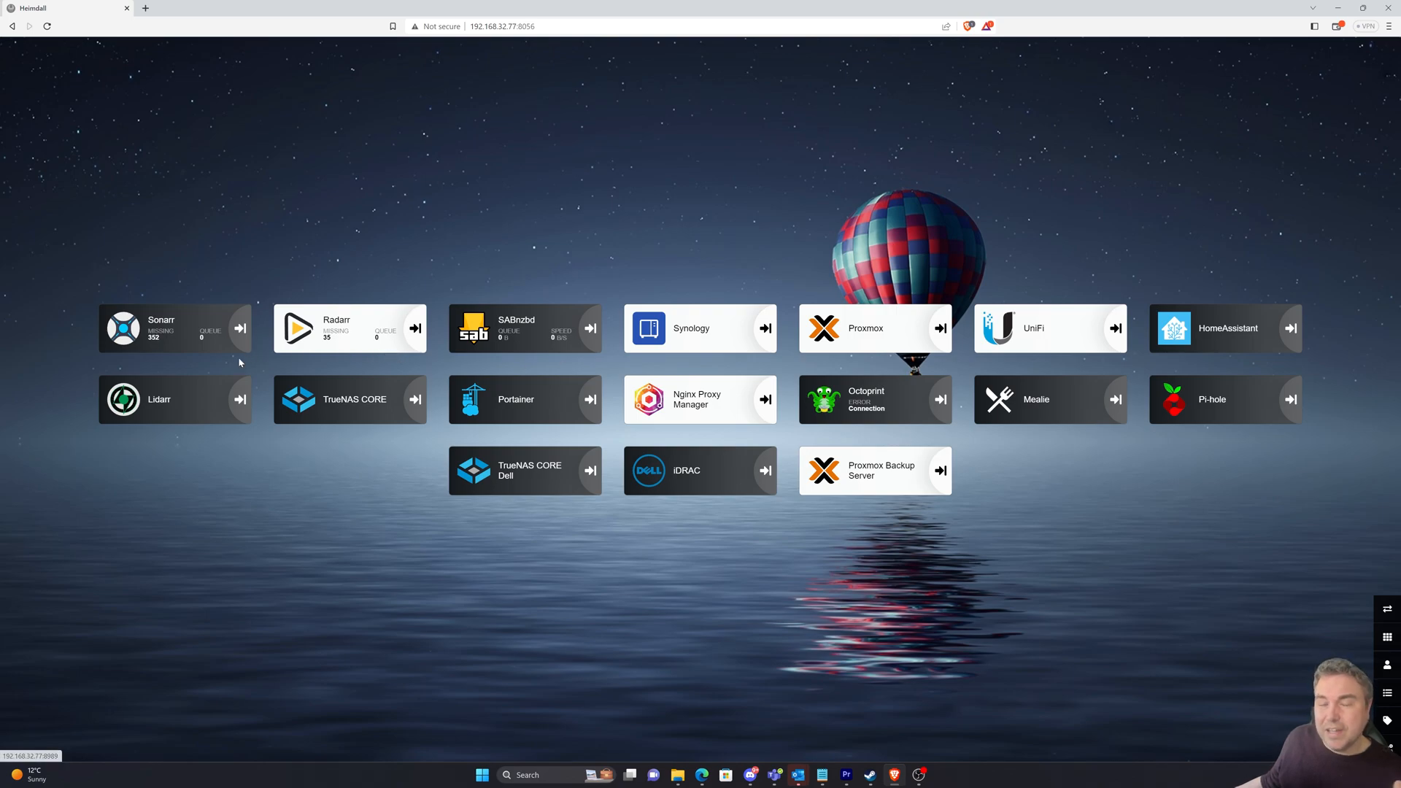
mouse_move(494, 320)
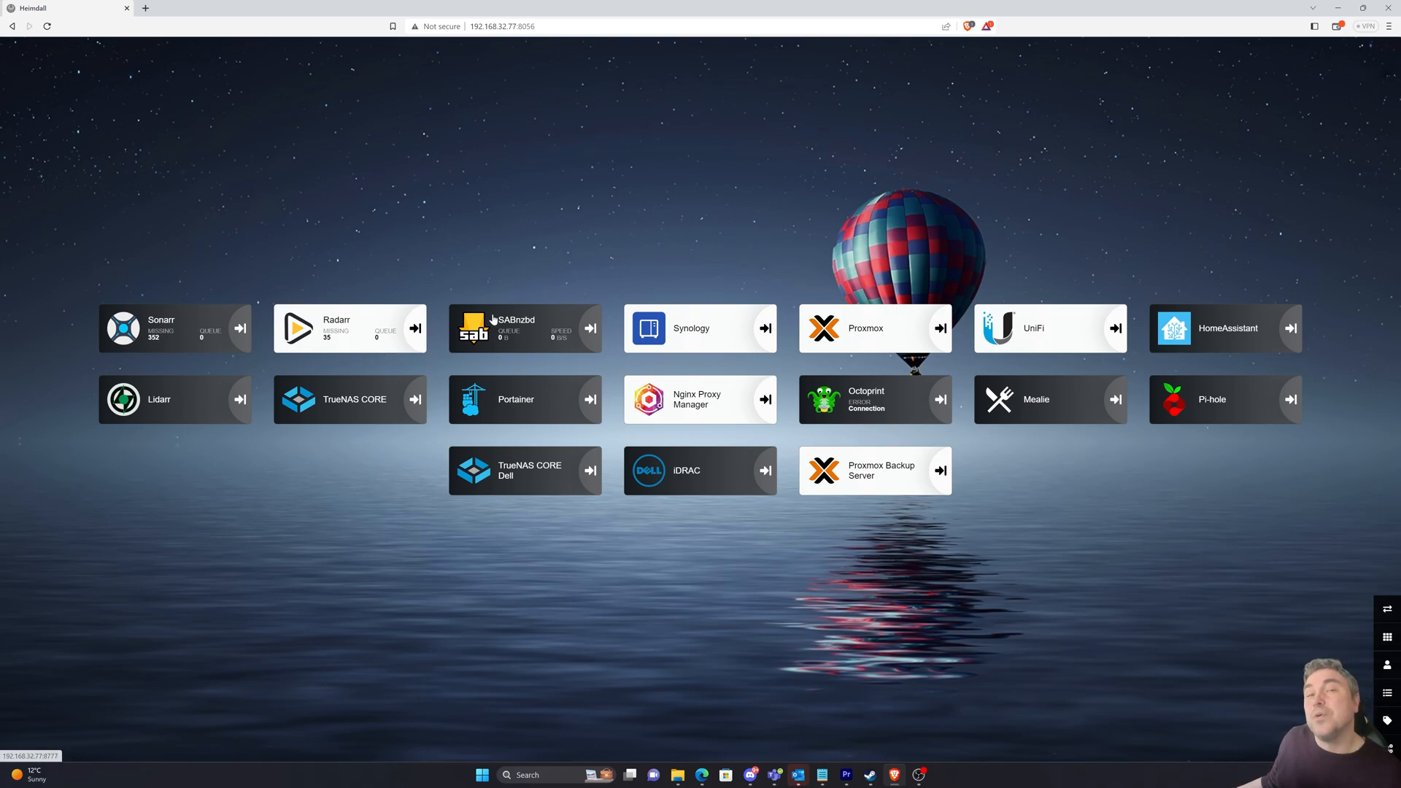
mouse_move(838, 396)
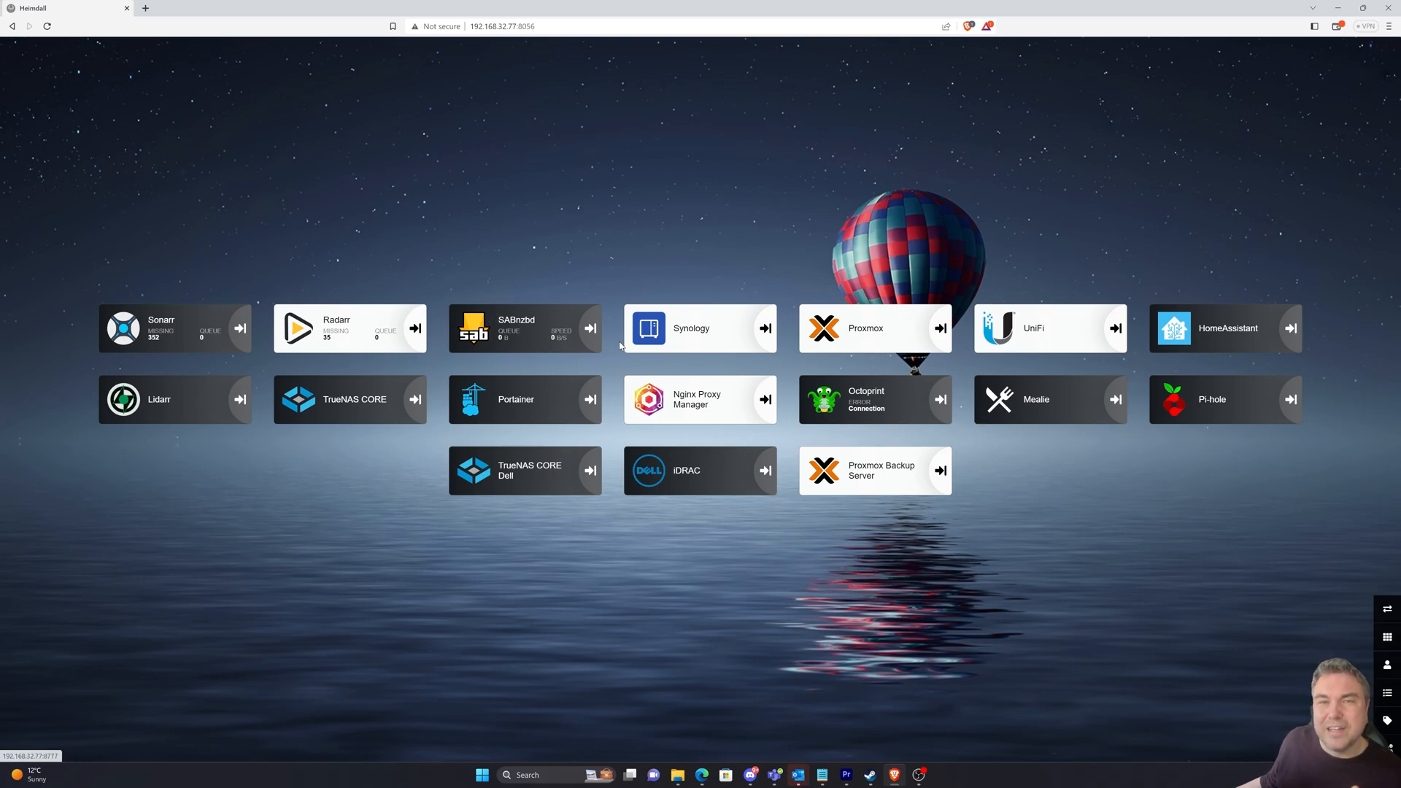
mouse_move(628, 347)
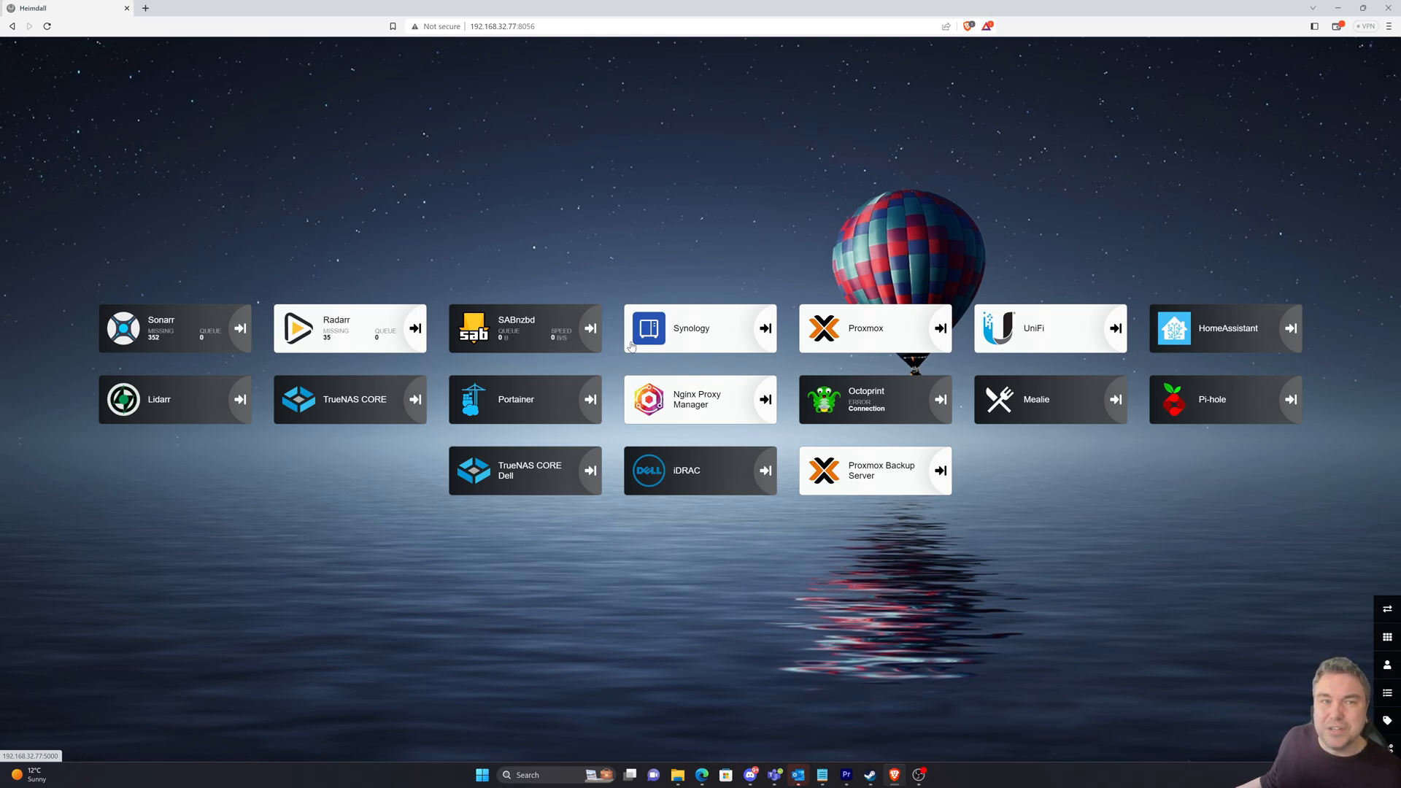
mouse_move(702, 355)
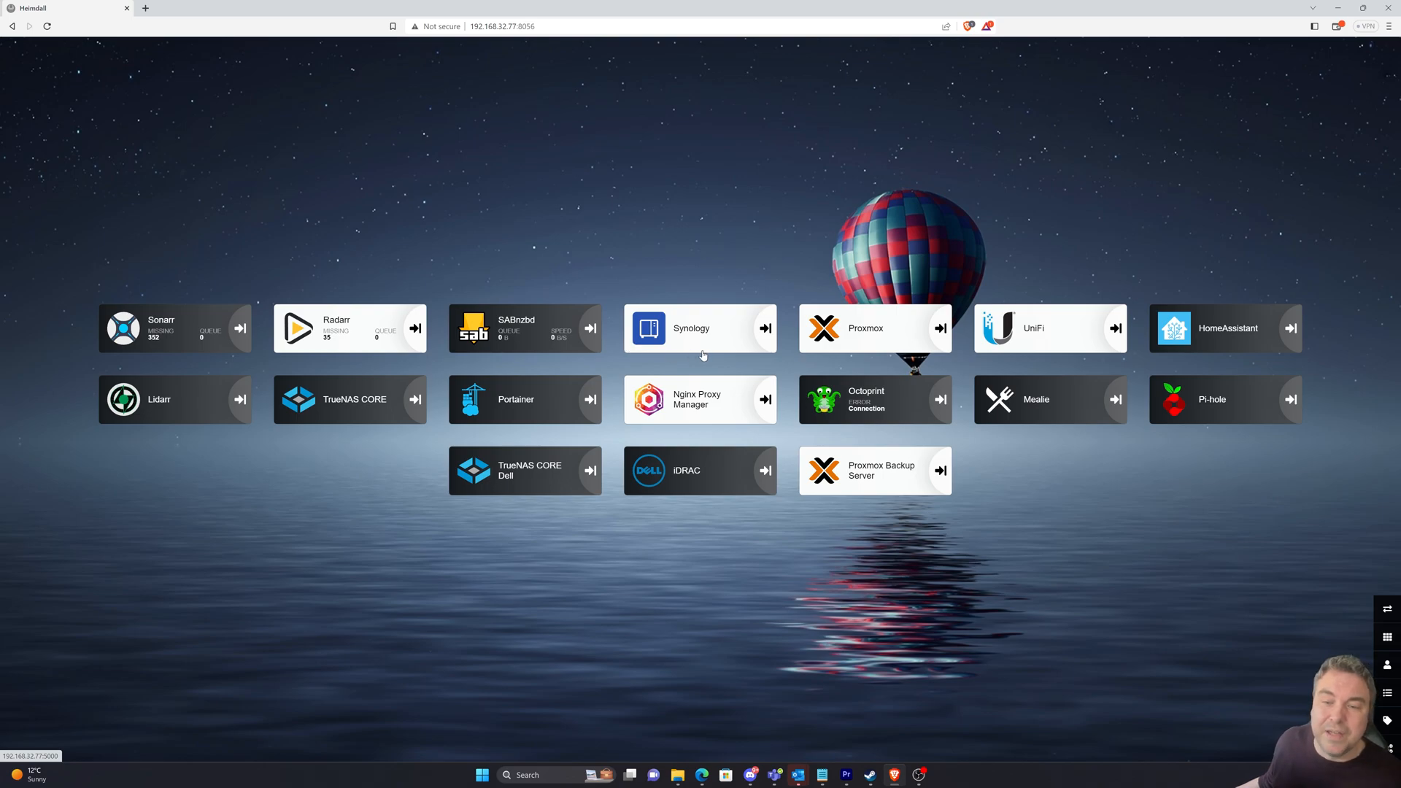
mouse_move(953, 390)
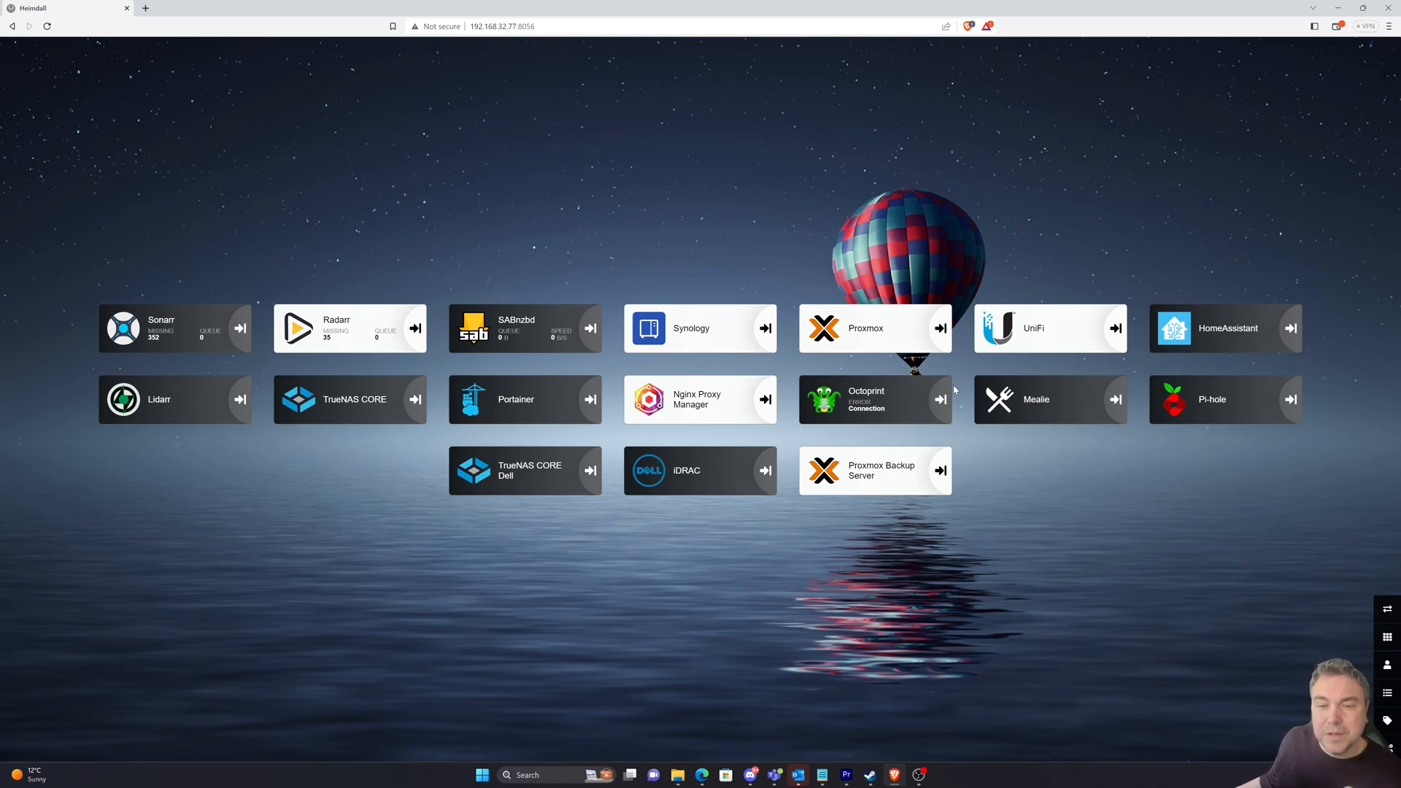
mouse_move(928, 458)
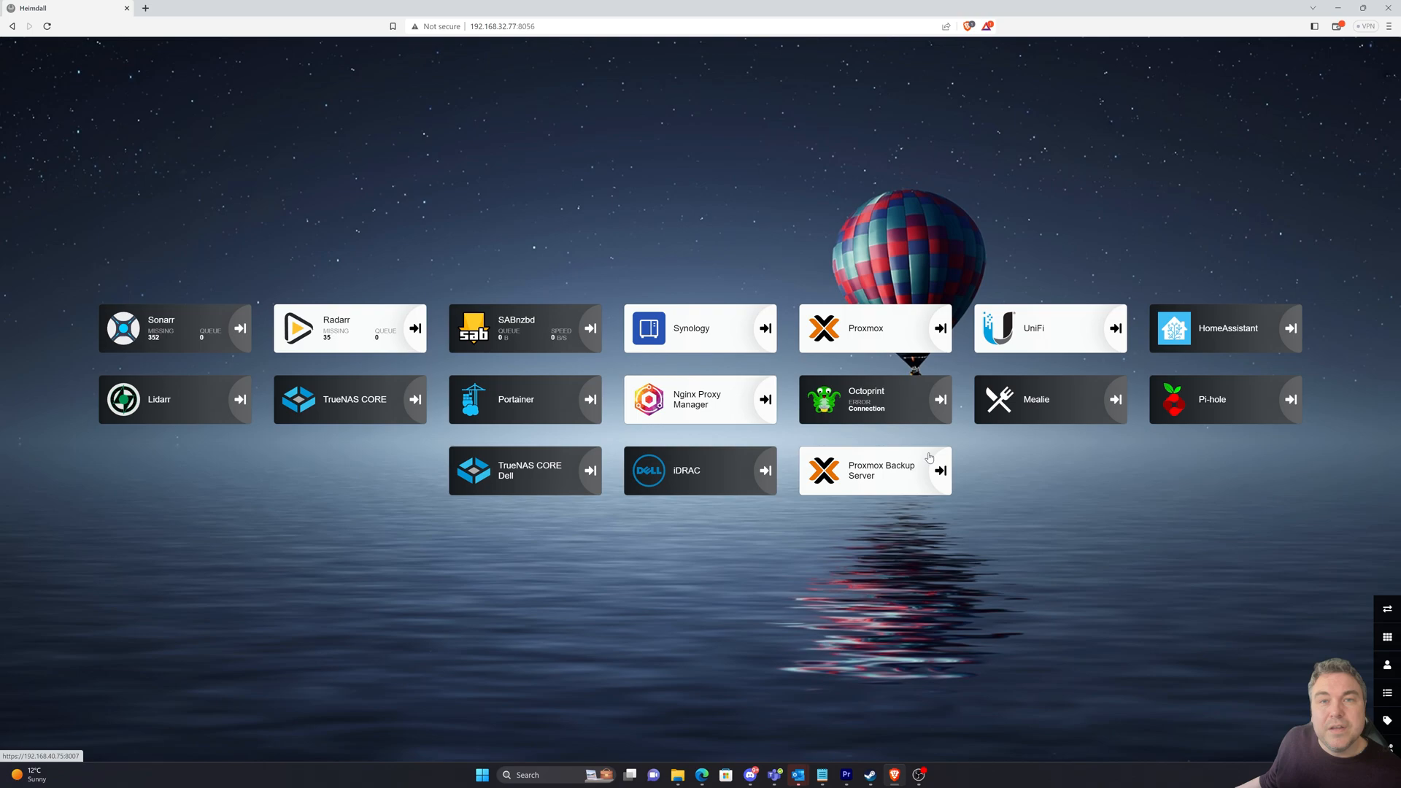
mouse_move(1024, 477)
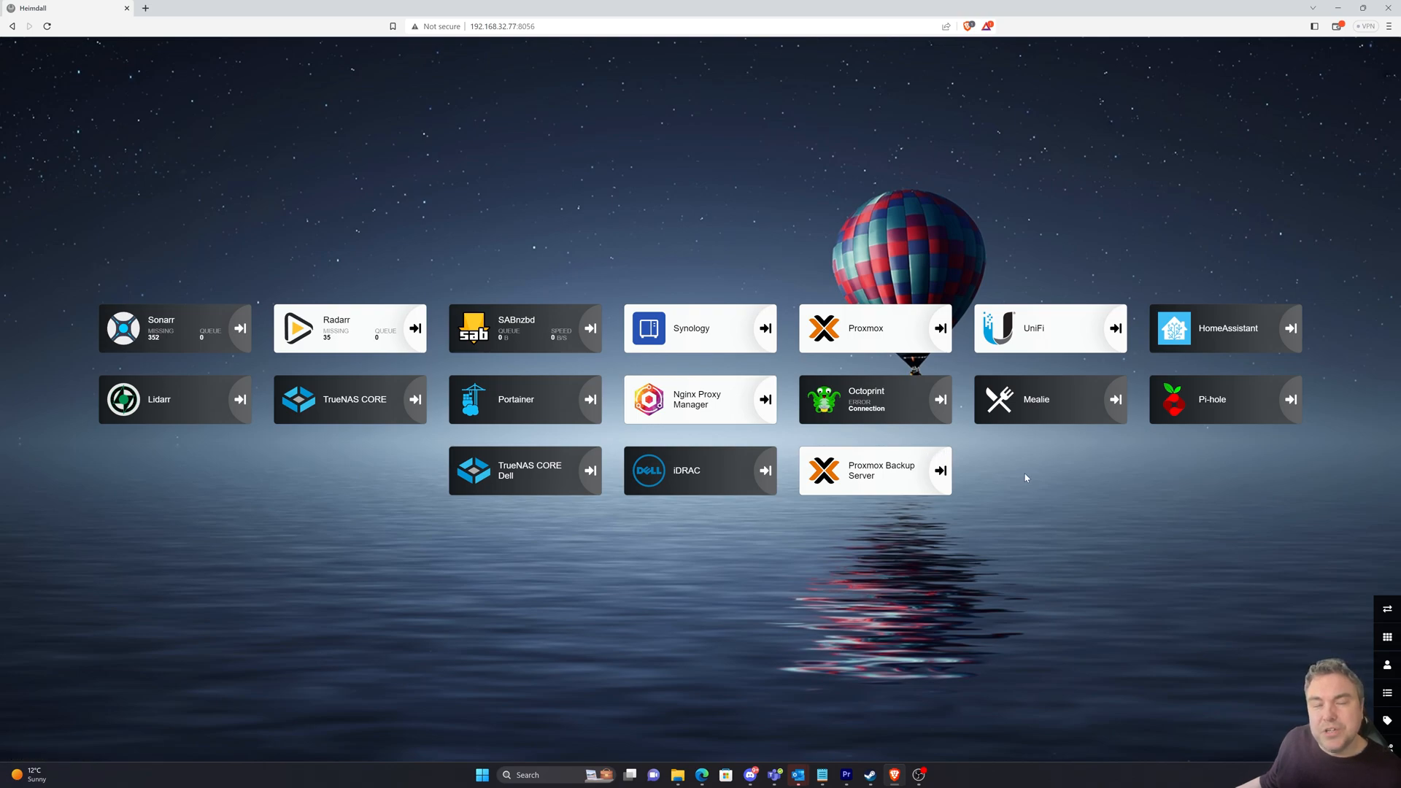
mouse_move(1116, 475)
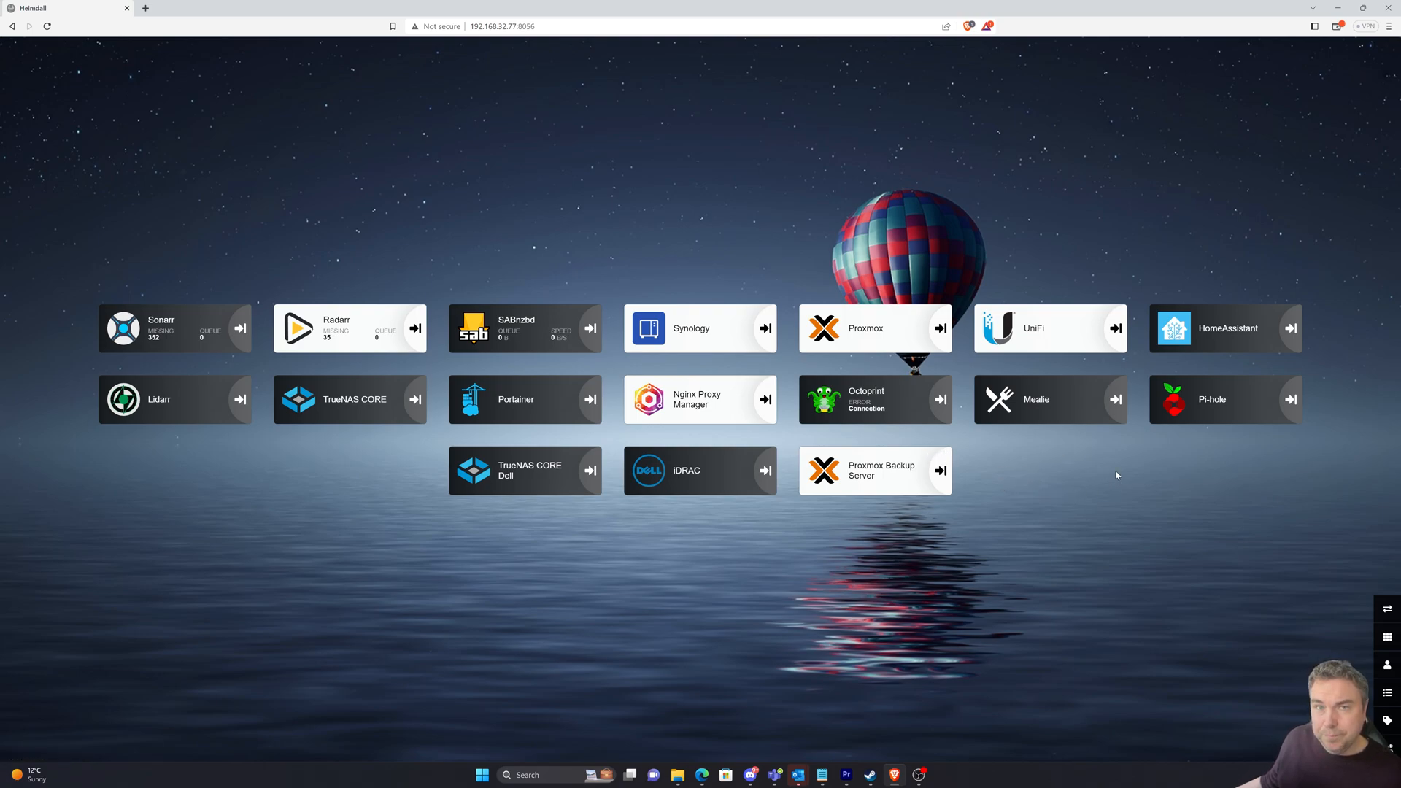
mouse_move(1058, 482)
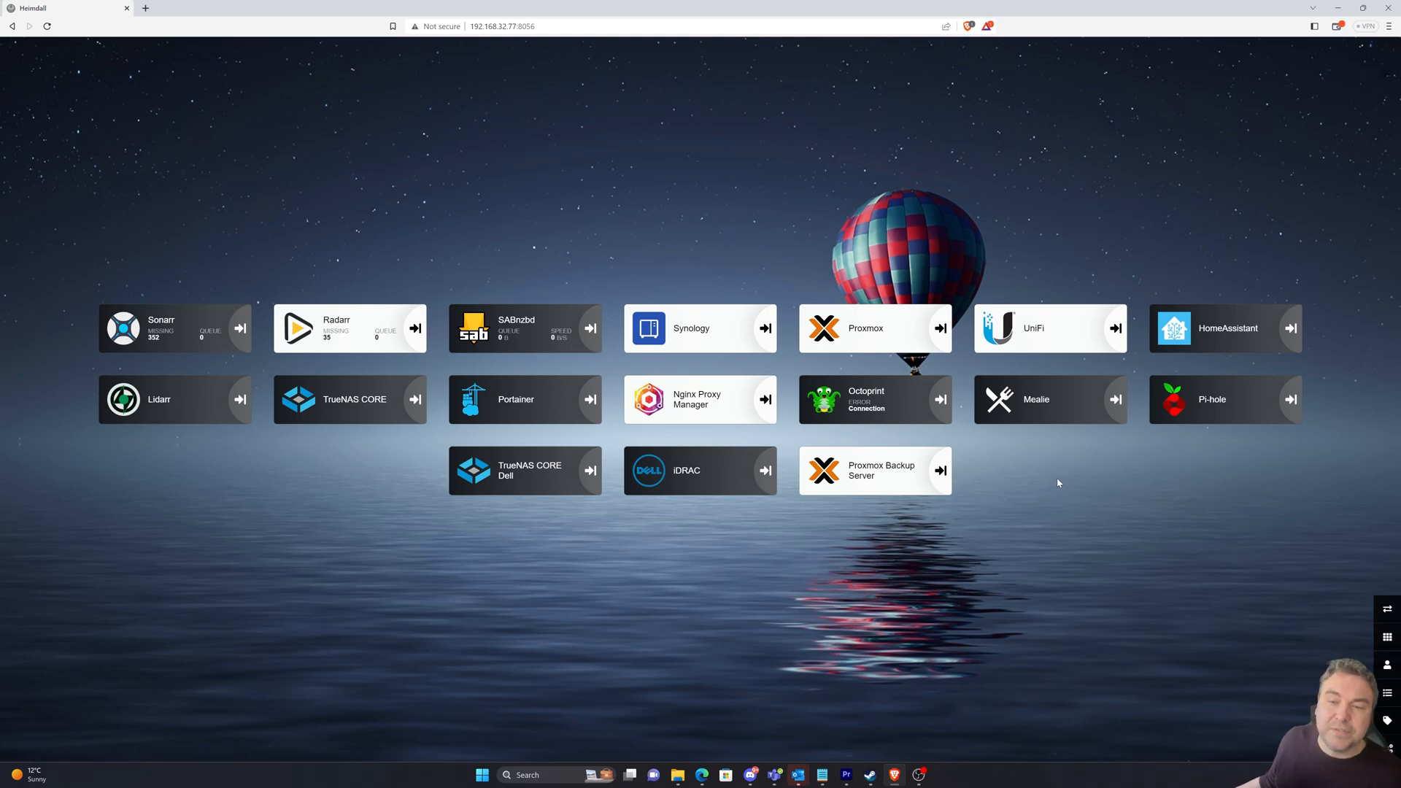